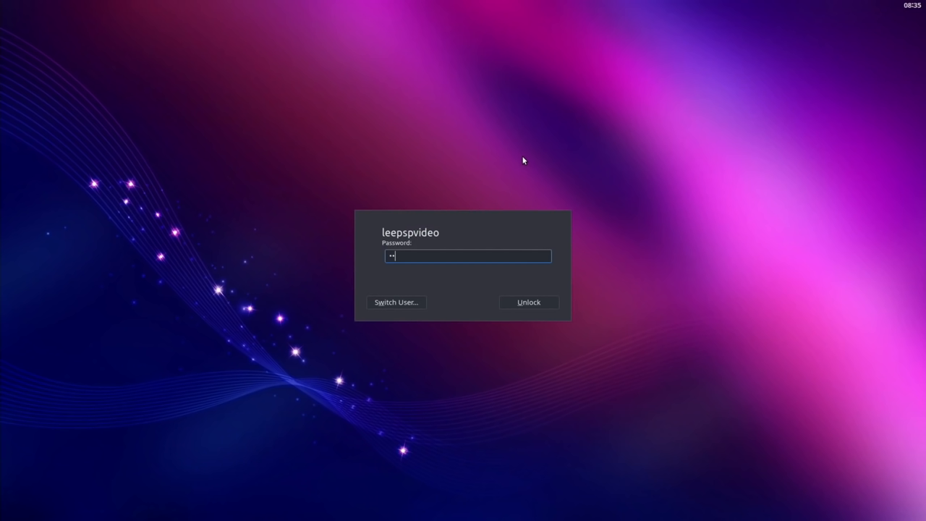
- Unlock the Budgie session with the password to reveal the desktop and Budgie Welcome
left_click(528, 302)
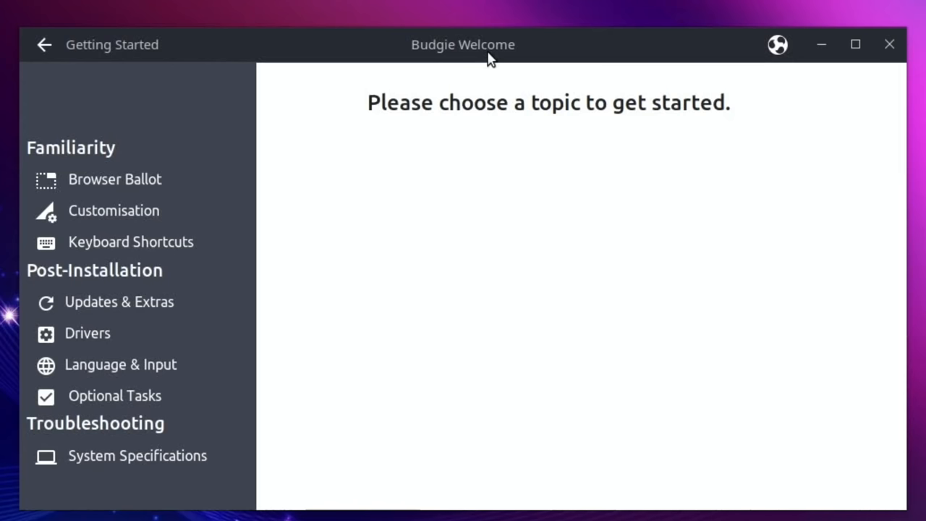
mouse_move(306, 67)
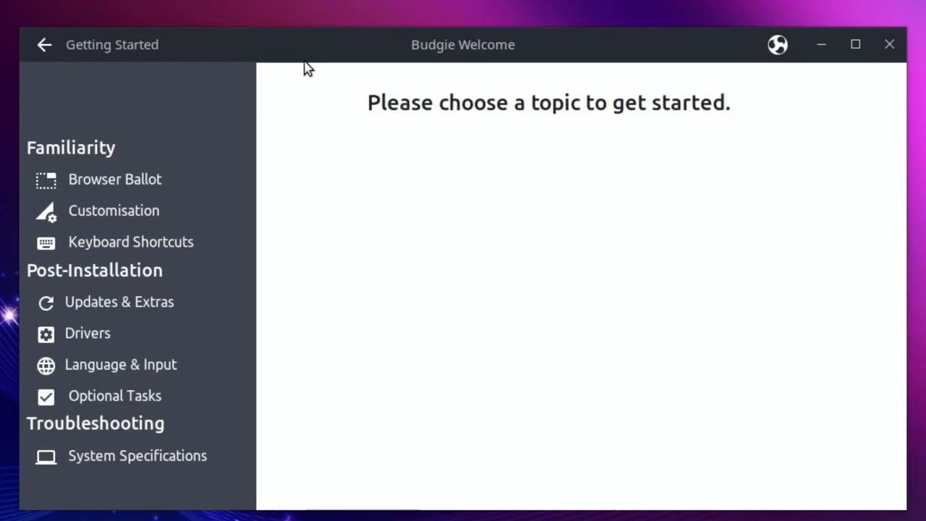
mouse_move(370, 261)
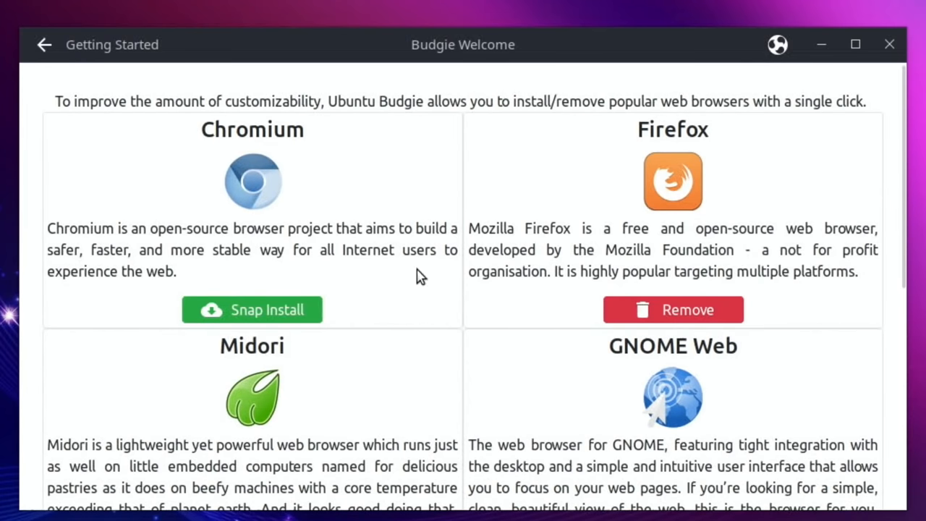
- Start a Chromium snap install from Browser Ballot, then open the Customisation topic
scroll("down", 3)
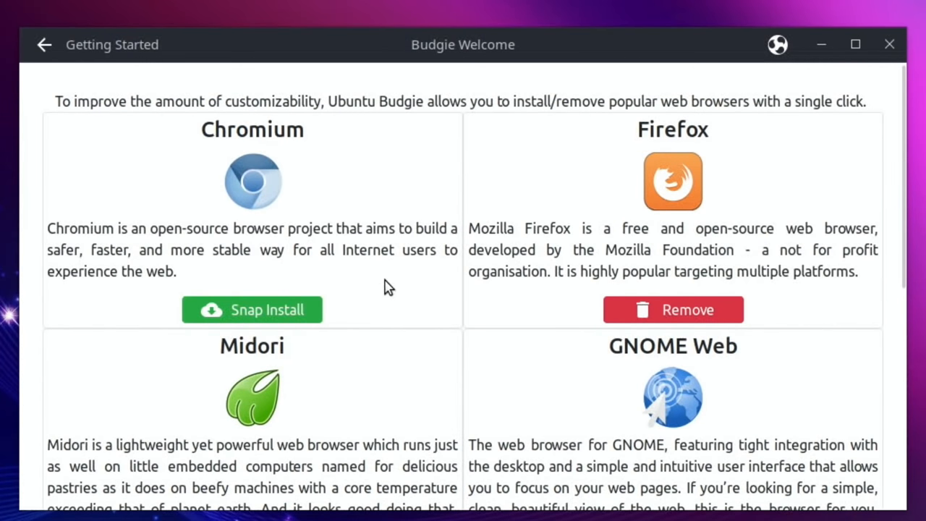
left_click(251, 309)
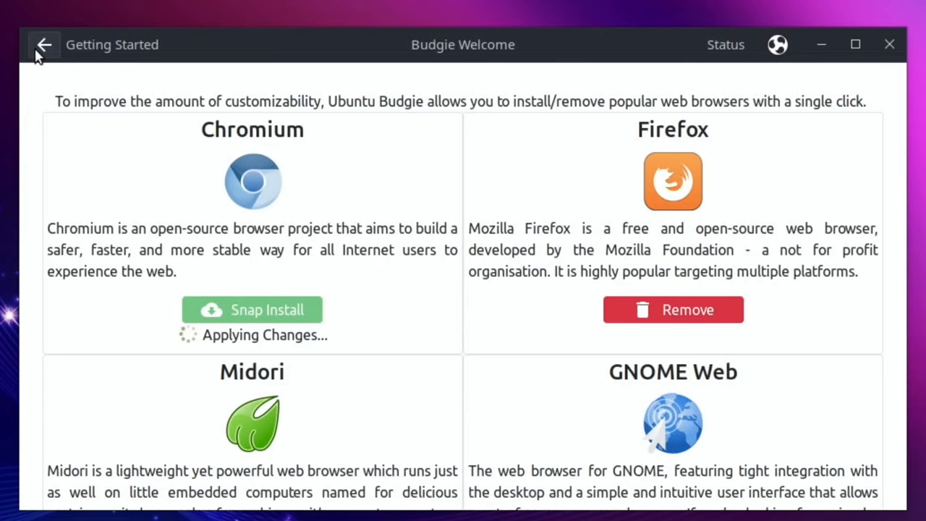
left_click(44, 44)
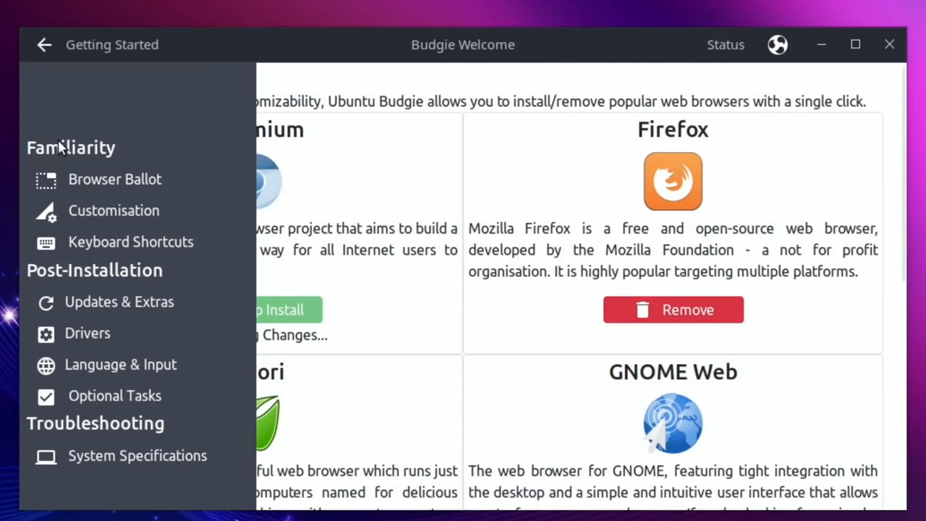
left_click(113, 210)
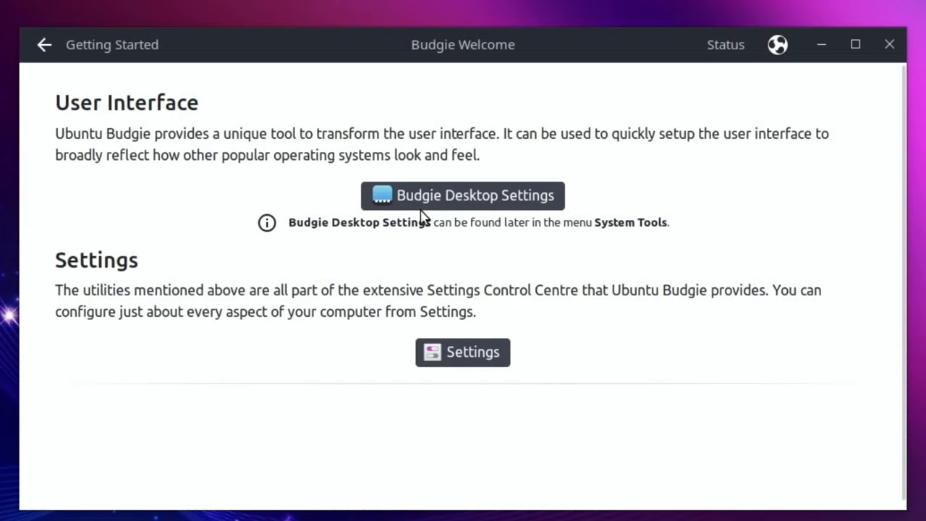
mouse_move(490, 187)
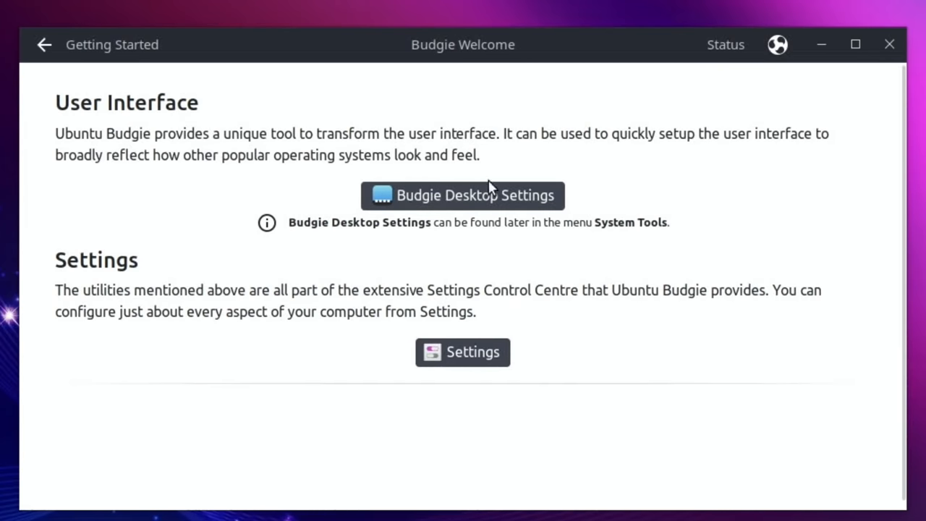
- Launch Budgie Desktop Settings and list the icon themes on the Style page
left_click(462, 196)
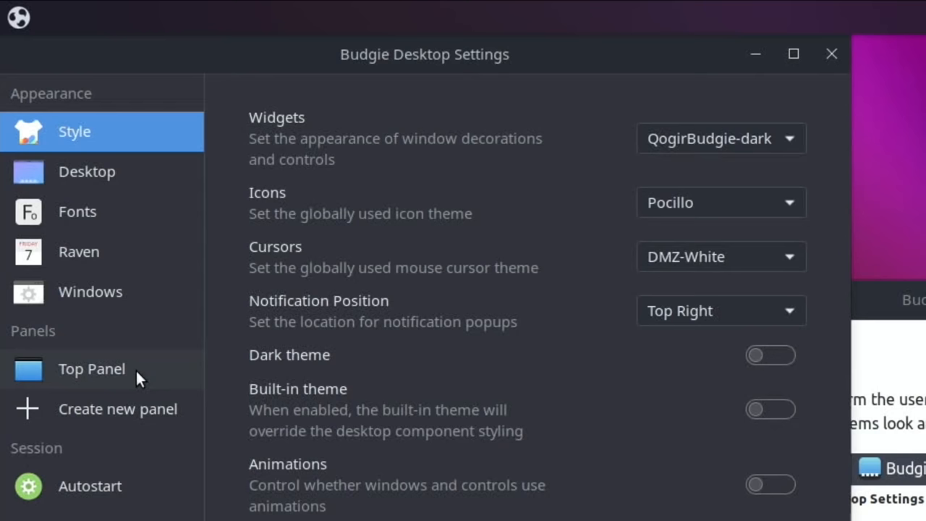
mouse_move(206, 209)
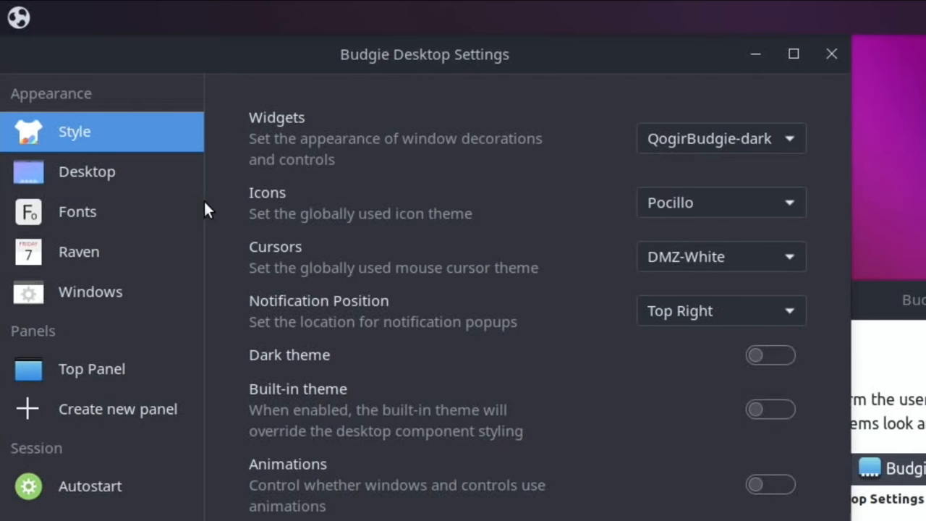
mouse_move(299, 147)
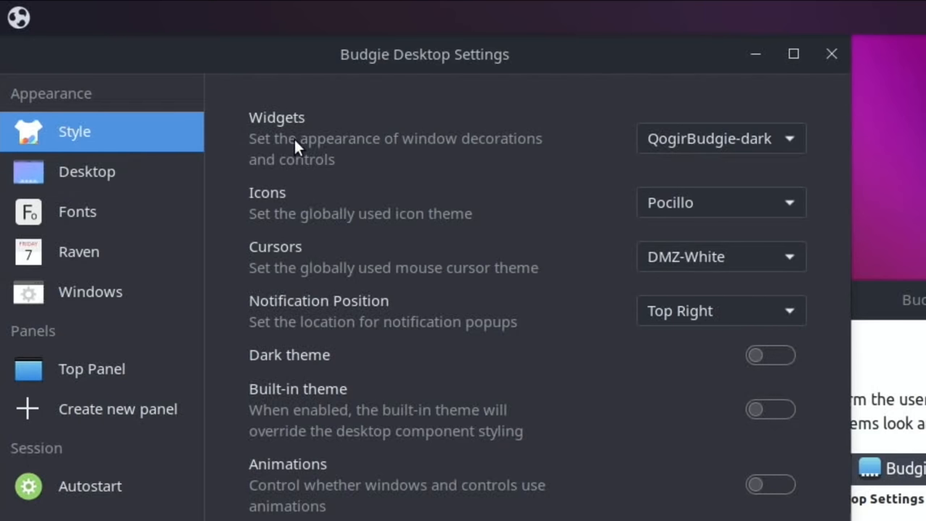
mouse_move(351, 251)
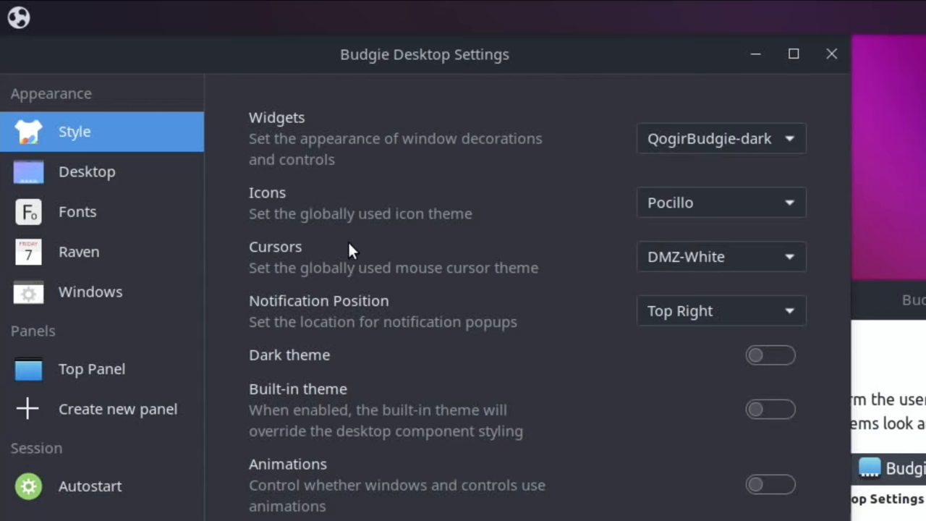
mouse_move(765, 207)
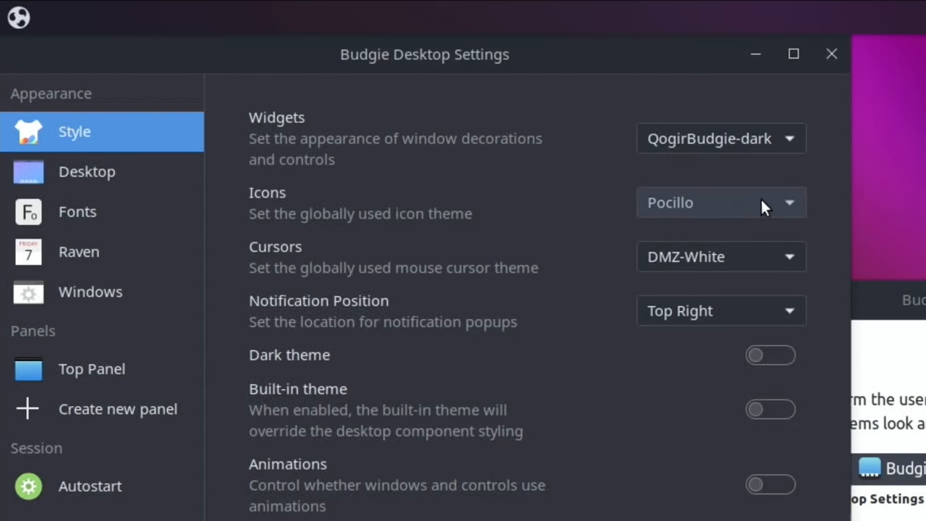
left_click(720, 202)
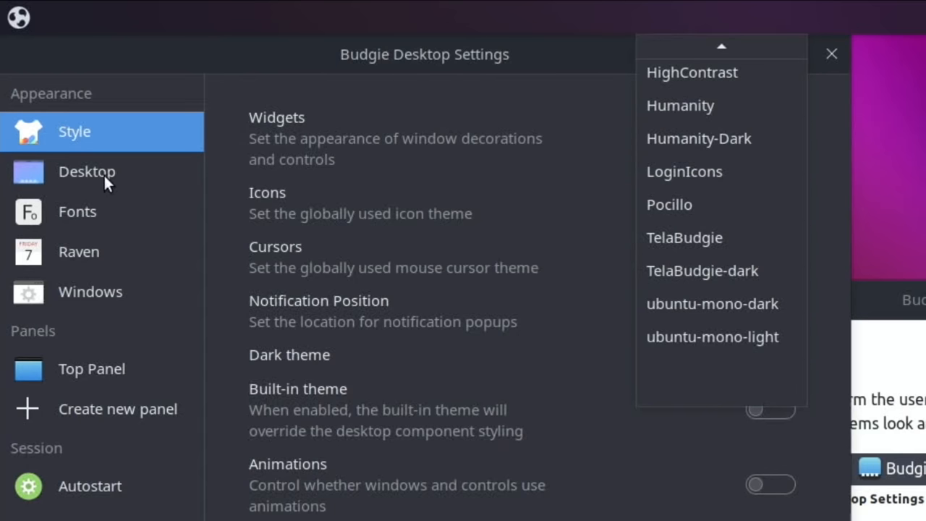
- Turn on Active Mounts, Home directory and Rubbish Bin desktop icons
left_click(87, 171)
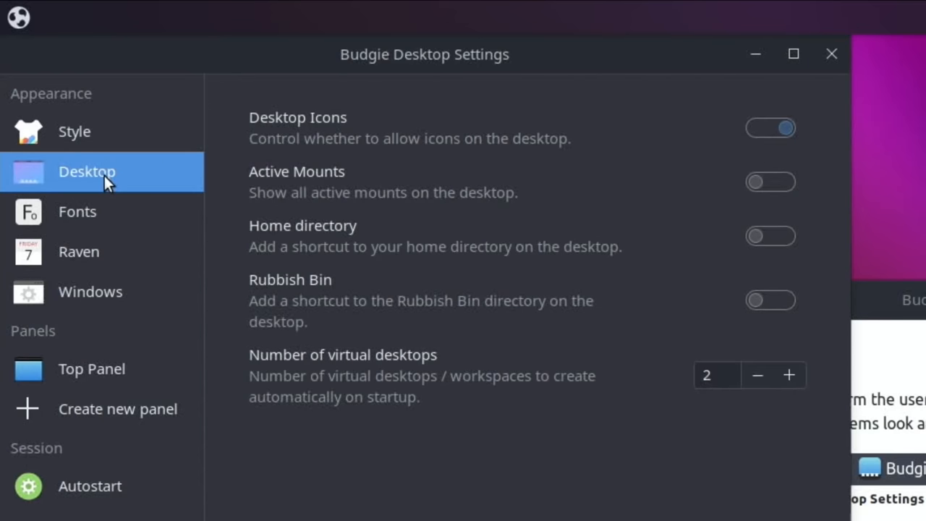
mouse_move(467, 213)
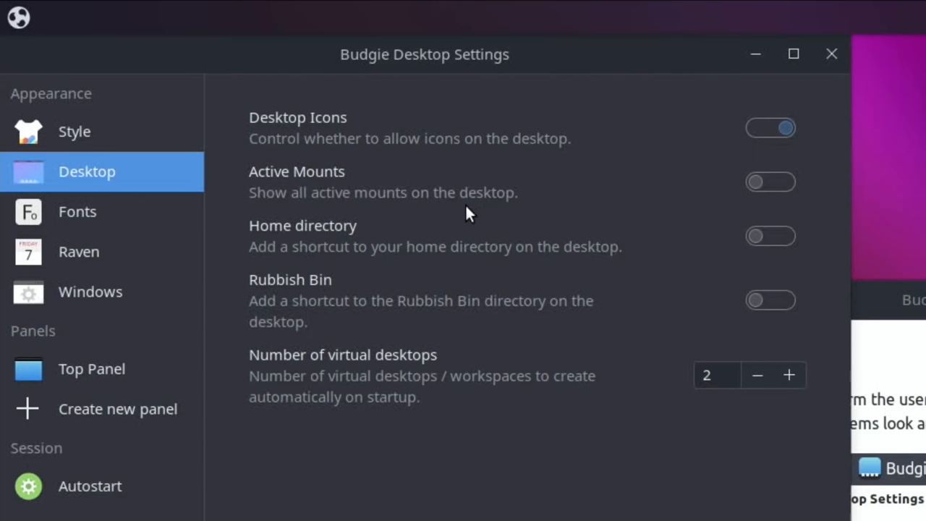
mouse_move(778, 188)
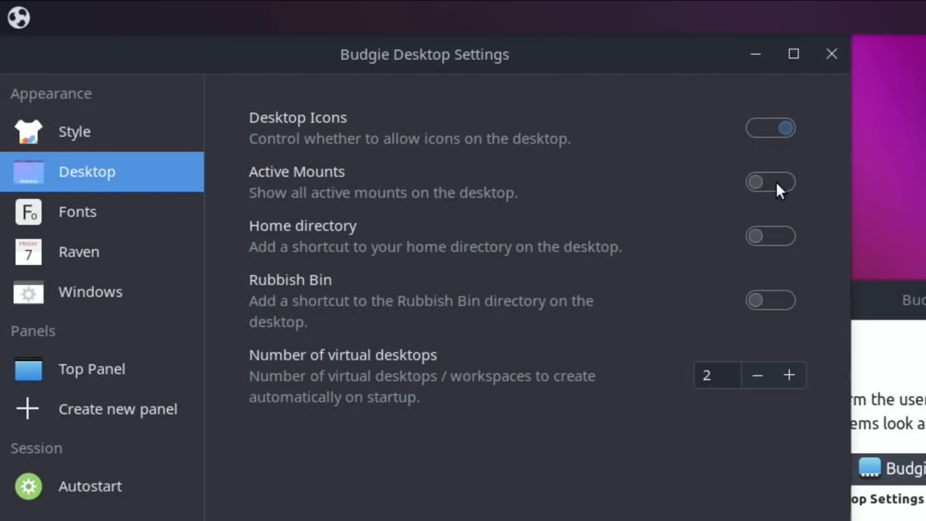
left_click(769, 182)
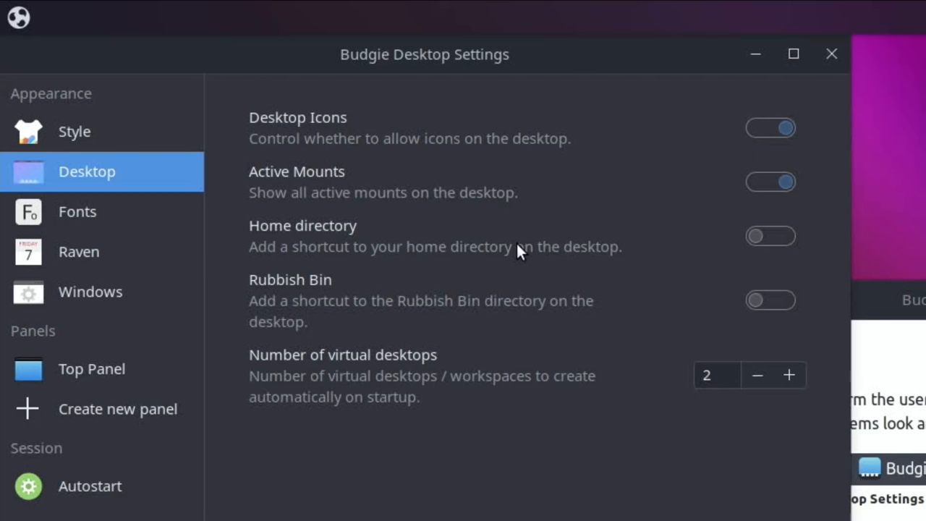
mouse_move(647, 259)
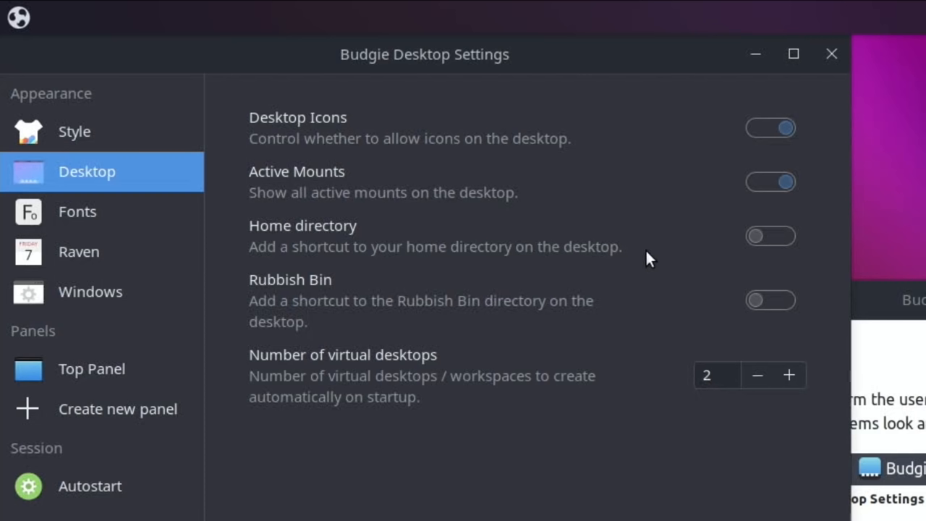
left_click(770, 236)
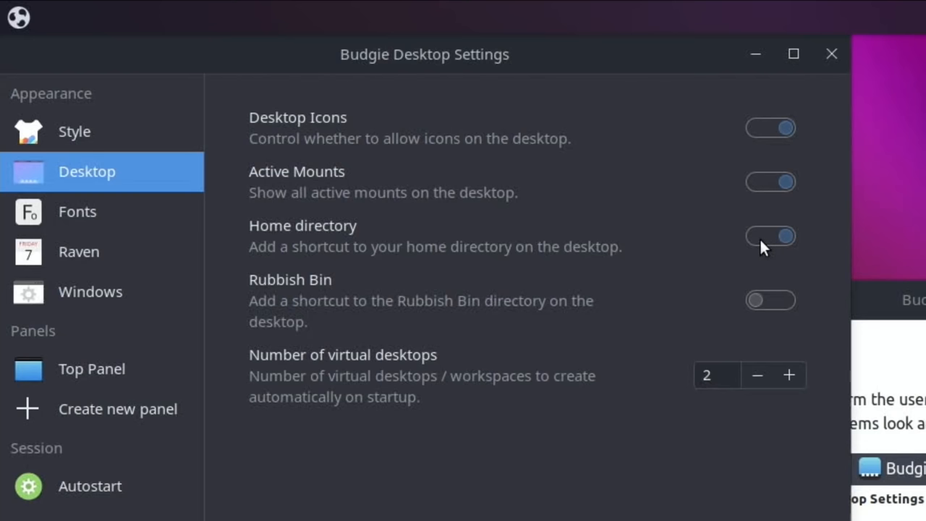
left_click(769, 299)
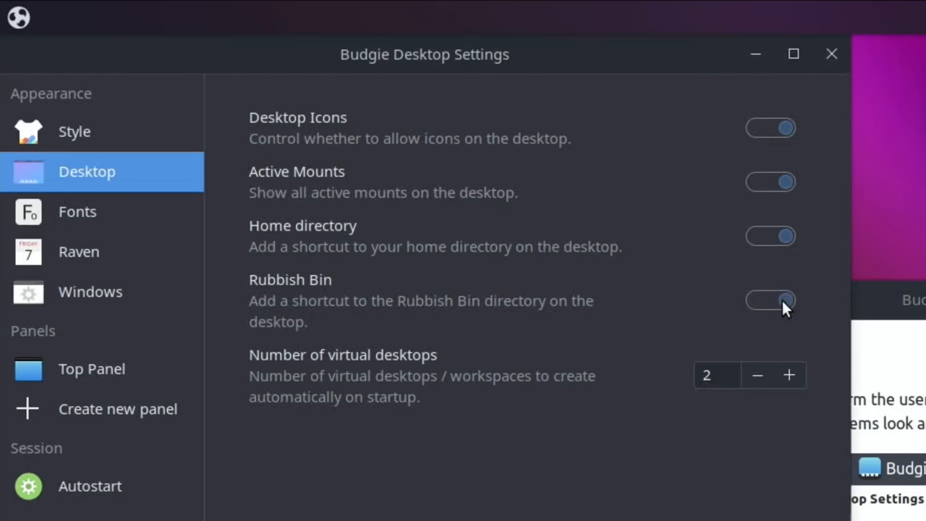
- Browse the Fonts, Raven and Windows settings pages, then close Budgie Desktop Settings
left_click(77, 211)
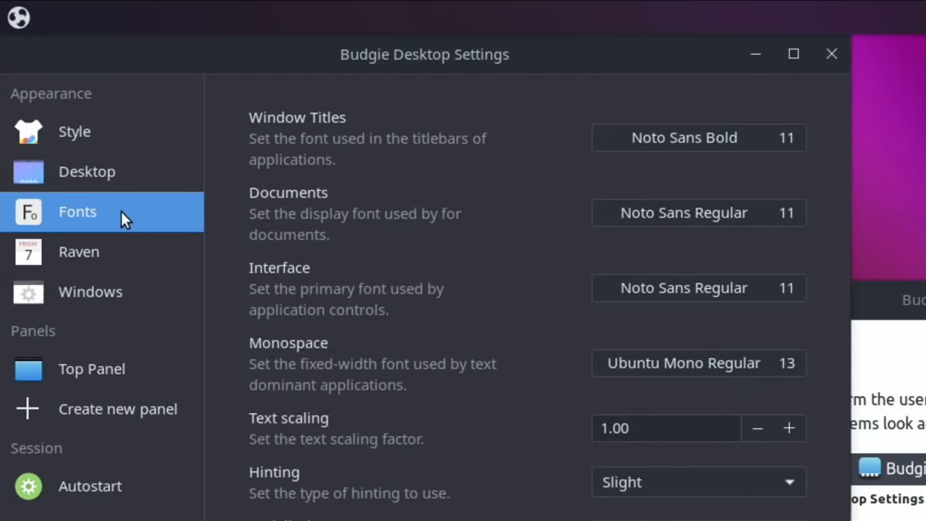
left_click(78, 251)
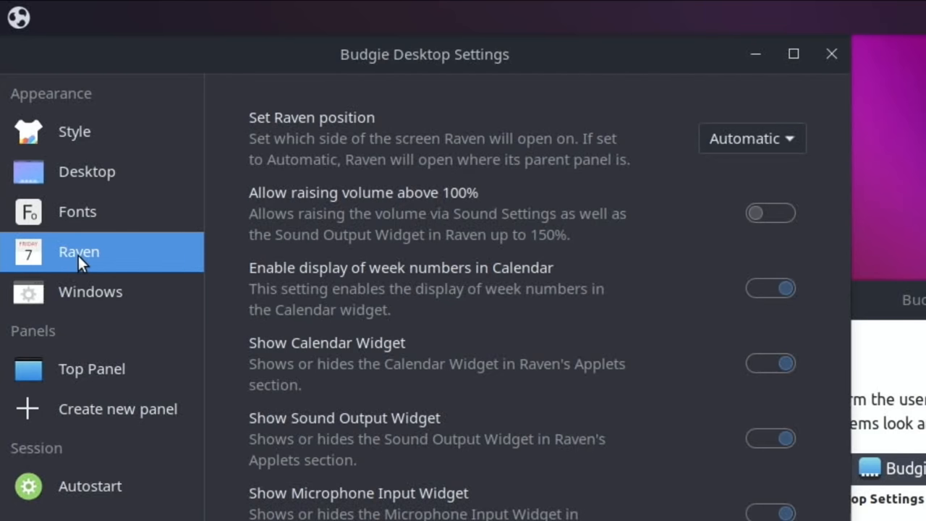
left_click(89, 292)
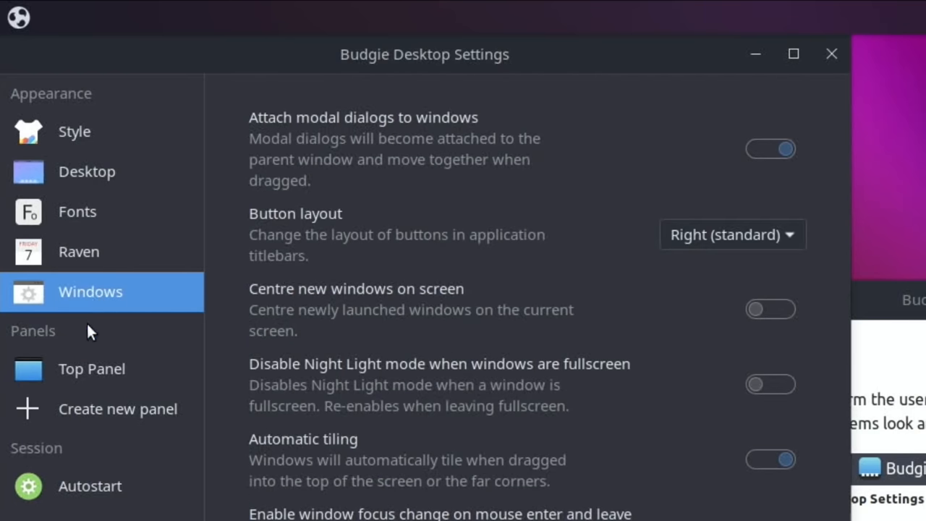
left_click(92, 368)
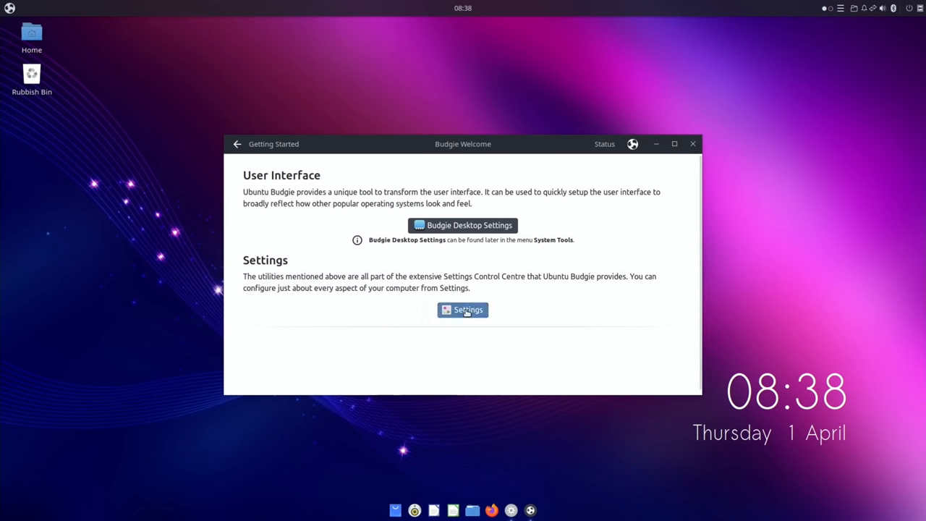
- Open GNOME Settings, browse Network and Bluetooth, then view the Background wallpaper choices
left_click(463, 309)
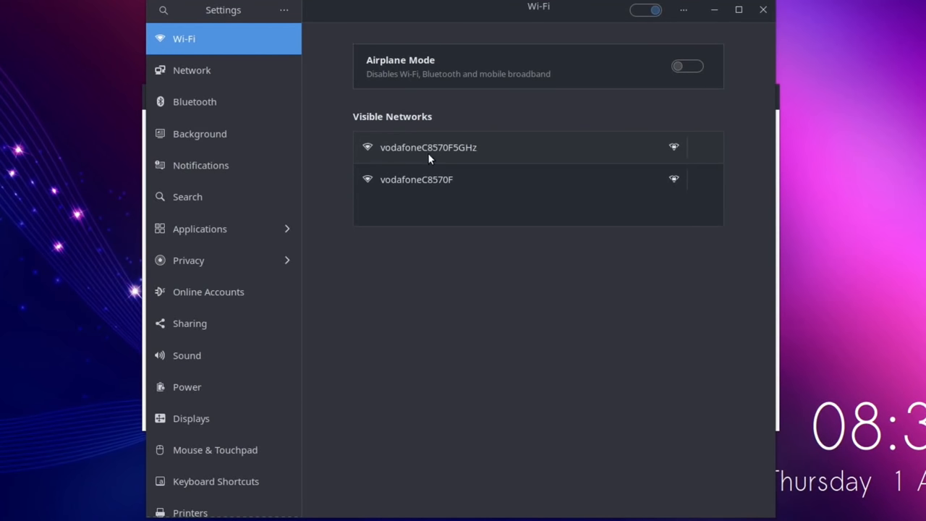
left_click(191, 70)
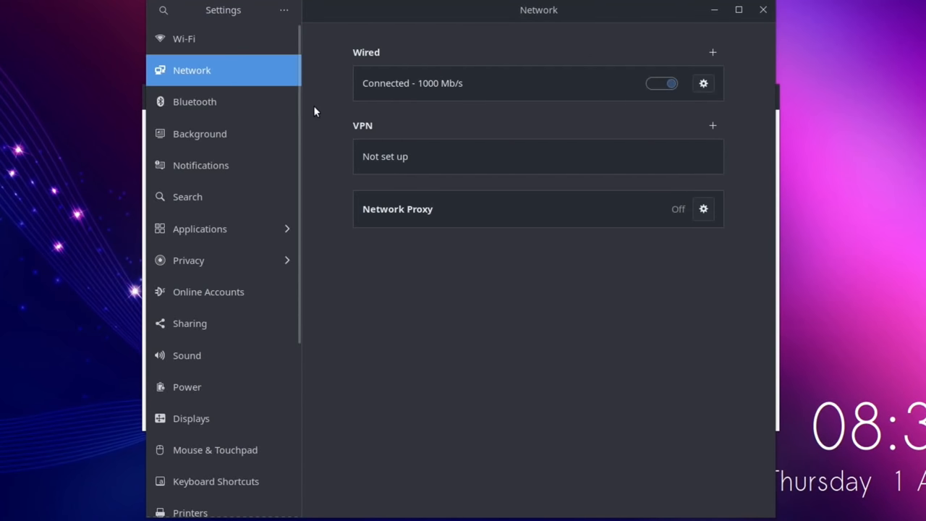
mouse_move(430, 102)
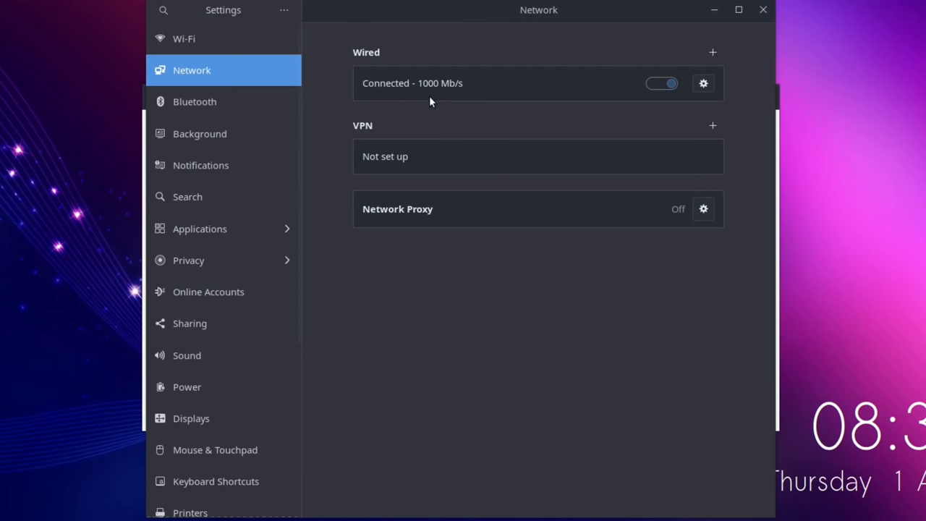
mouse_move(195, 101)
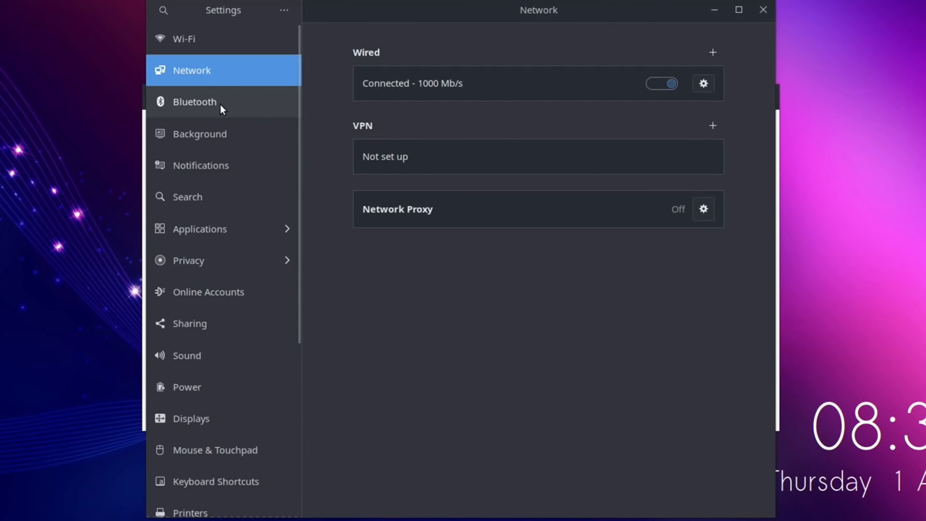
left_click(195, 101)
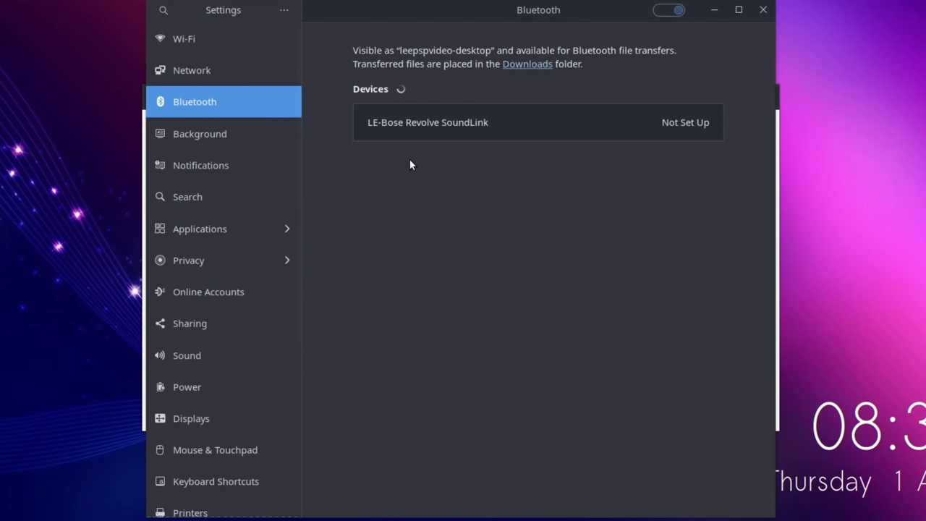
mouse_move(211, 146)
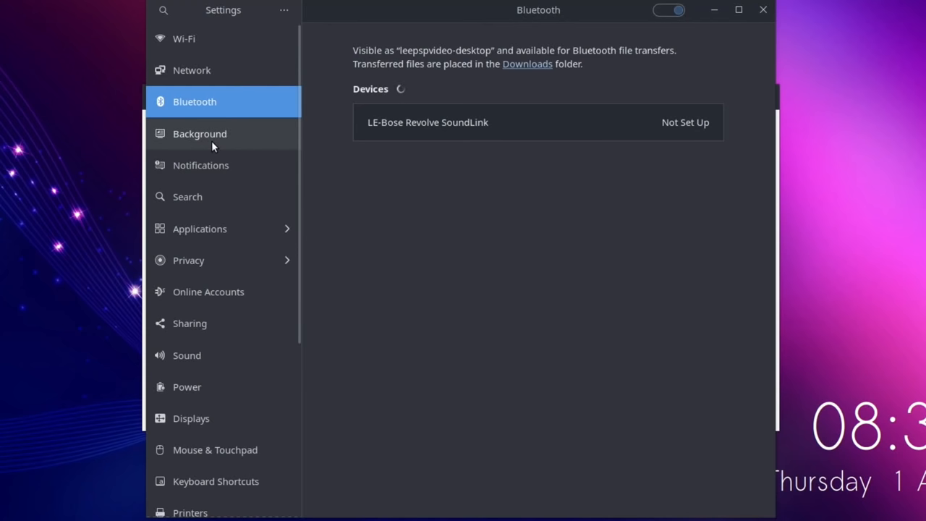
left_click(199, 133)
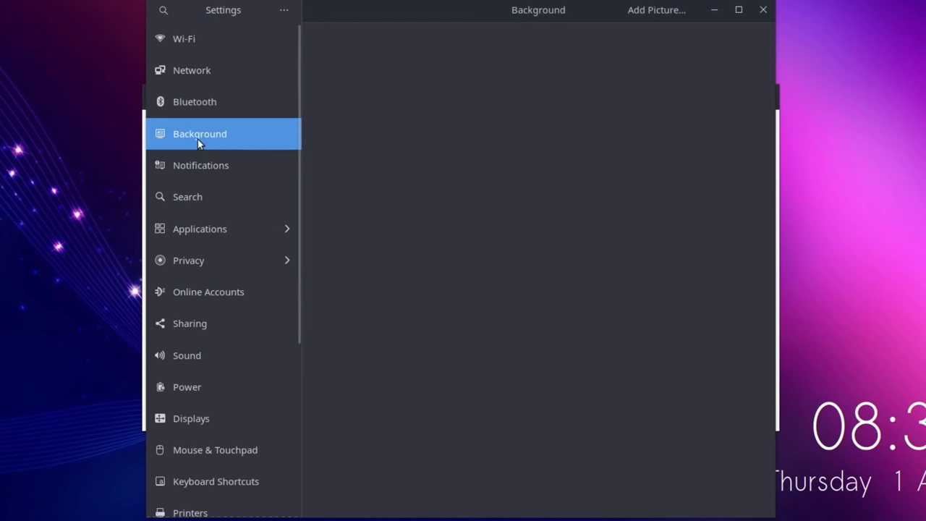
left_click(200, 134)
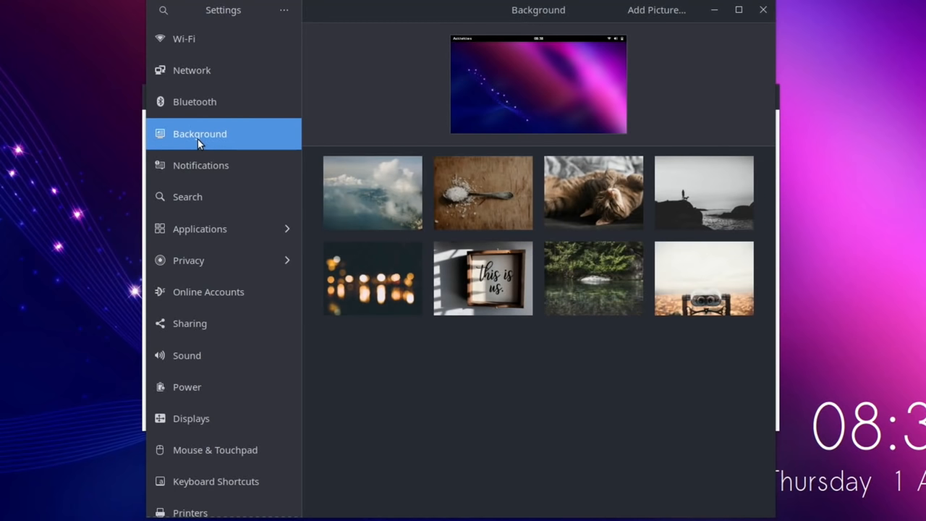
scroll("down", 3)
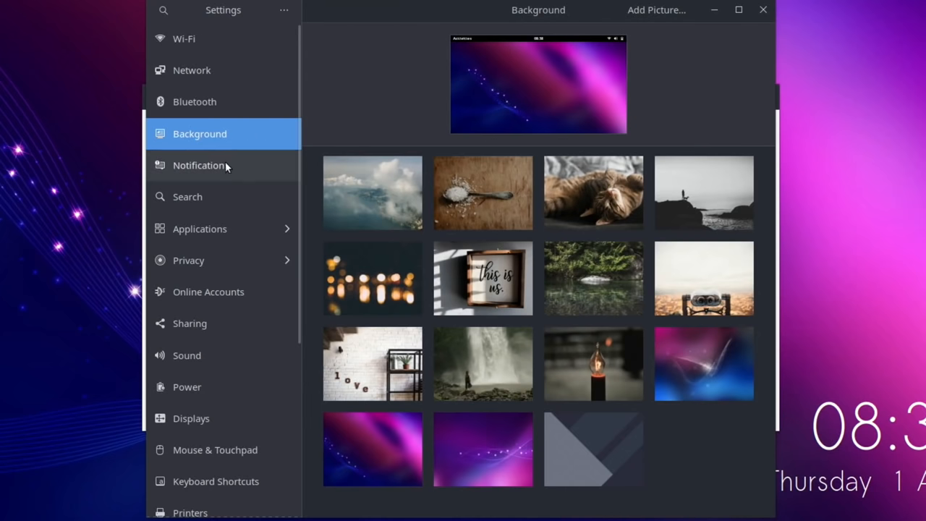
- View Notifications, Search, and Document Viewer and Firefox app settings, then close Settings
left_click(199, 165)
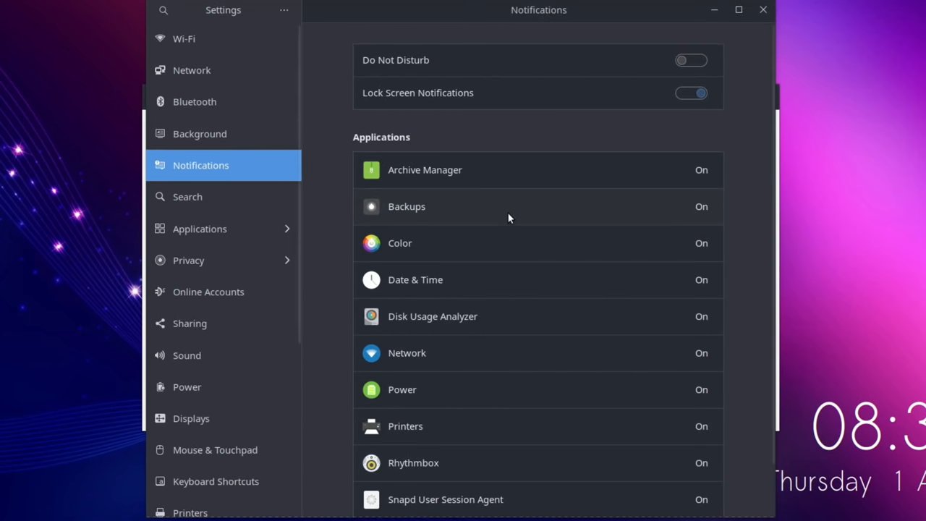
mouse_move(513, 219)
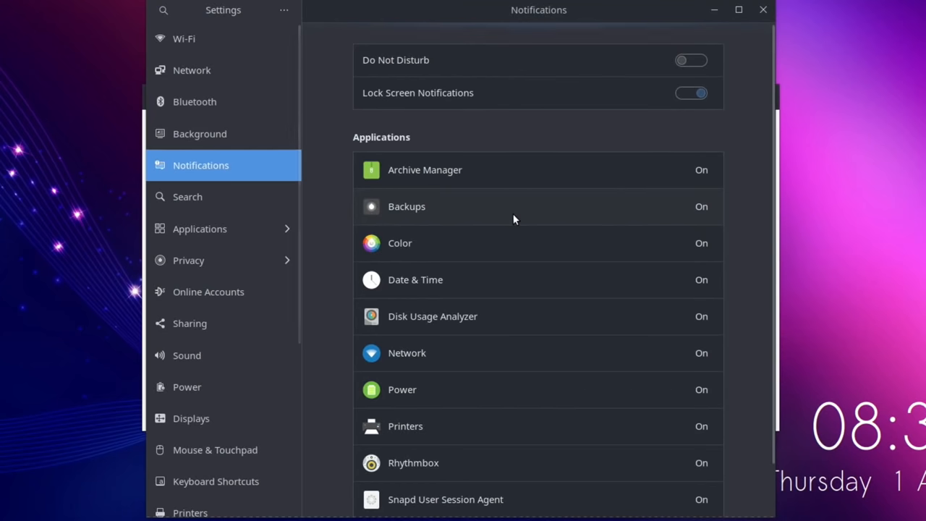
mouse_move(188, 196)
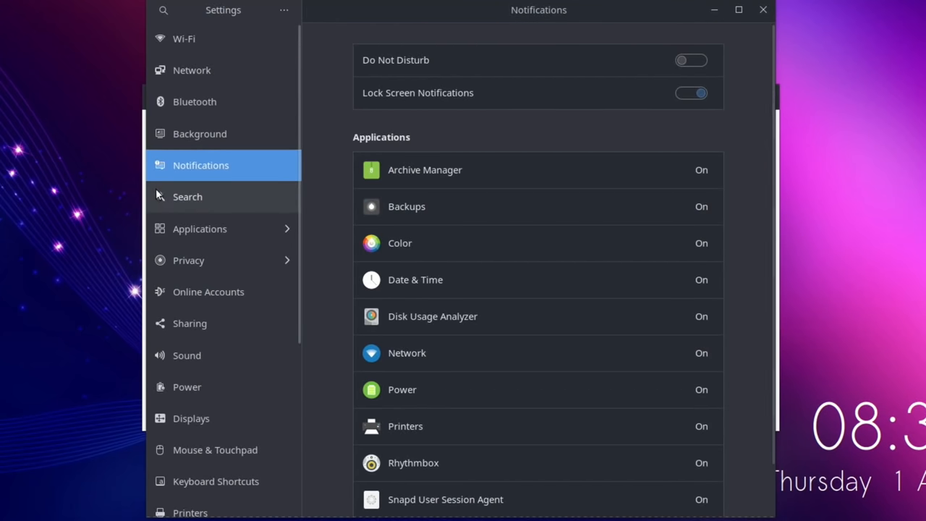
left_click(188, 196)
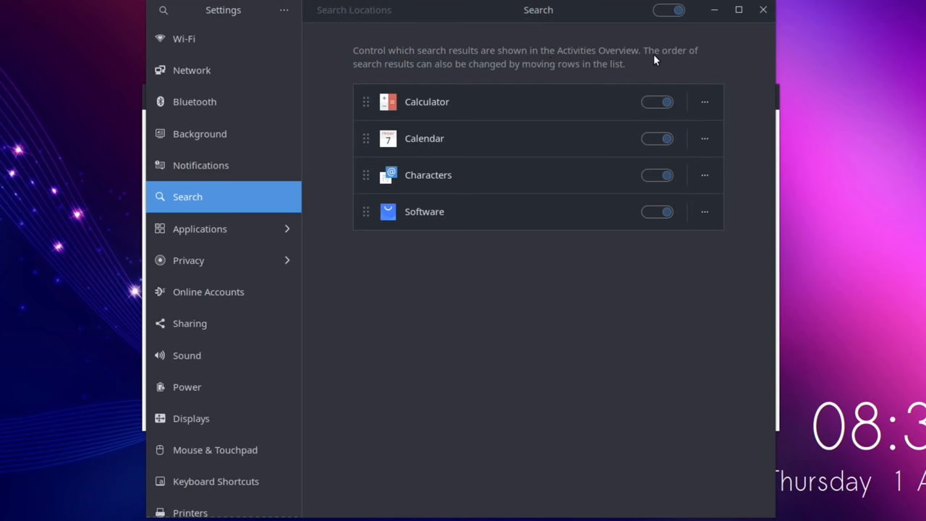
mouse_move(530, 78)
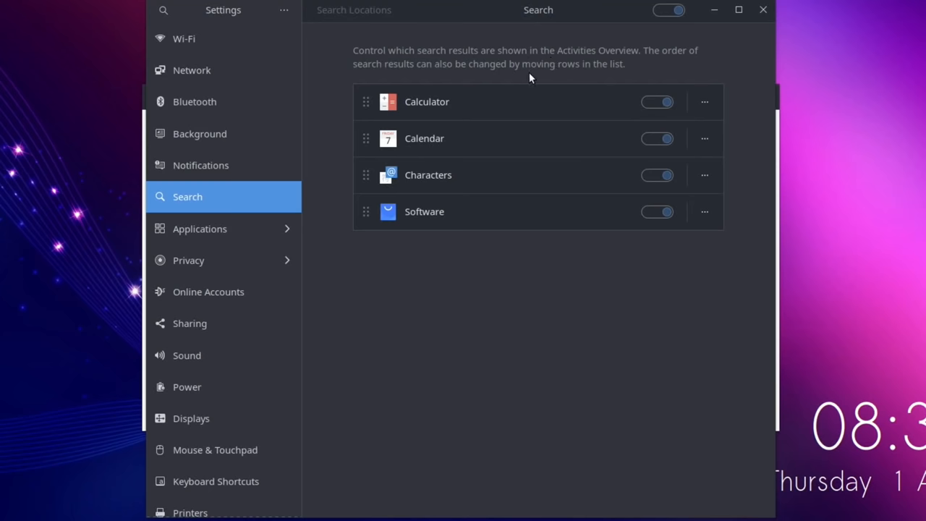
mouse_move(391, 168)
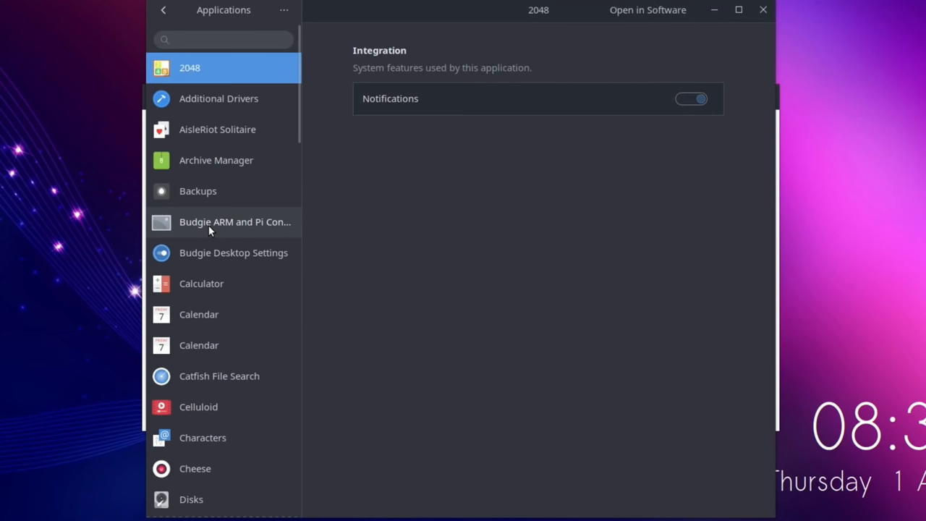
scroll("down", 3)
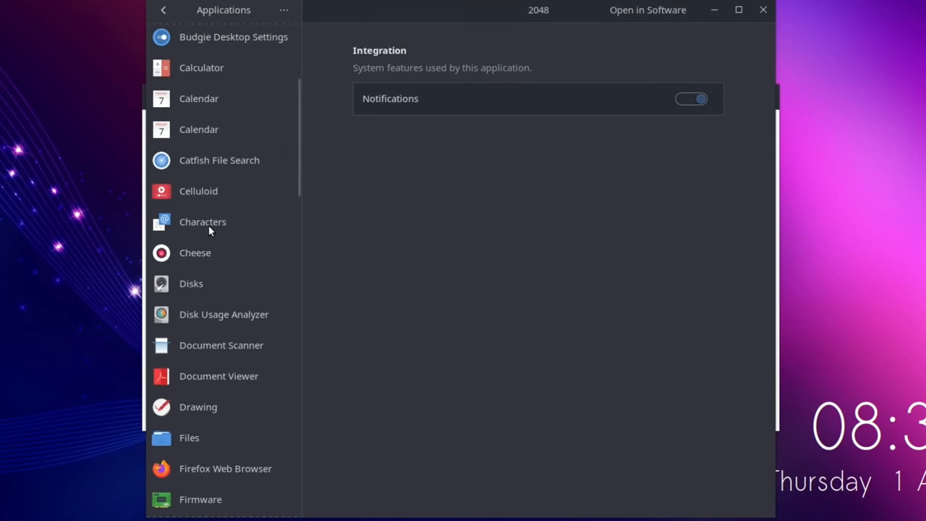
scroll("down", 3)
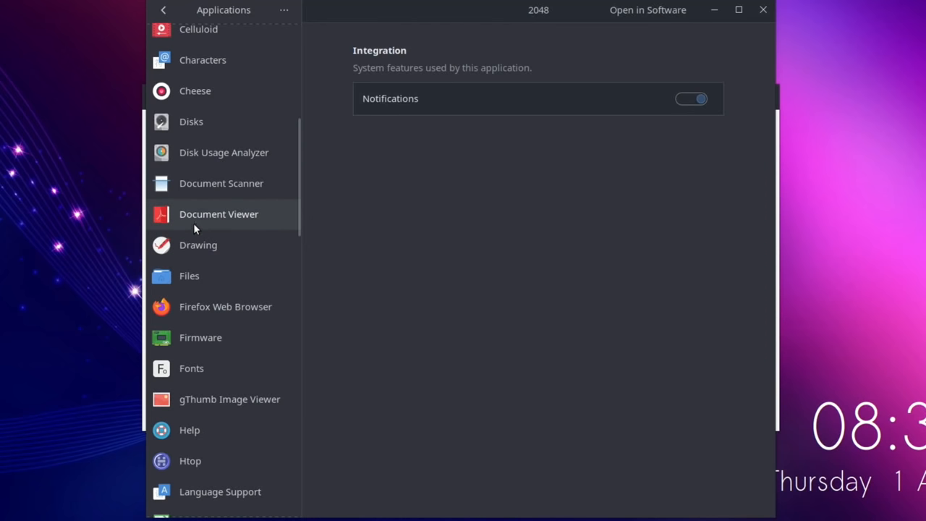
left_click(219, 214)
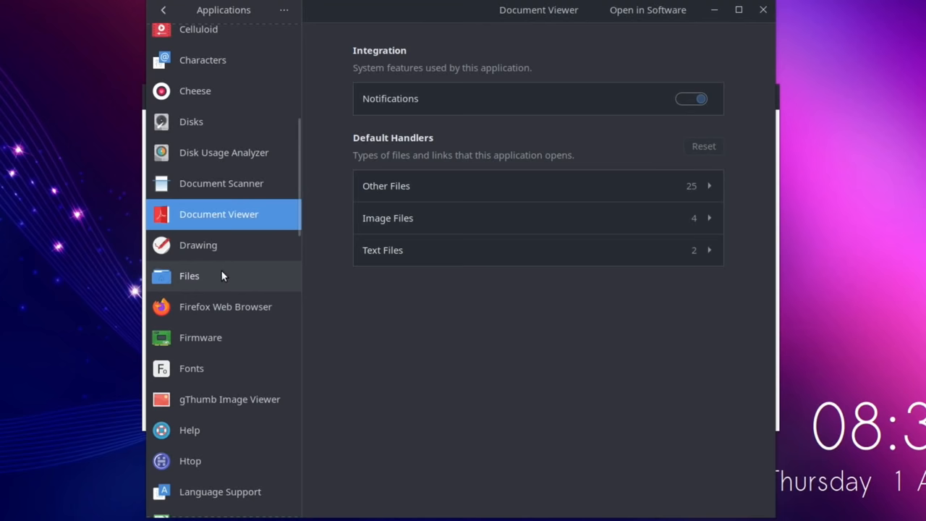
left_click(225, 306)
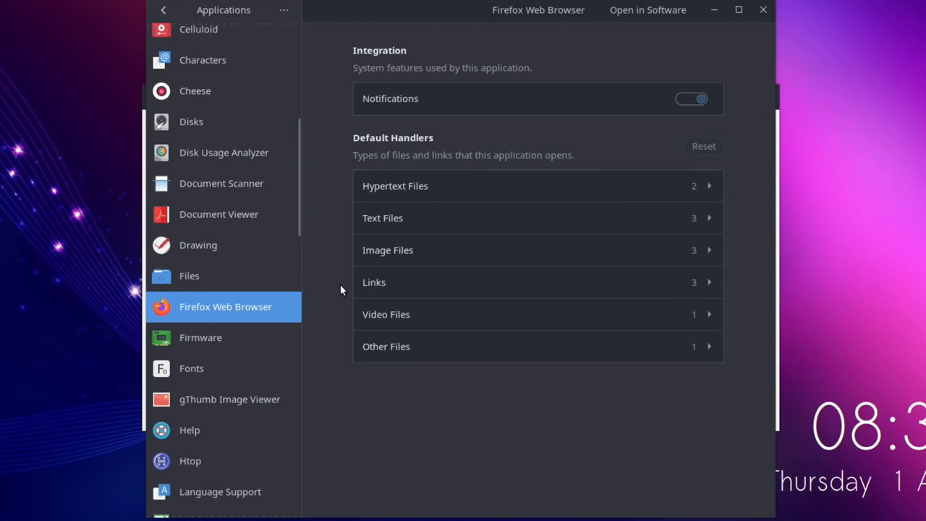
left_click(163, 9)
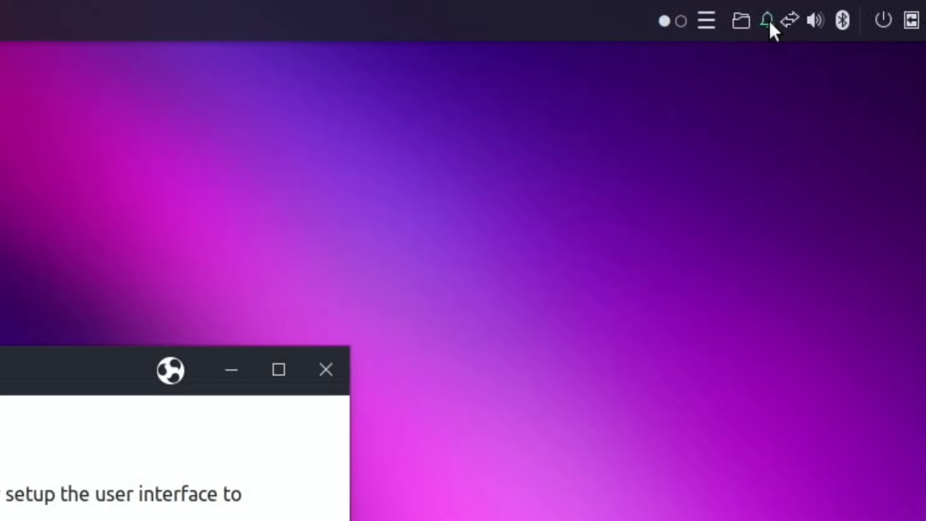
- Open the Raven sidebar to read the Chromium installation-complete notification
left_click(766, 19)
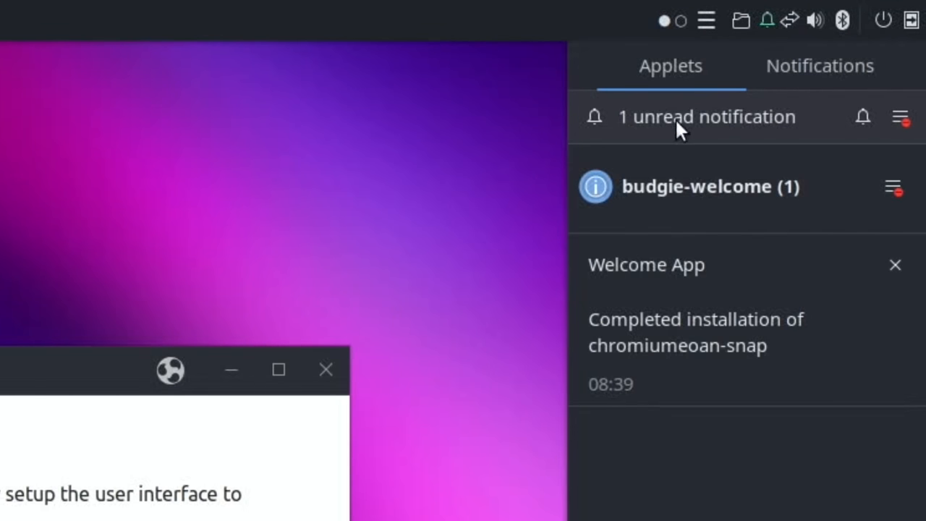
mouse_move(676, 355)
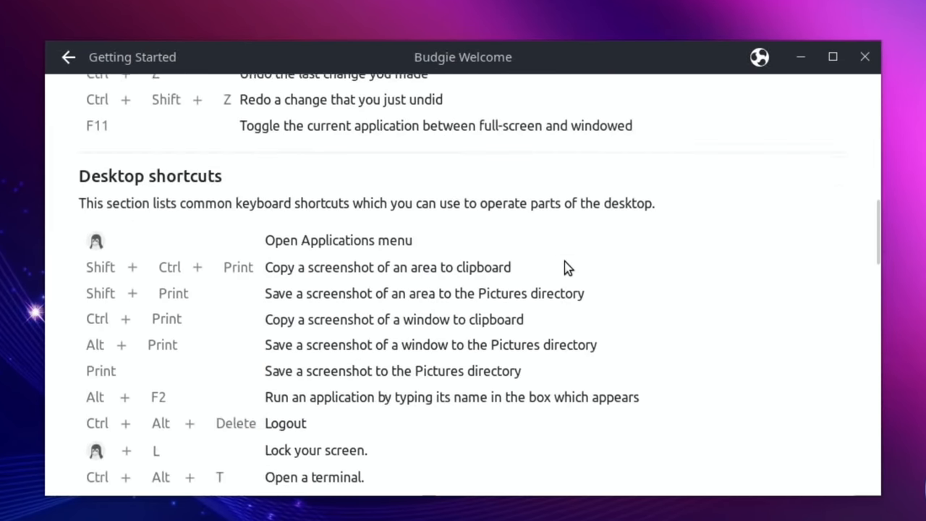
- Scroll Budgie Welcome down to the Restricted Extras section and its Install button
scroll("down", 3)
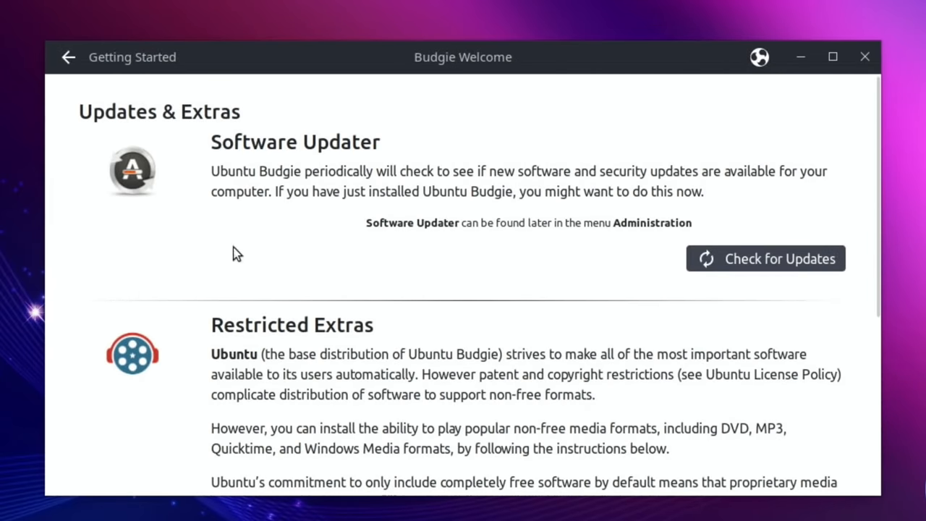
scroll("down", 3)
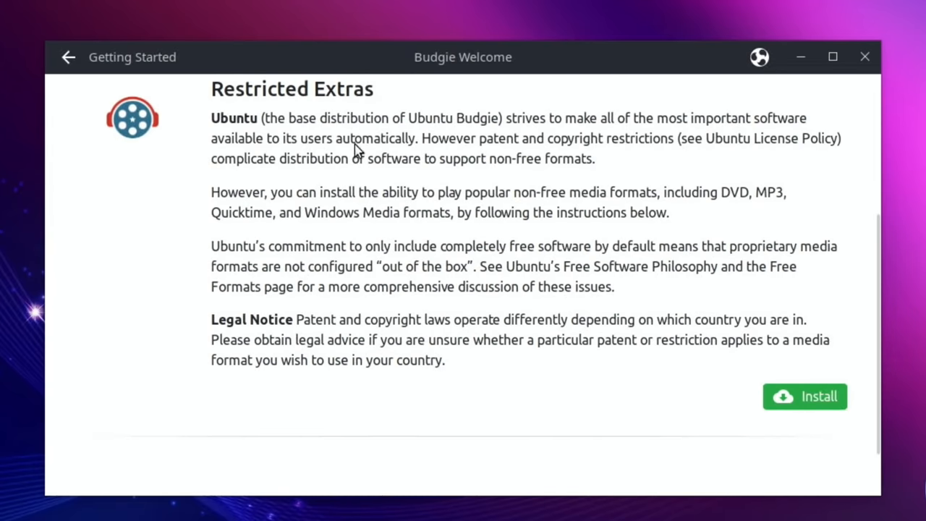
mouse_move(548, 120)
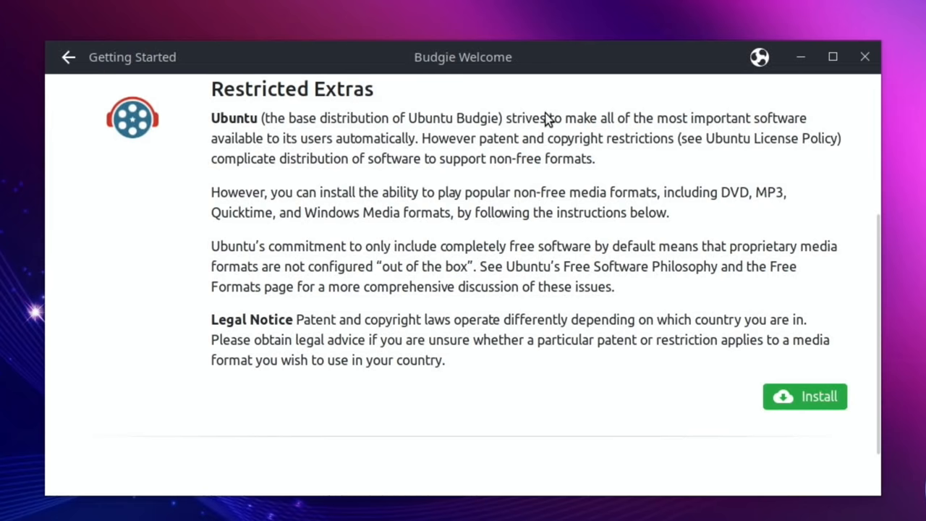
mouse_move(635, 147)
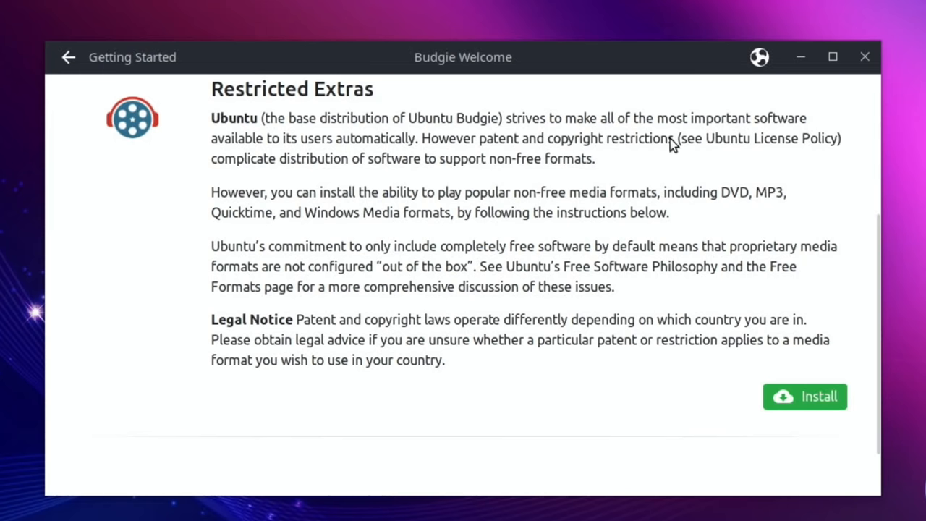
mouse_move(341, 150)
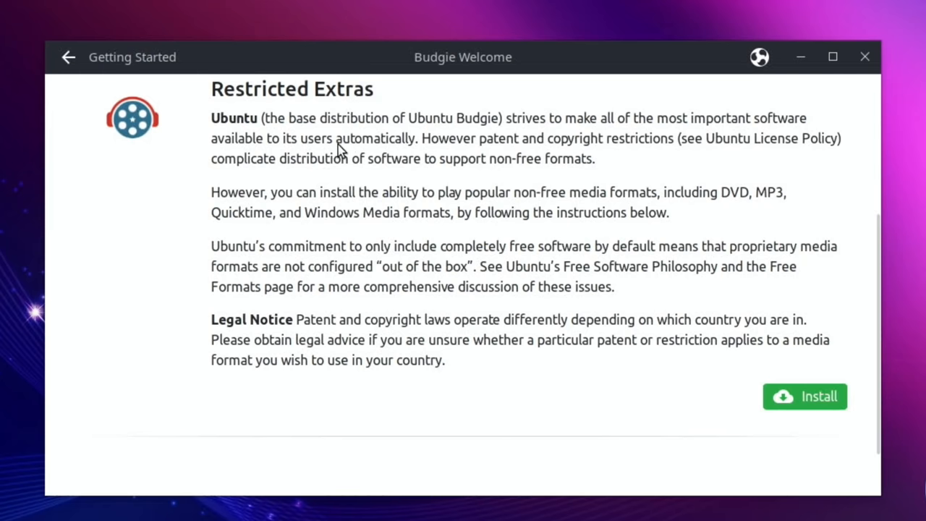
mouse_move(525, 171)
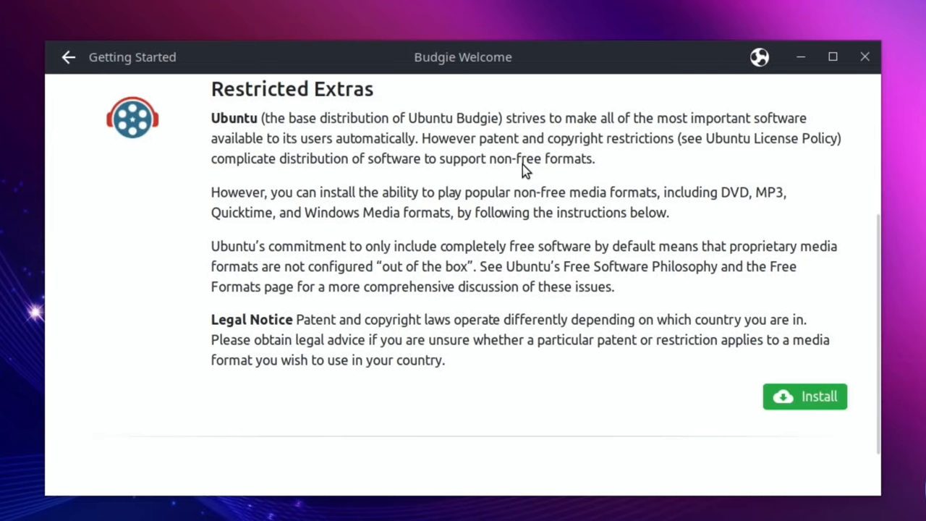
mouse_move(368, 212)
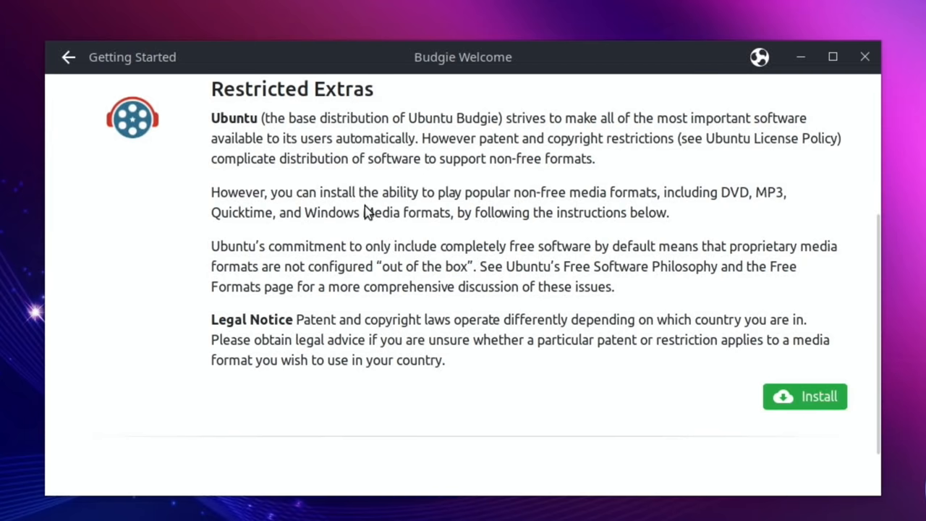
mouse_move(546, 201)
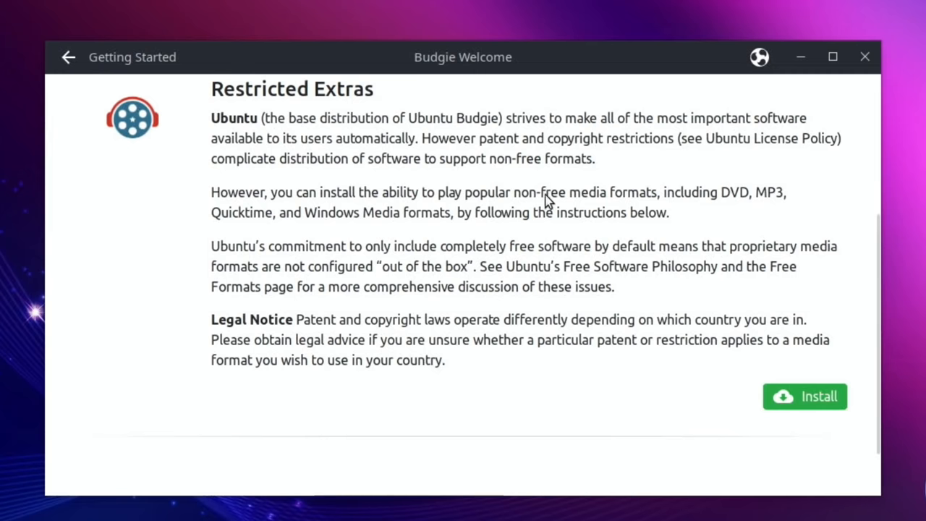
mouse_move(354, 215)
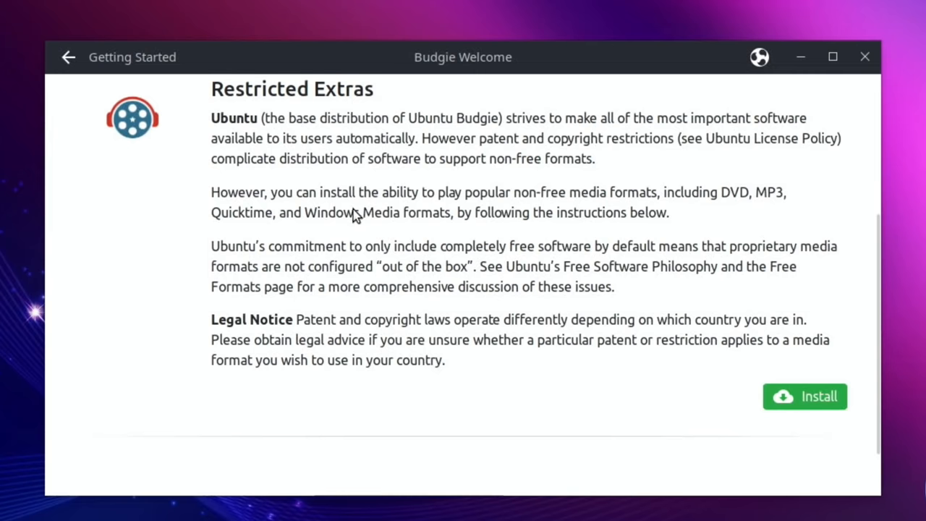
mouse_move(485, 229)
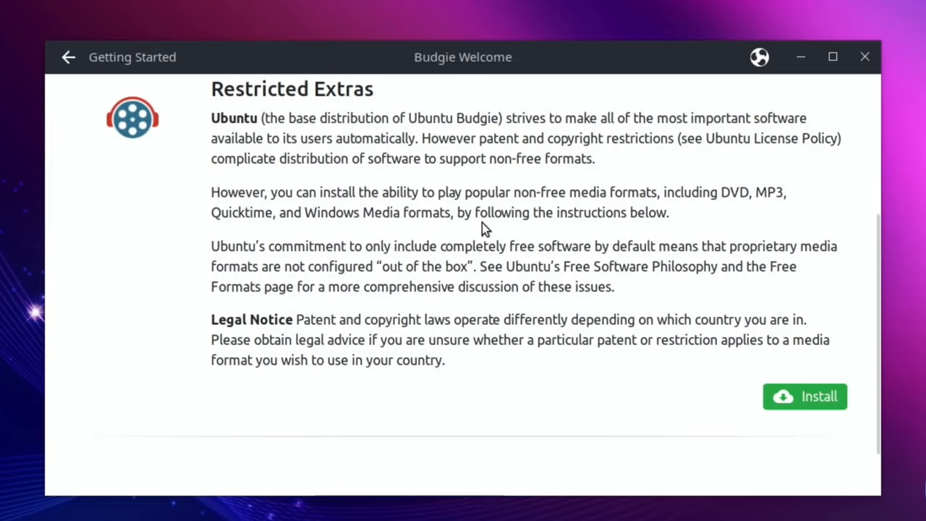
mouse_move(788, 399)
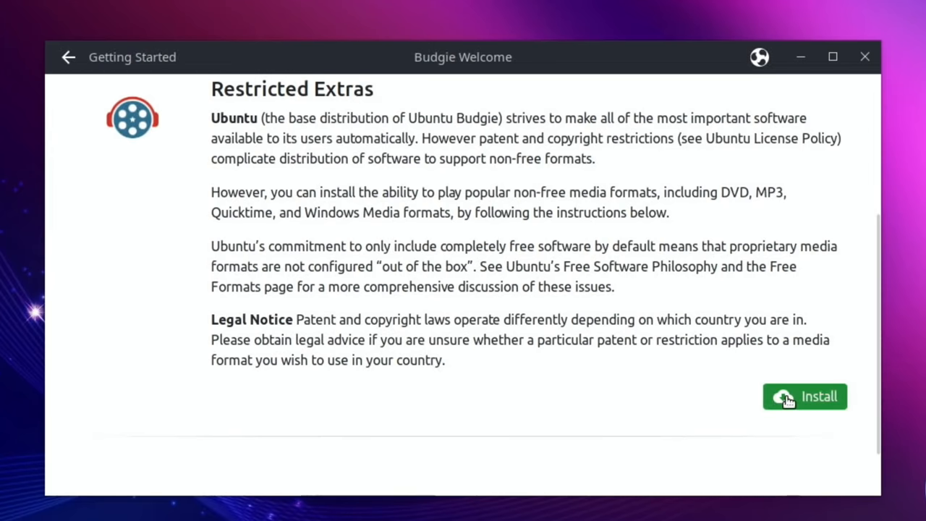
left_click(804, 396)
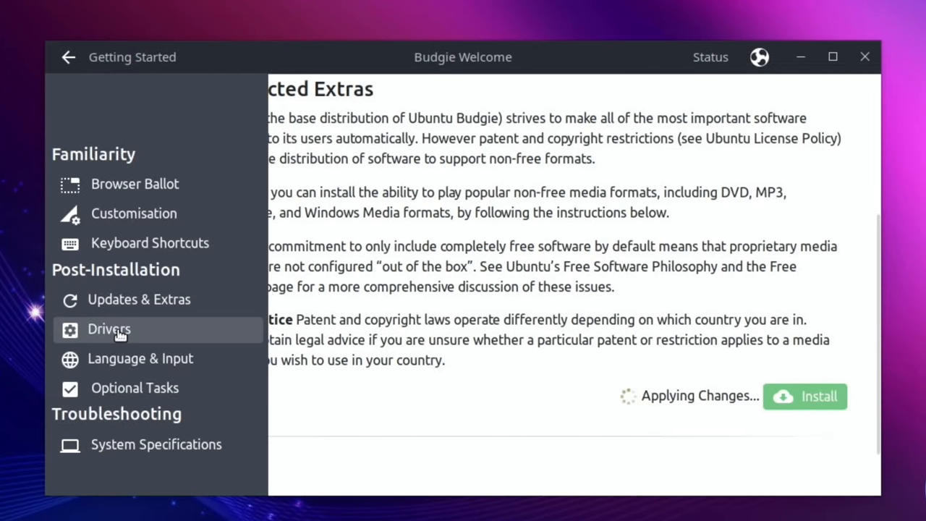
left_click(131, 443)
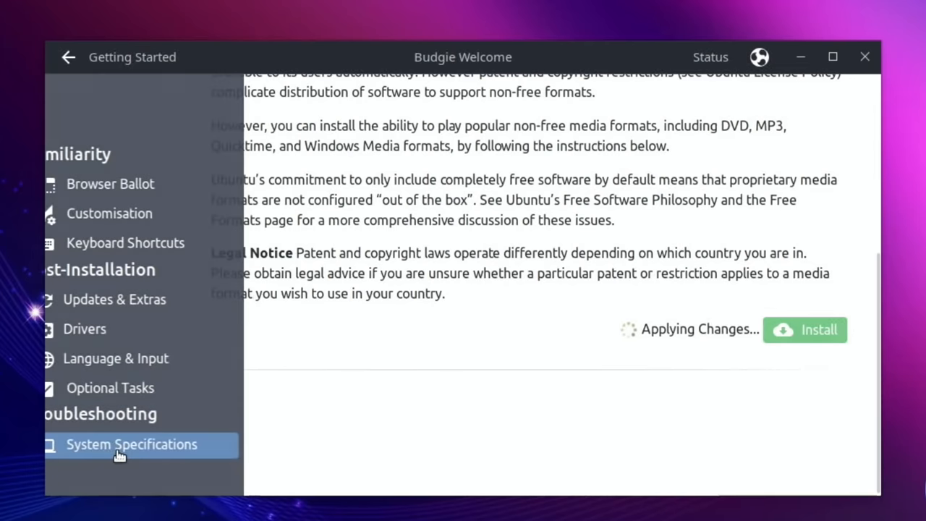
left_click(132, 444)
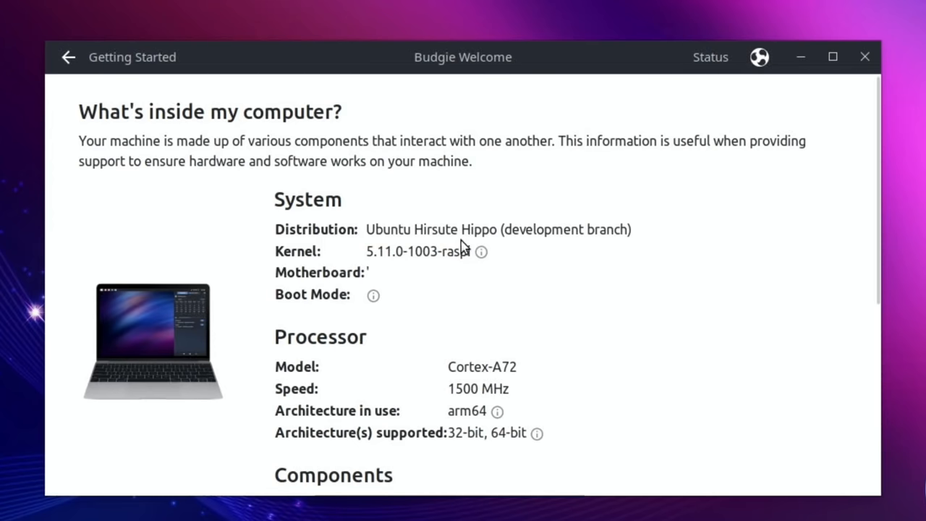
mouse_move(404, 274)
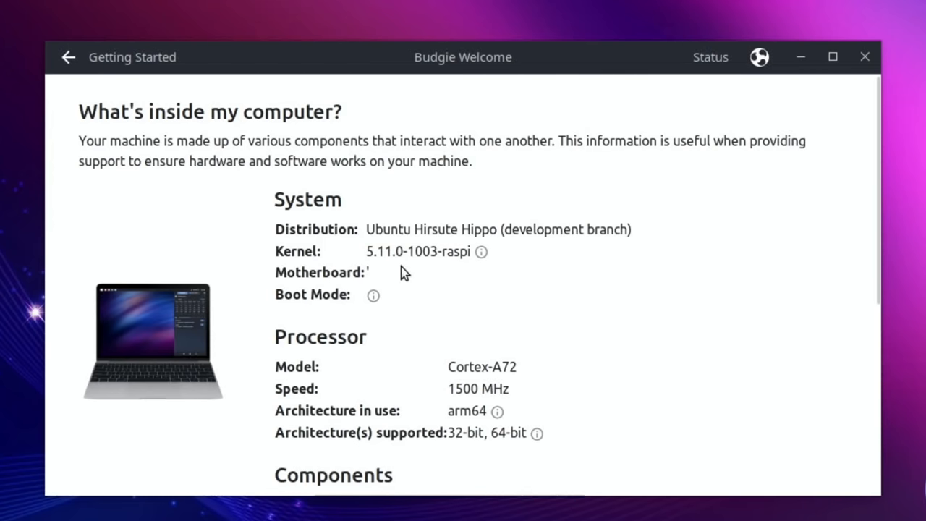
scroll("down", 3)
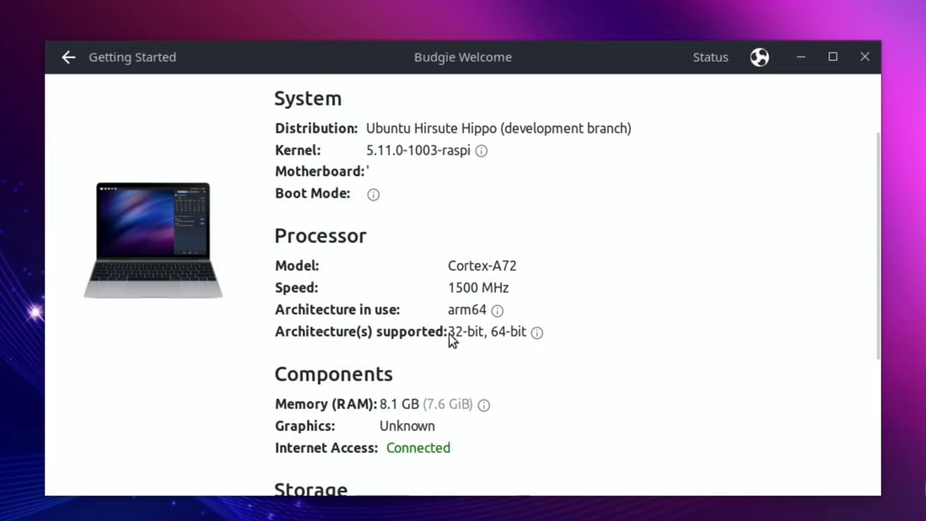
scroll("down", 3)
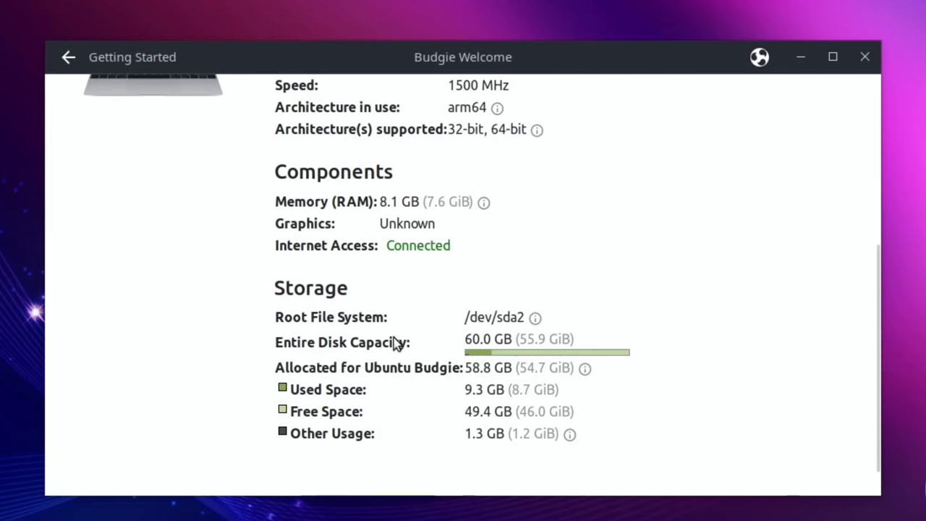
mouse_move(469, 355)
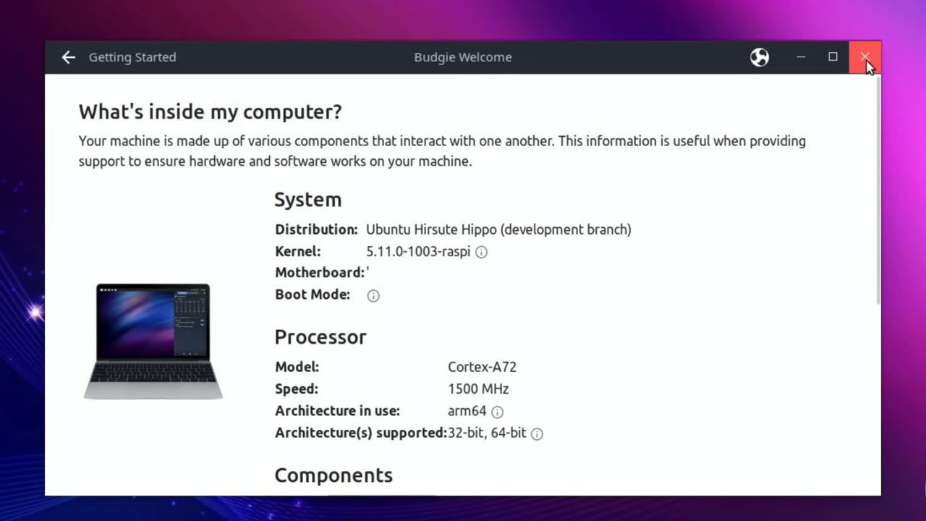
- Close the welcome window and select the 2.0GHz overclock speed in TweakTool
left_click(864, 57)
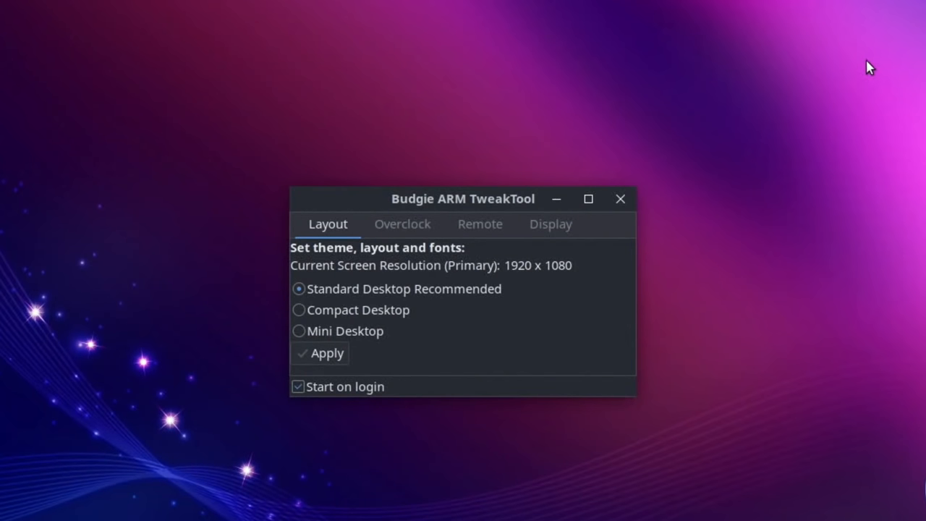
mouse_move(515, 273)
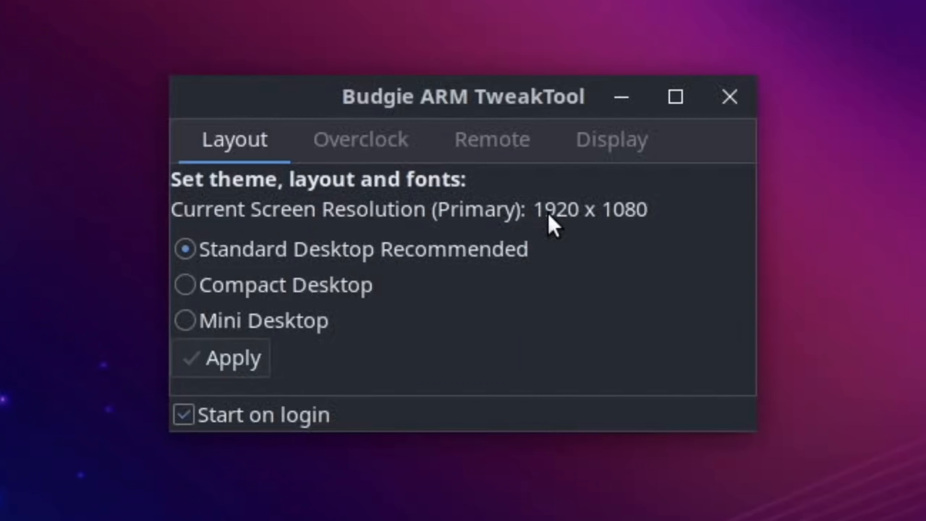
mouse_move(369, 228)
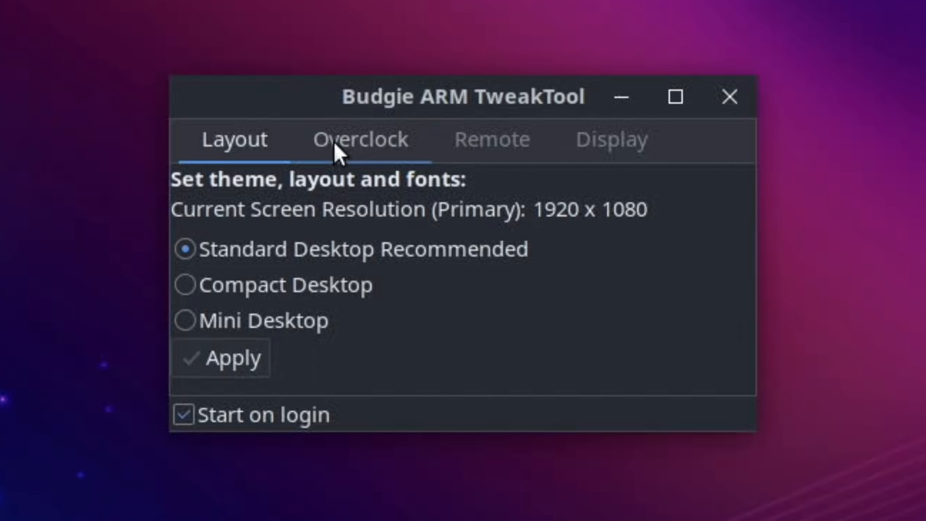
left_click(360, 138)
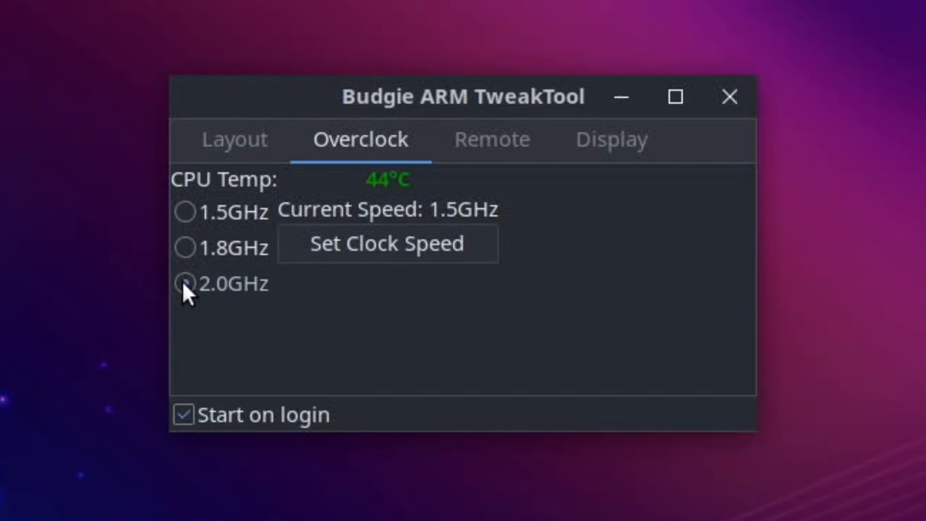
left_click(185, 283)
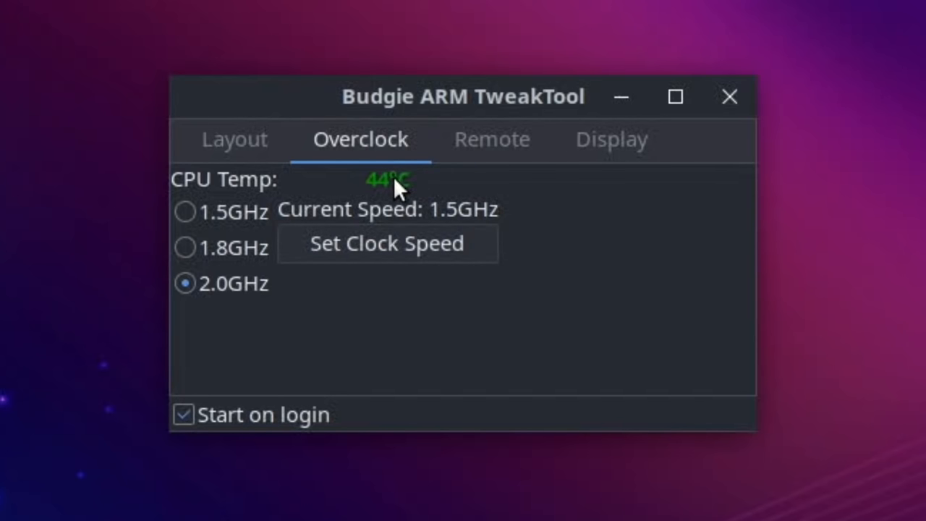
- Launch XRDP sharing from the Remote tab and enter the administrator password
left_click(491, 139)
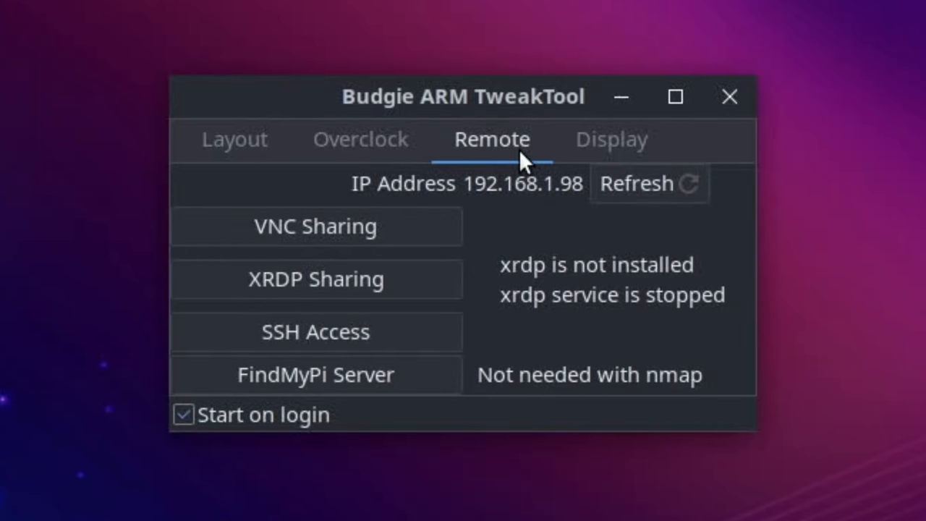
mouse_move(546, 279)
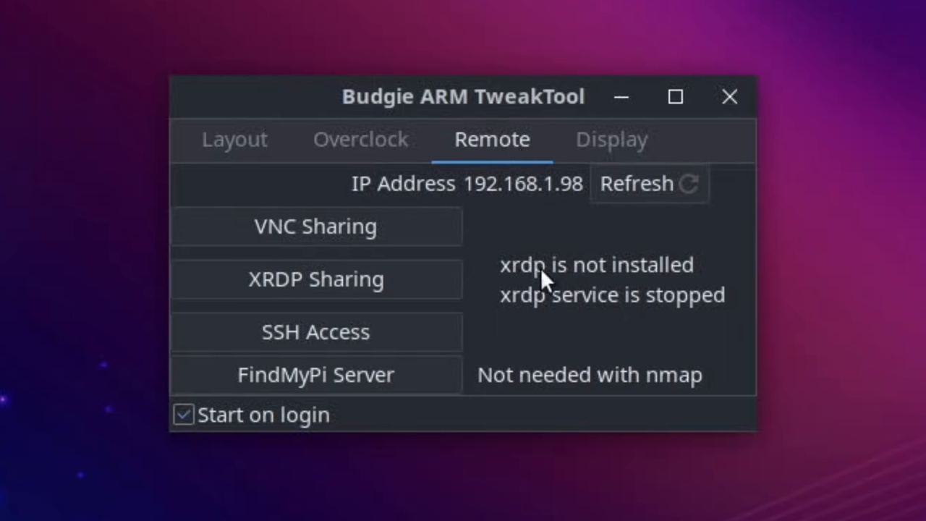
mouse_move(583, 297)
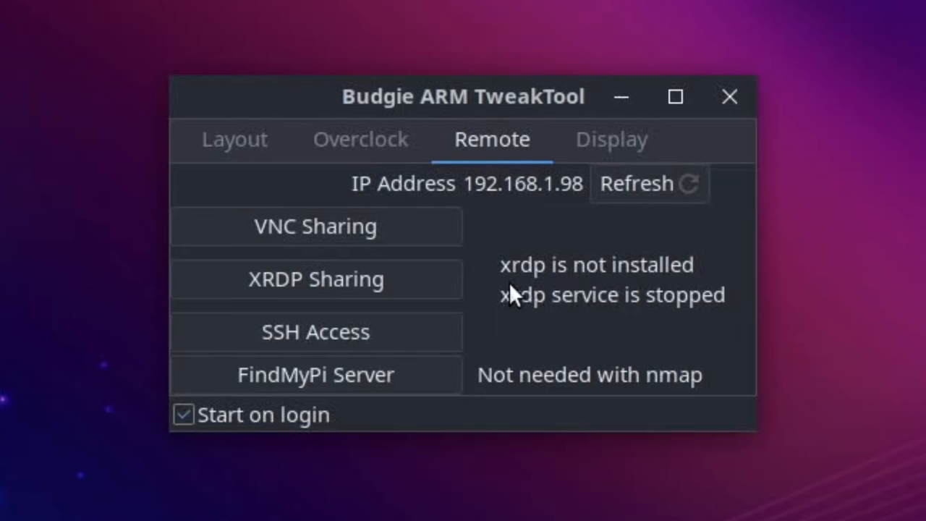
left_click(315, 278)
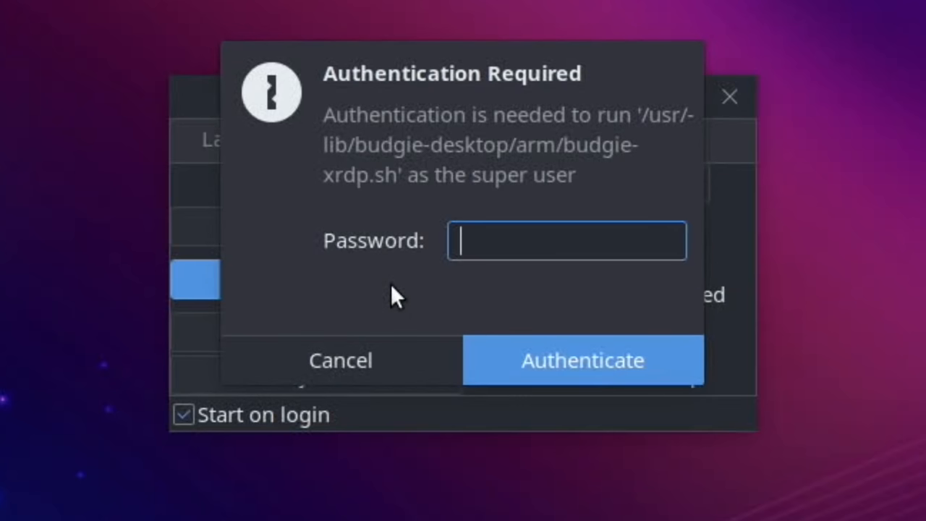
type("••")
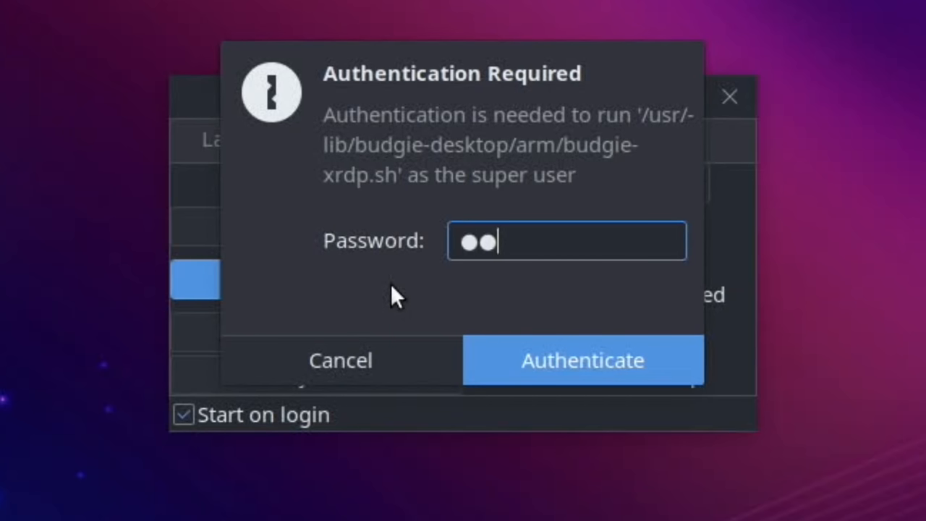
- Authenticate the XRDP setup in TweakTool with the password
left_click(582, 360)
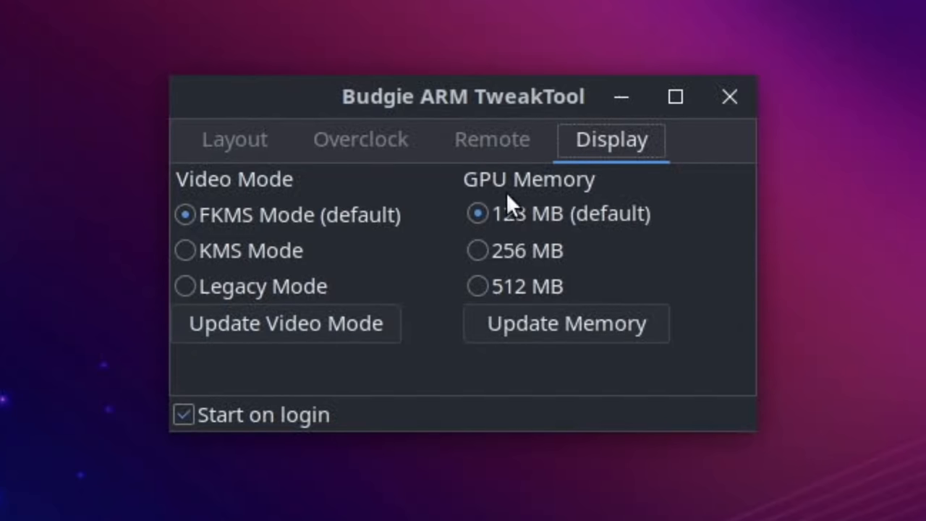
mouse_move(412, 264)
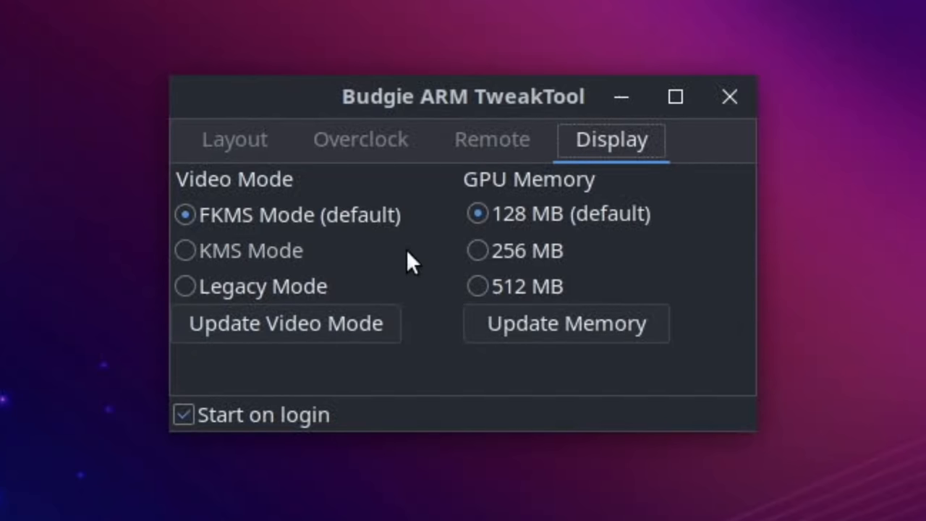
mouse_move(571, 289)
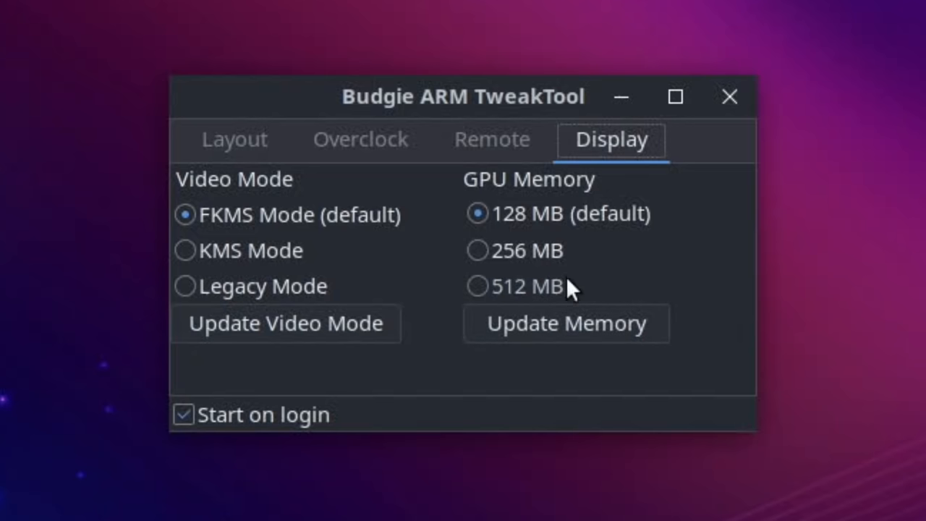
mouse_move(678, 260)
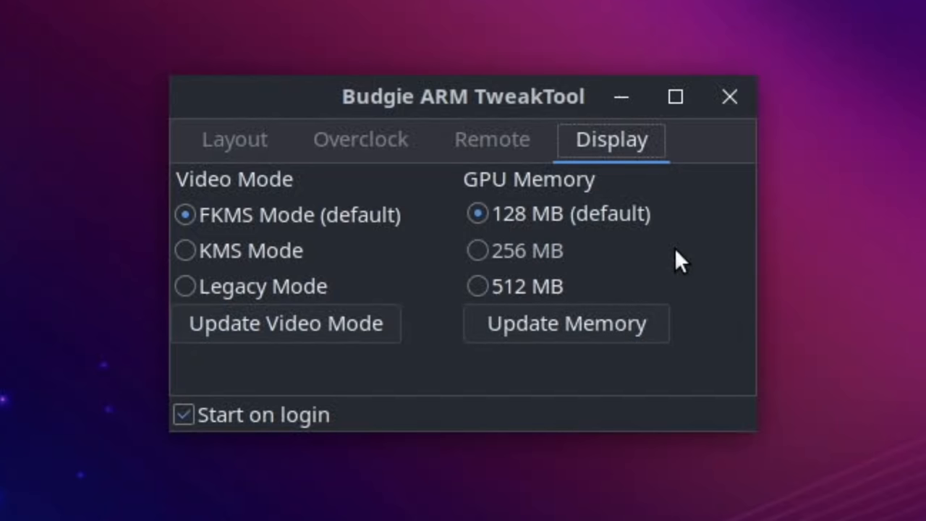
mouse_move(693, 173)
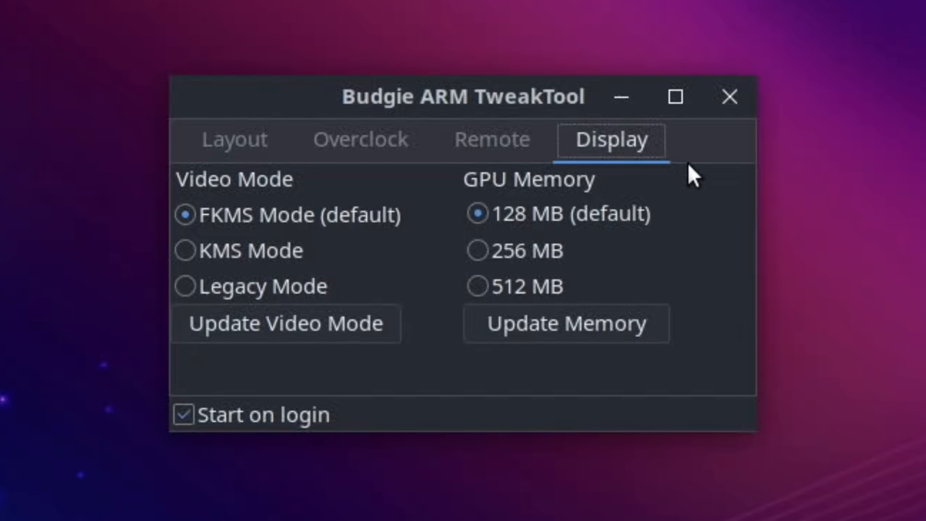
mouse_move(580, 392)
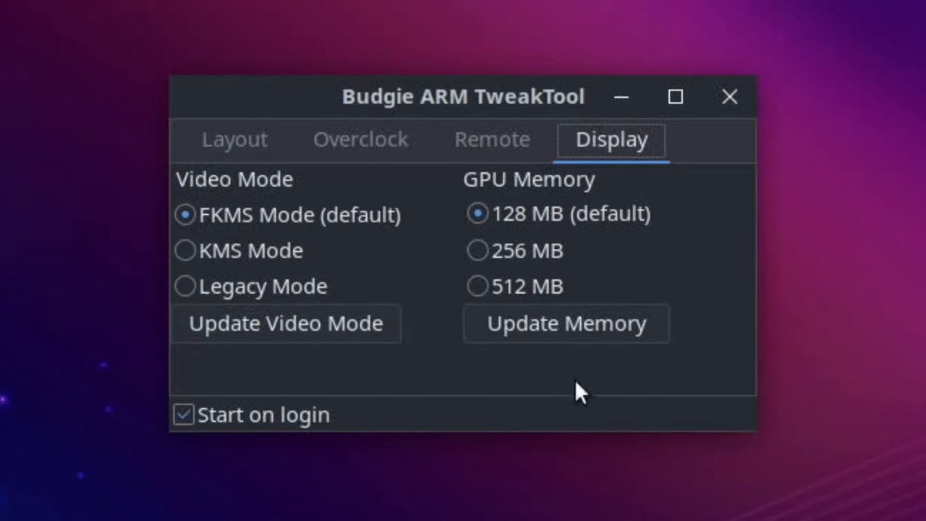
mouse_move(705, 299)
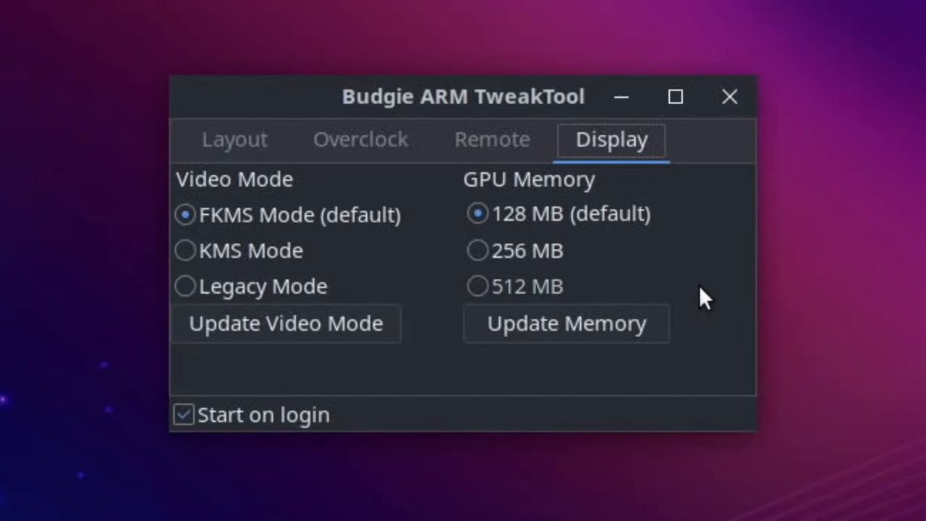
- Close TweakTool, then check the QuickNote and Places panel applets
left_click(729, 96)
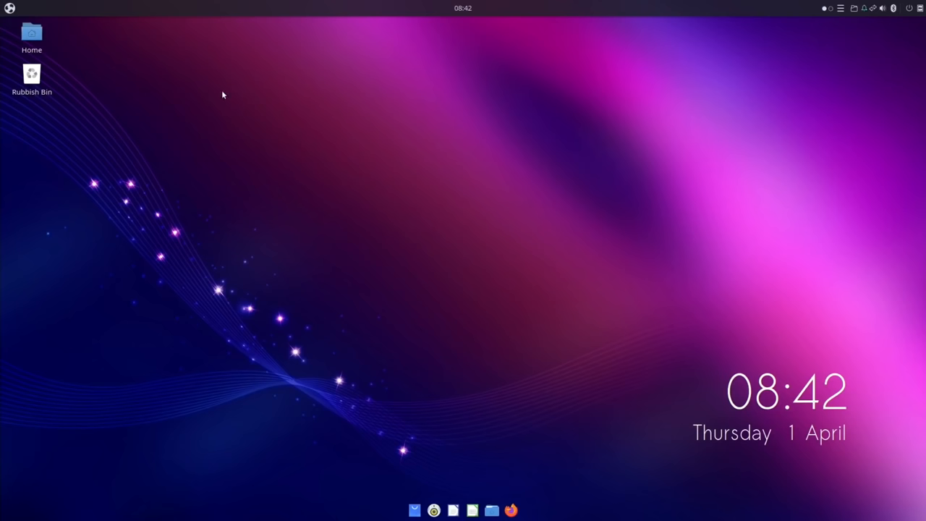
left_click(841, 8)
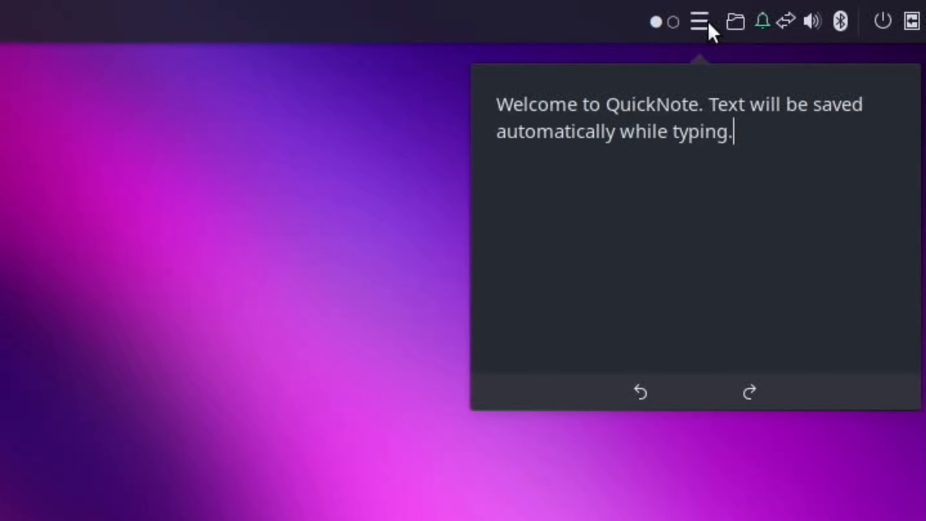
left_click(734, 20)
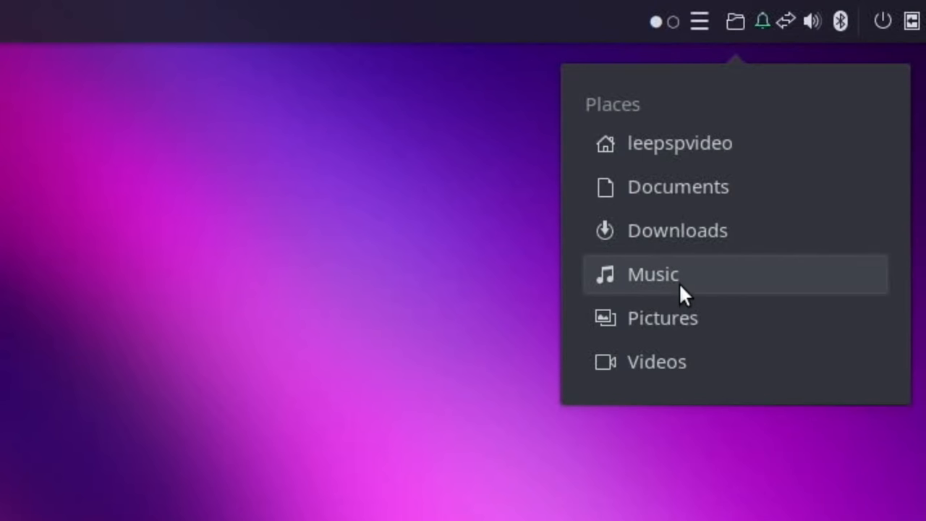
mouse_move(685, 237)
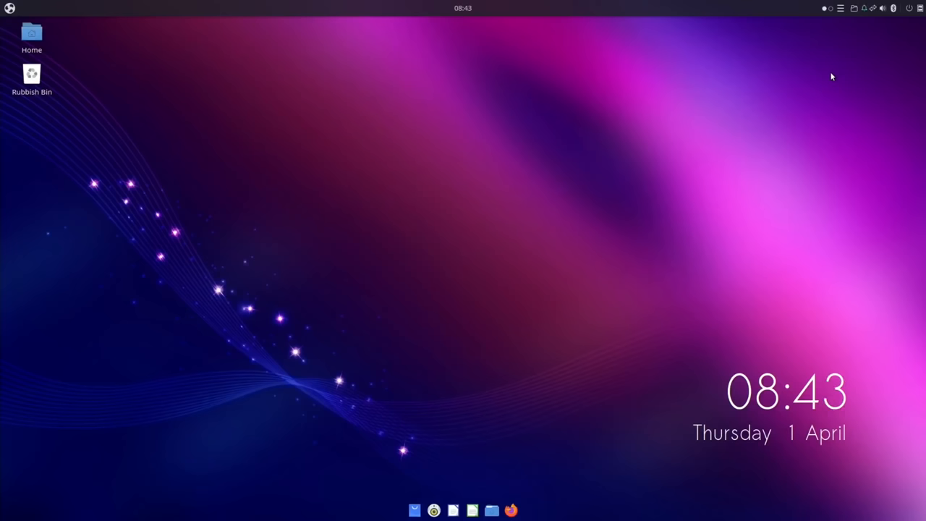
- Open the Raven sidebar, then the network menu listing three Wi-Fi networks
left_click(843, 9)
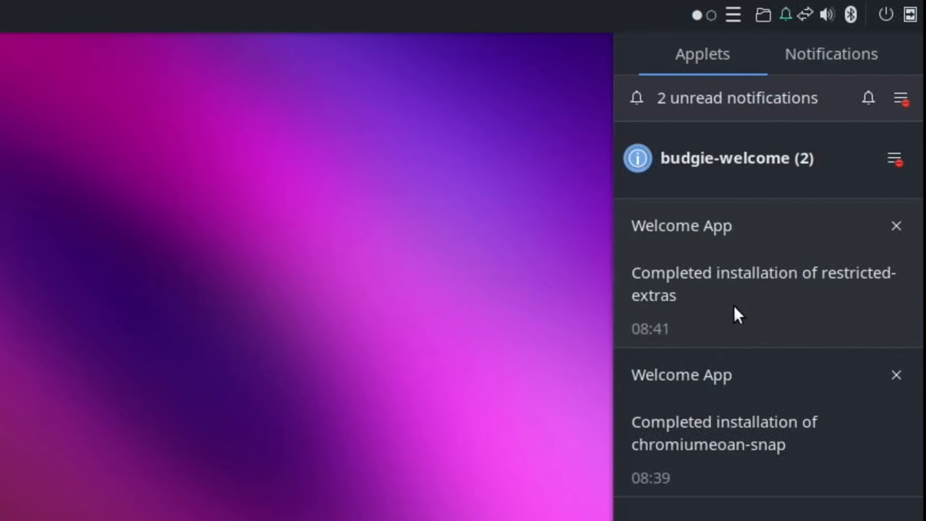
left_click(805, 15)
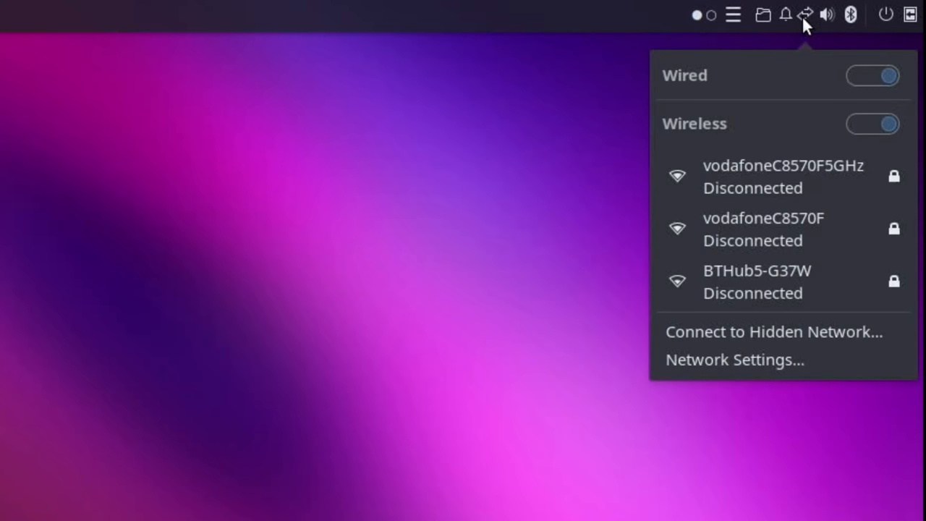
mouse_move(754, 274)
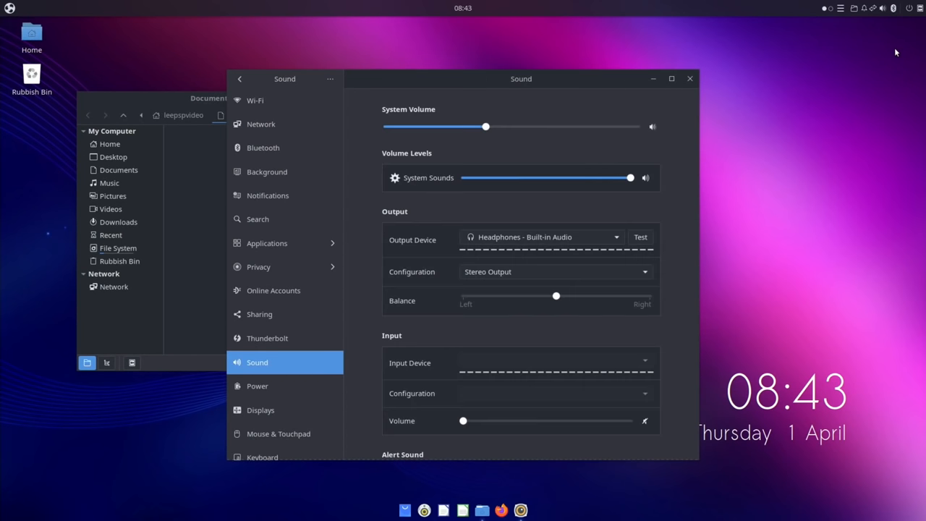
mouse_move(794, 98)
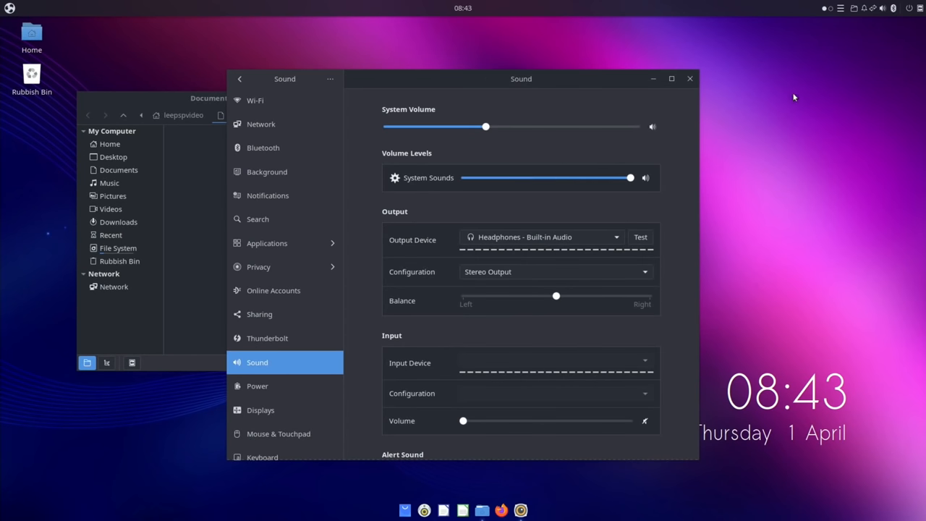
- Test the headphone output, playing tones on the front left and front right channels
left_click(639, 237)
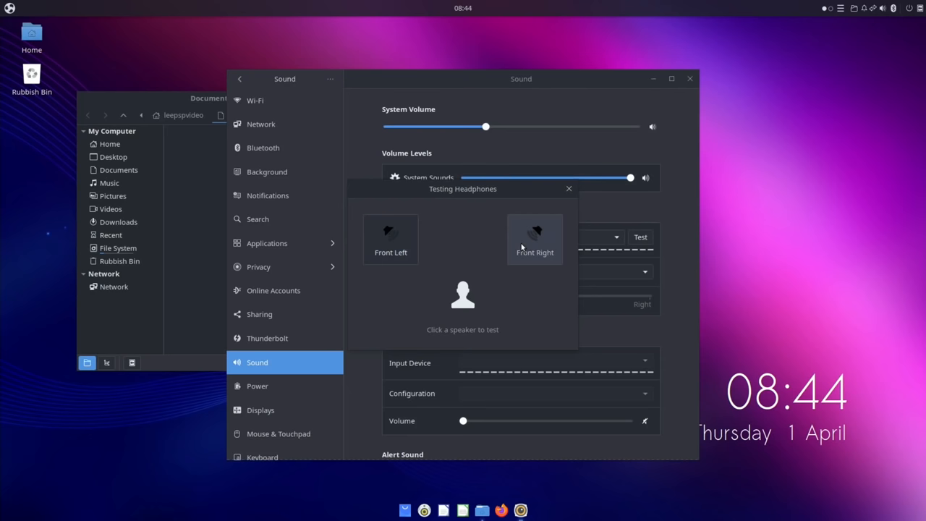
left_click(391, 233)
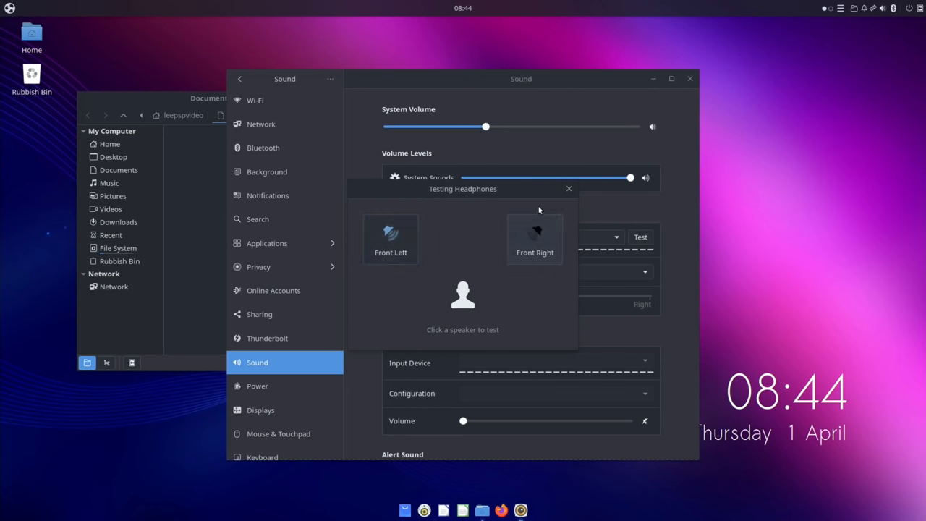
left_click(257, 385)
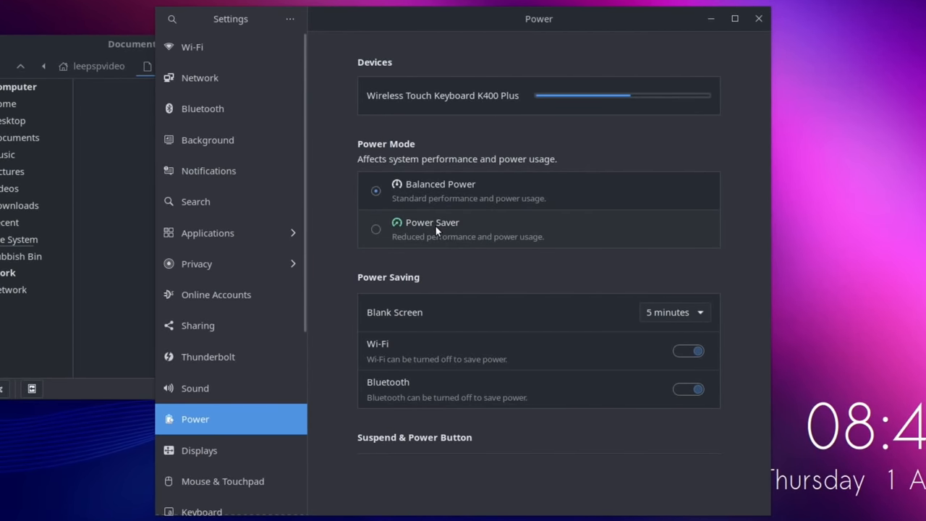
mouse_move(557, 326)
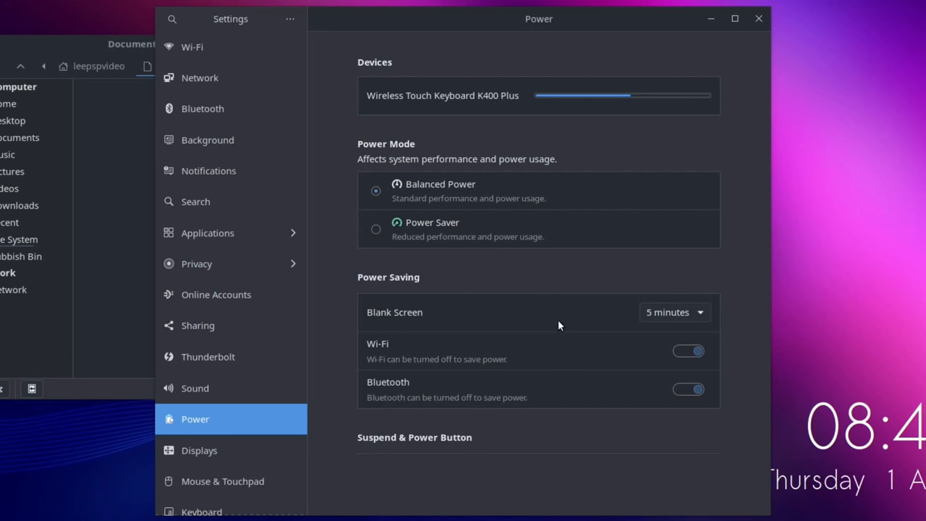
mouse_move(569, 370)
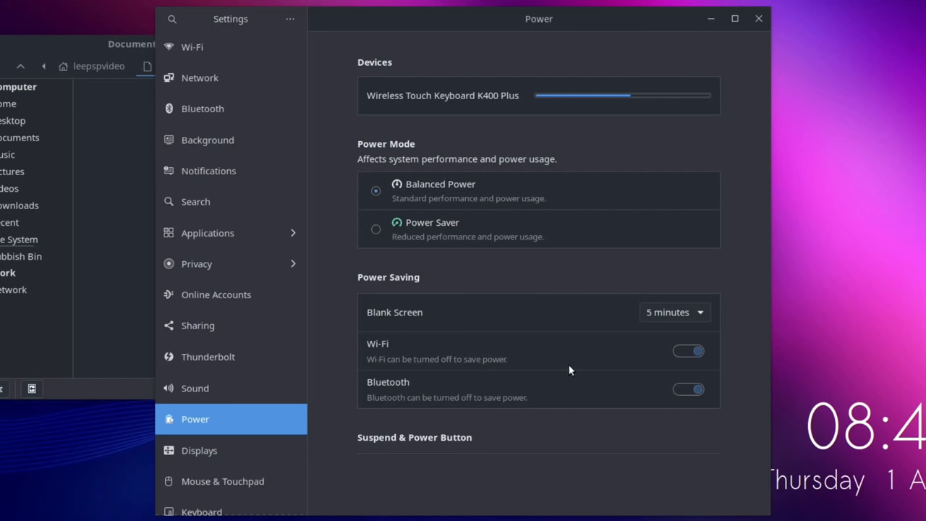
mouse_move(468, 112)
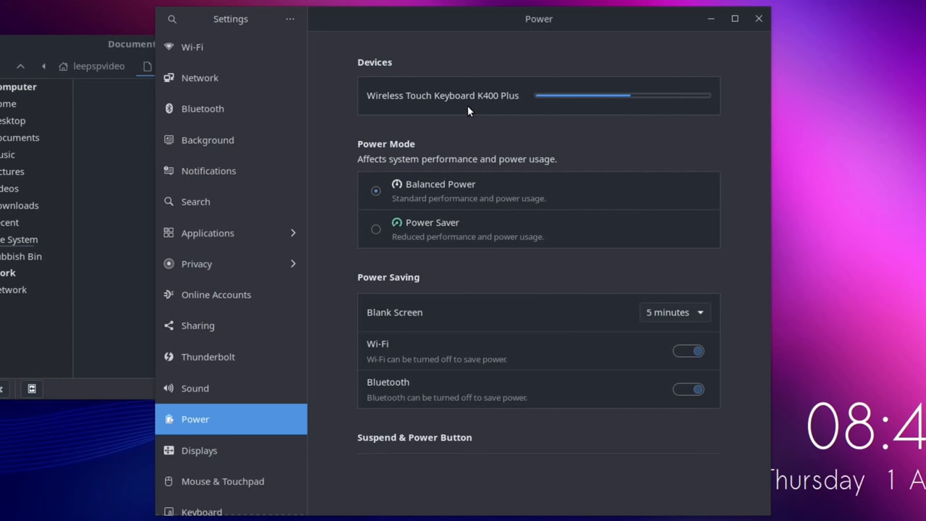
mouse_move(632, 99)
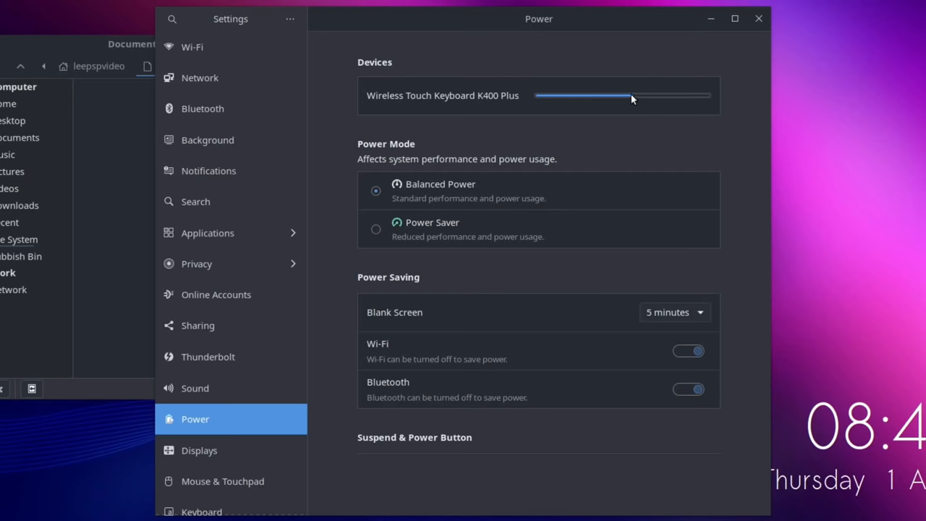
- Visit the Displays page, then Mouse & Touchpad, scrolling through its options
left_click(199, 450)
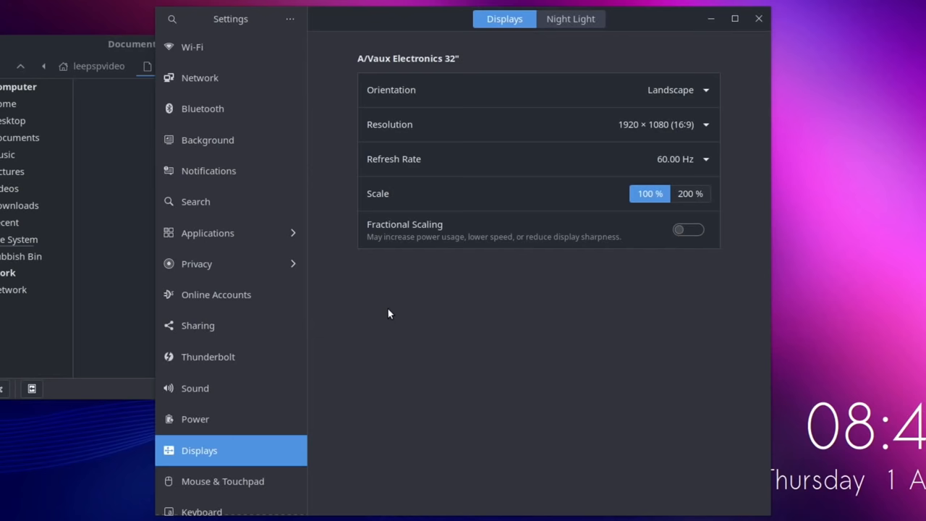
left_click(230, 480)
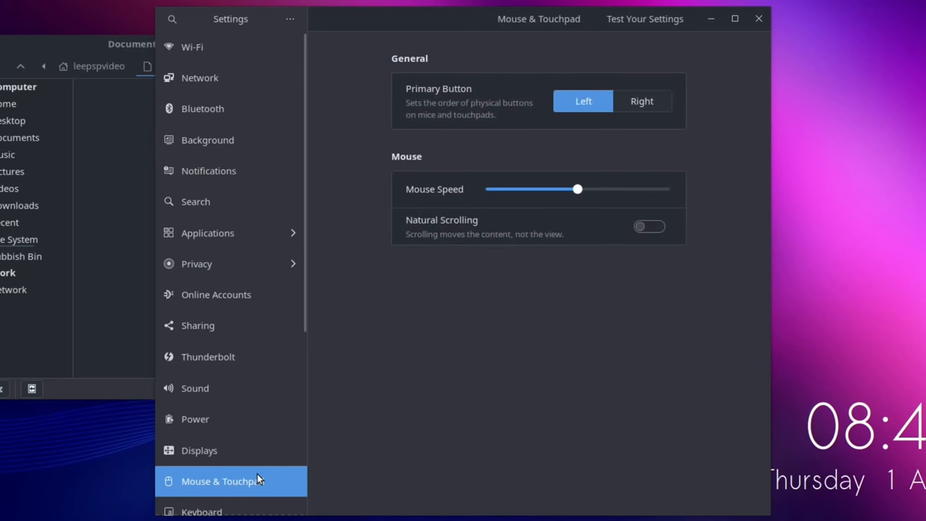
mouse_move(266, 357)
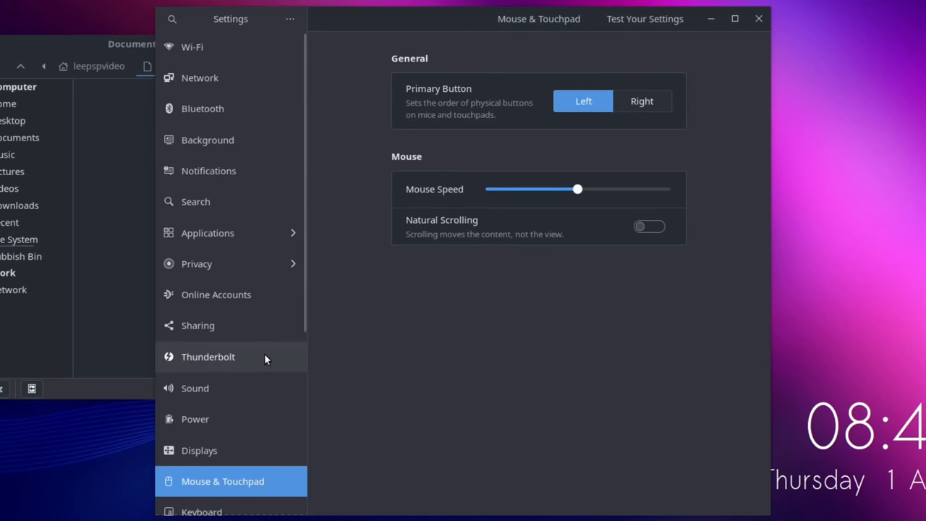
scroll("down", 3)
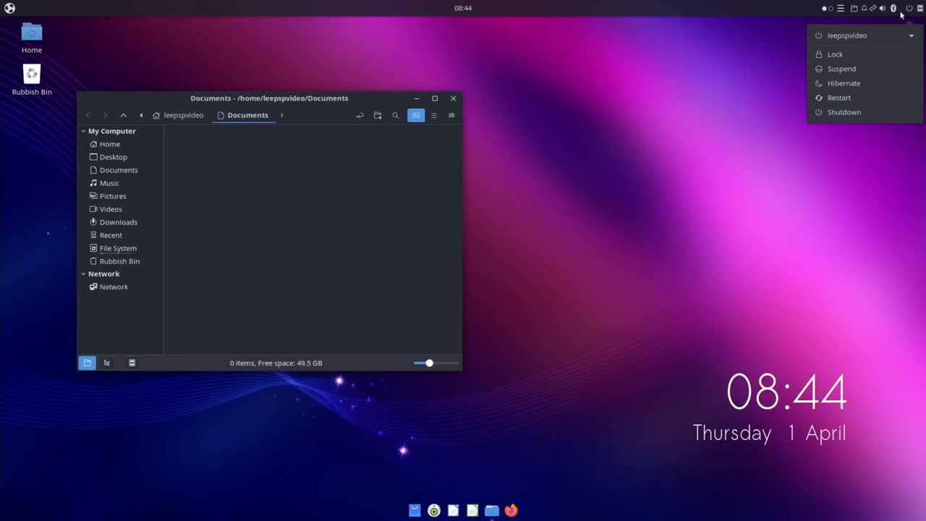
mouse_move(695, 175)
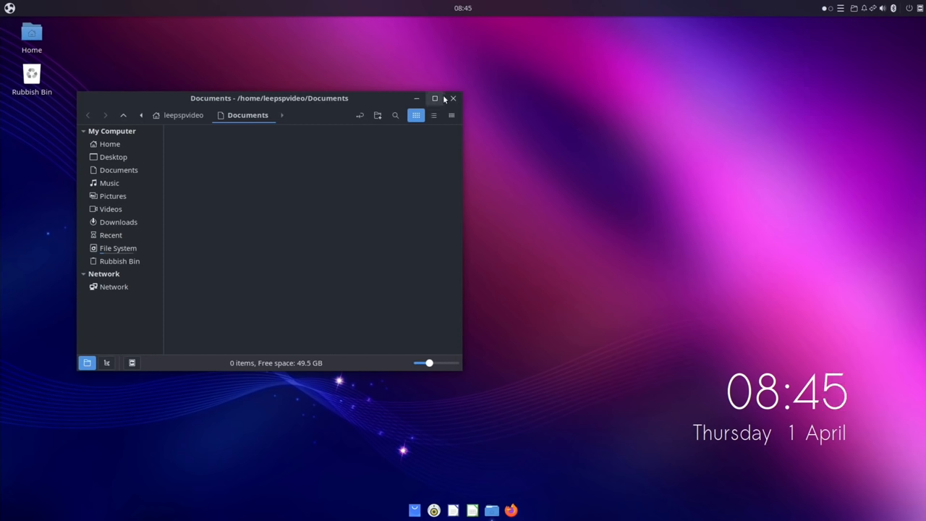
- Close the Nemo Documents folder window
left_click(453, 98)
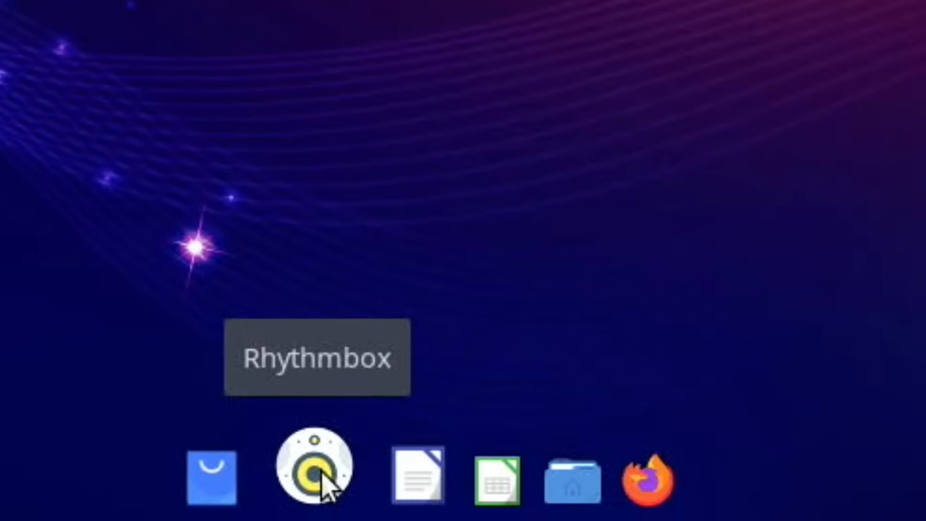
mouse_move(388, 474)
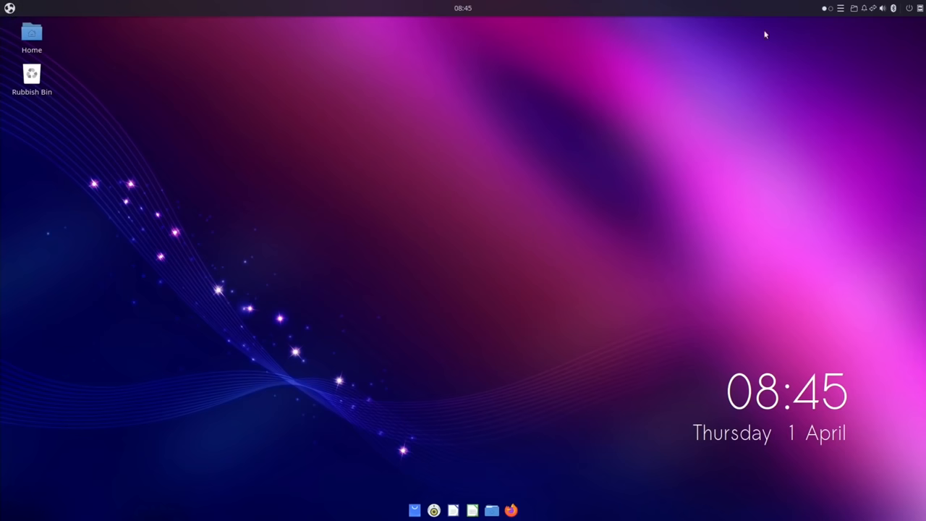
mouse_move(910, 13)
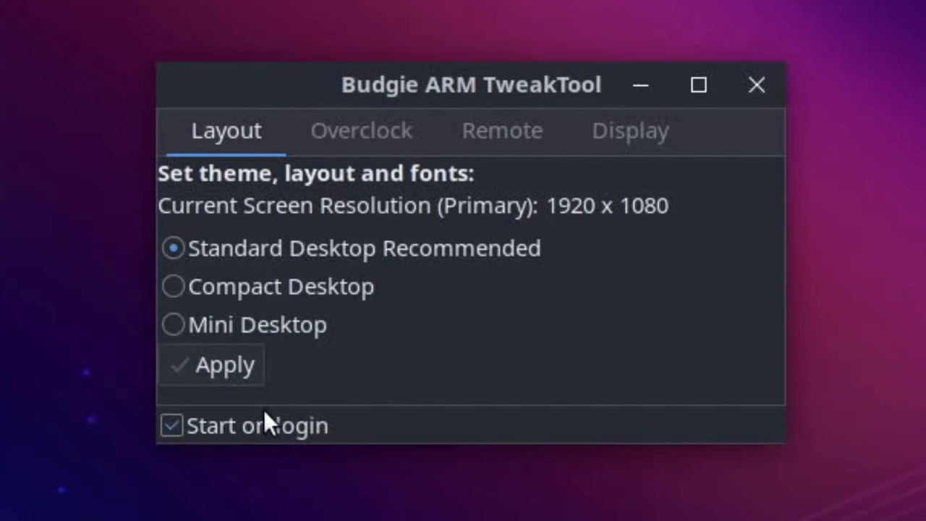
mouse_move(241, 452)
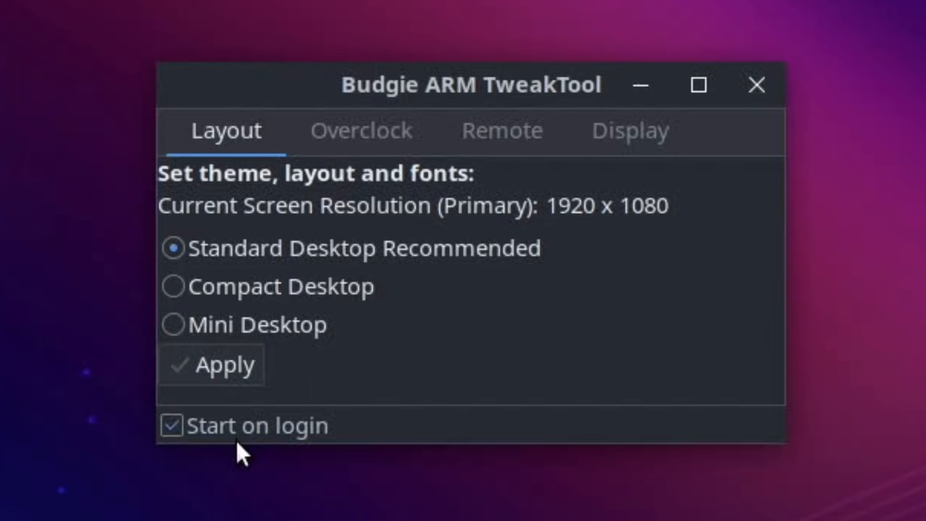
mouse_move(269, 249)
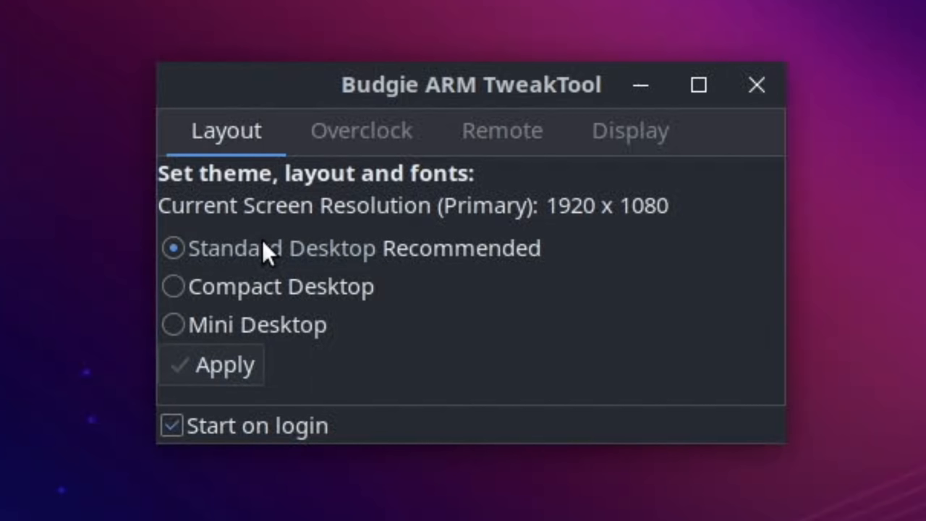
- View the Overclock tab, then the Remote tab reporting xrdp installed and ok
left_click(361, 131)
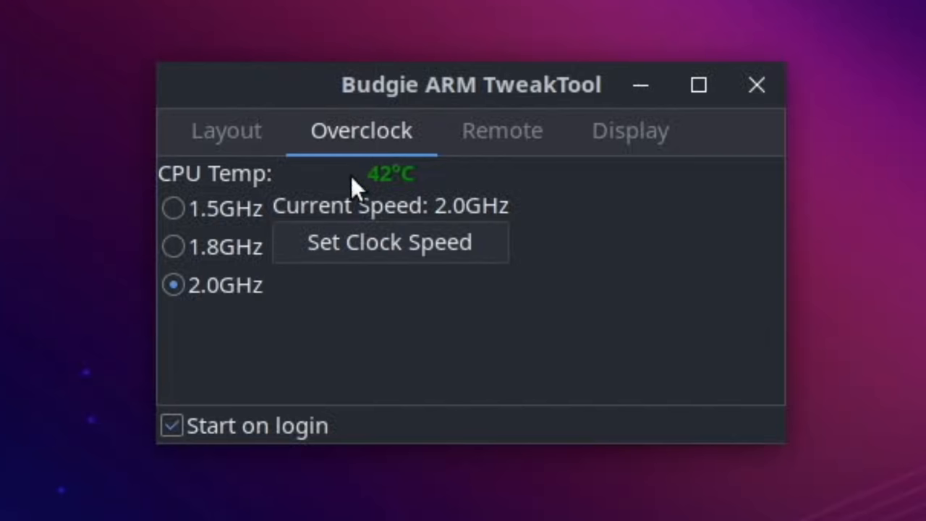
mouse_move(454, 222)
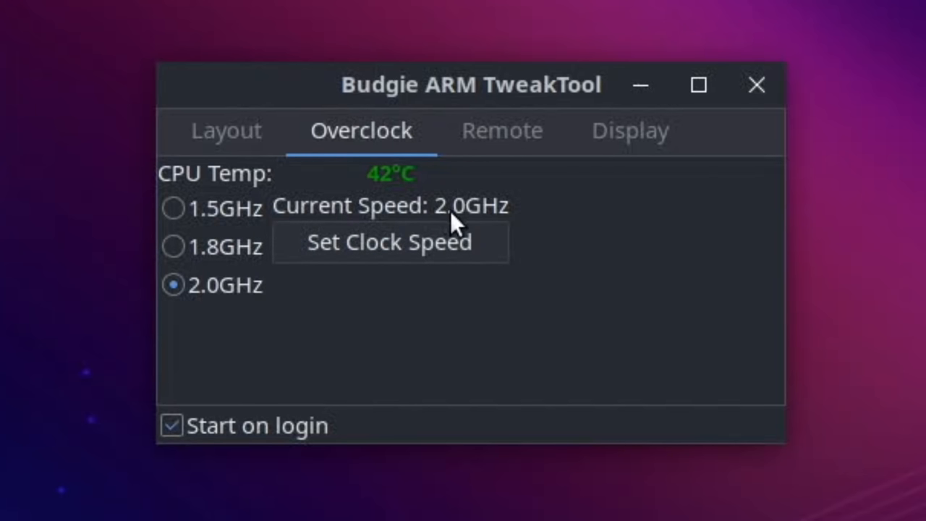
left_click(502, 131)
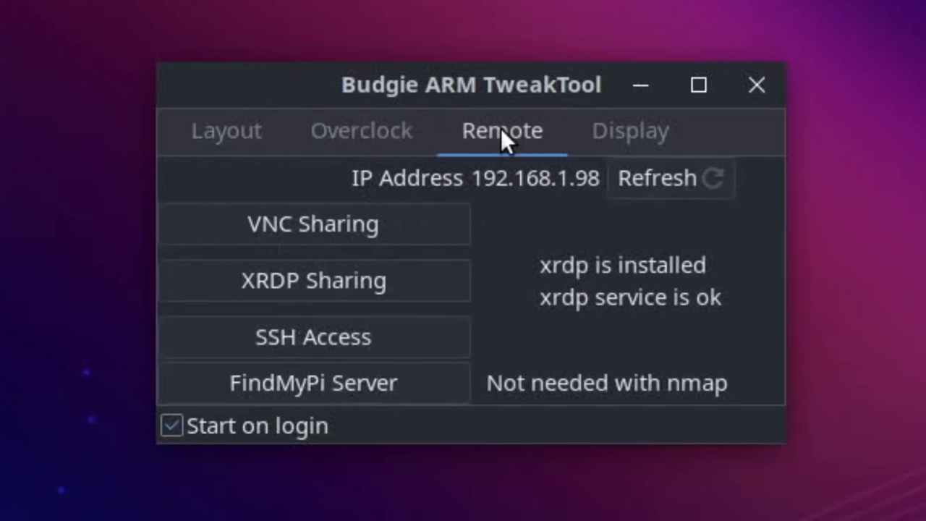
mouse_move(543, 259)
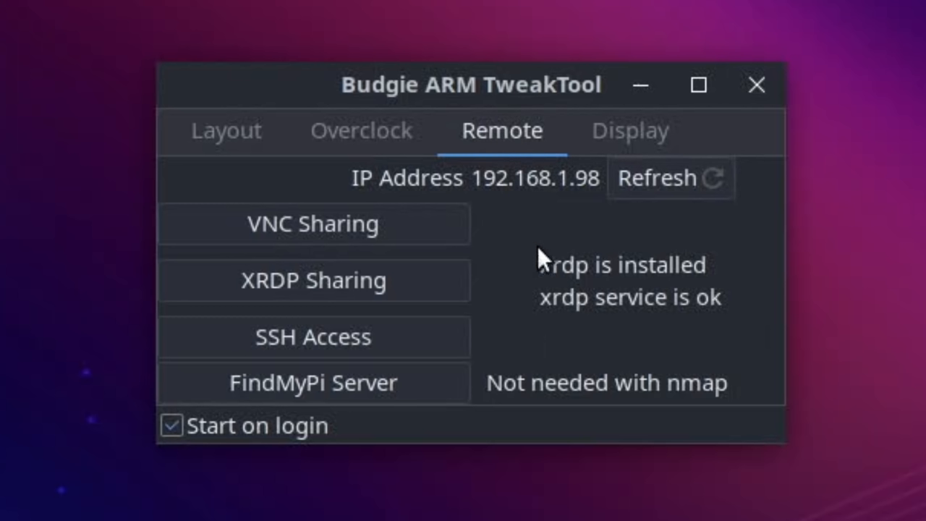
mouse_move(615, 307)
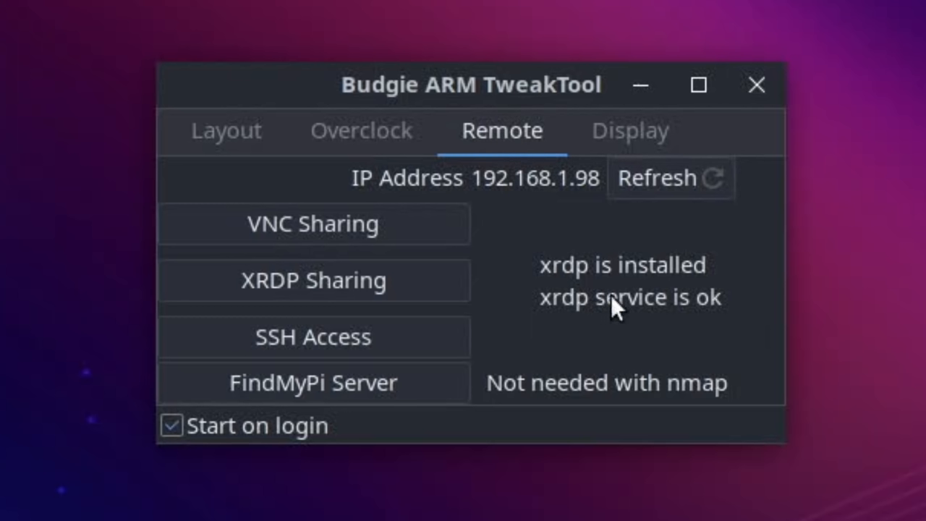
mouse_move(737, 323)
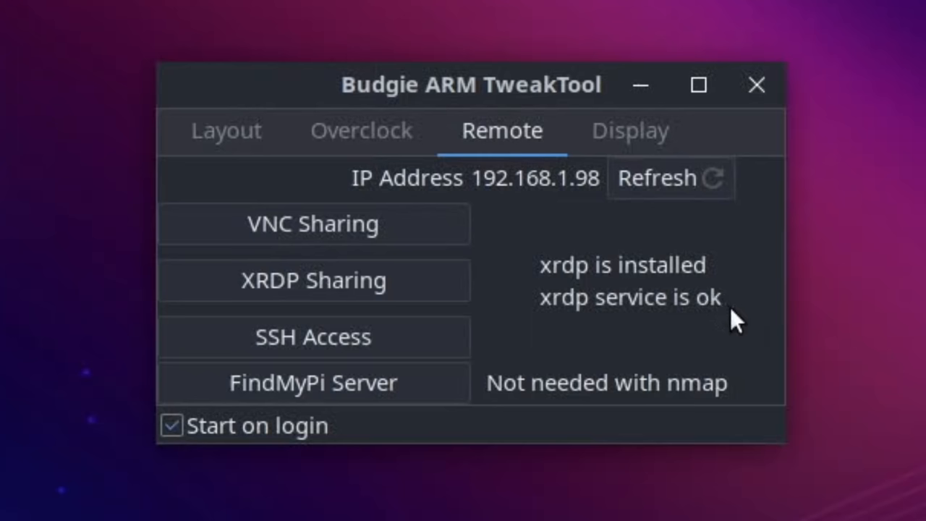
- Apply KMS Mode as the video mode on the Display tab and confirm a restart
left_click(629, 131)
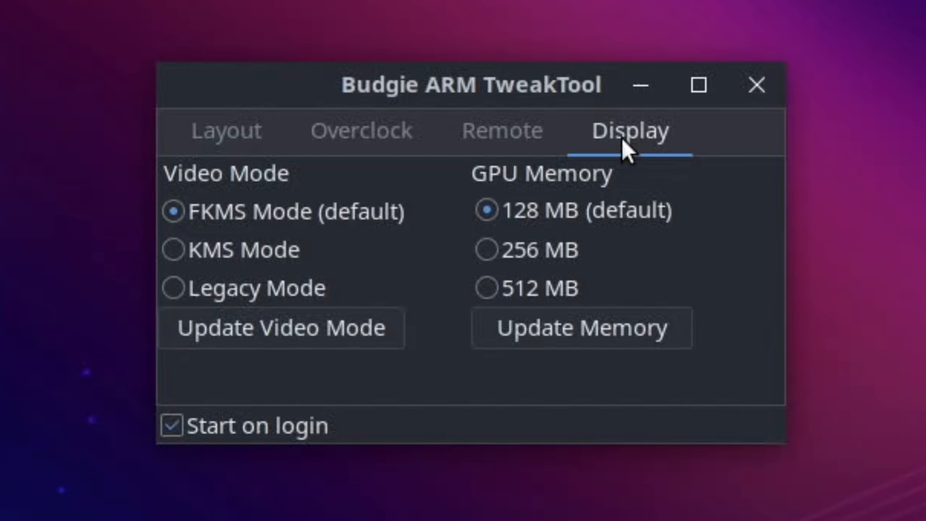
mouse_move(358, 220)
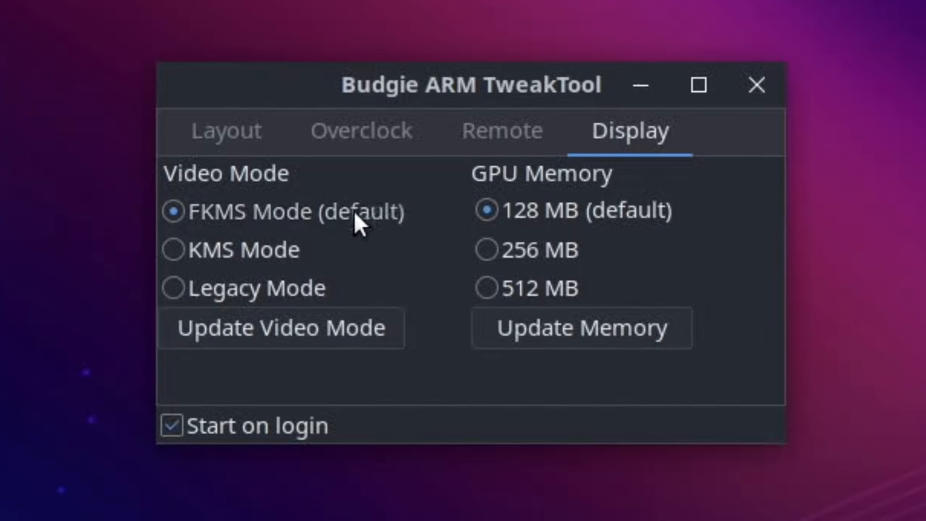
mouse_move(174, 250)
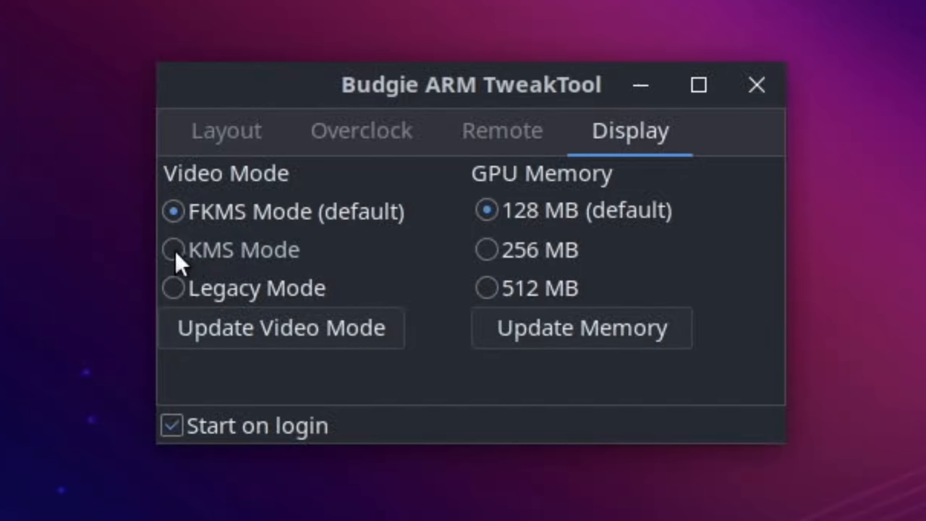
left_click(173, 249)
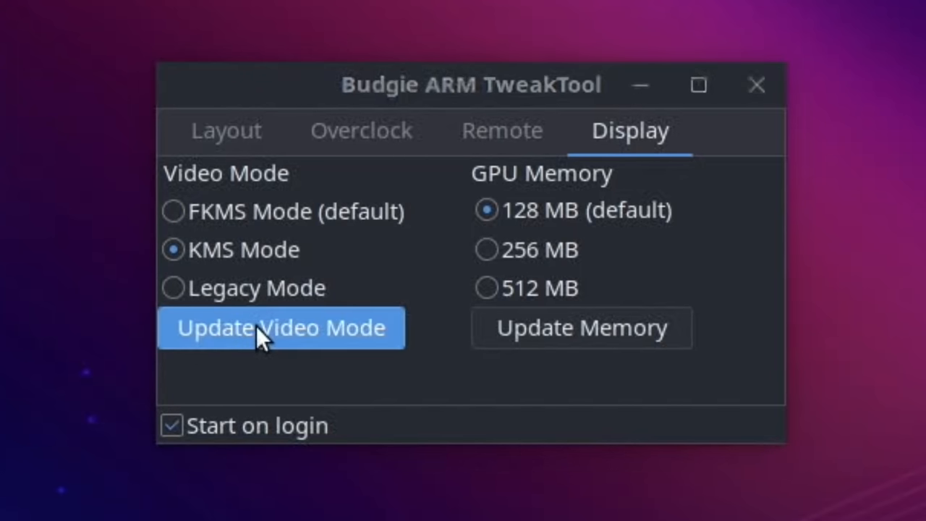
left_click(280, 328)
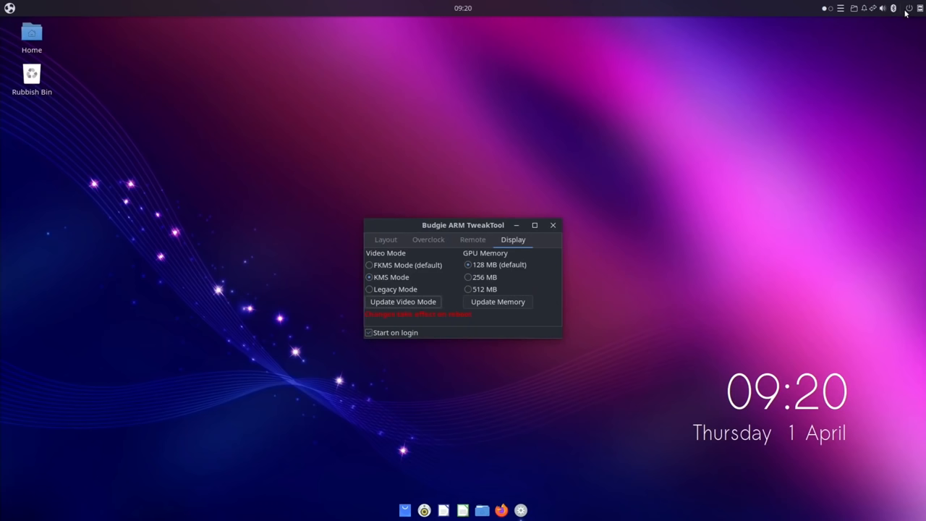
left_click(402, 302)
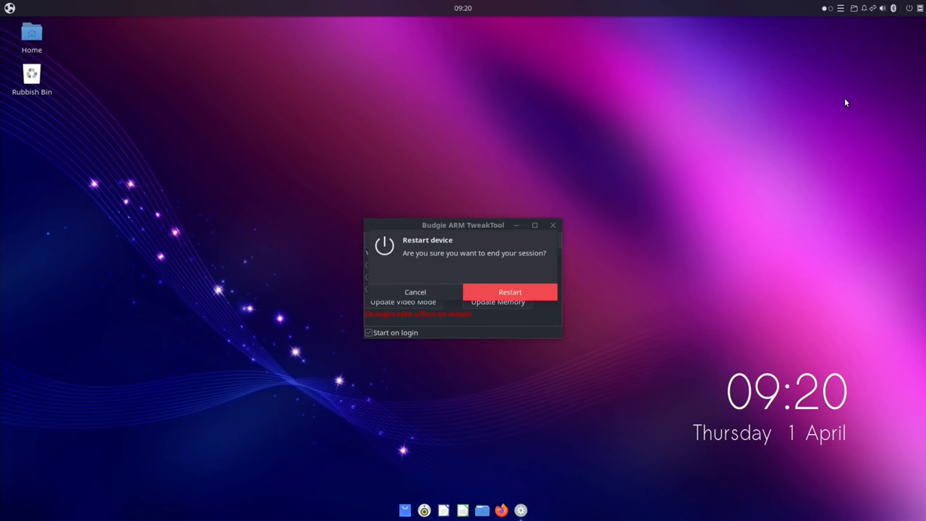
left_click(415, 292)
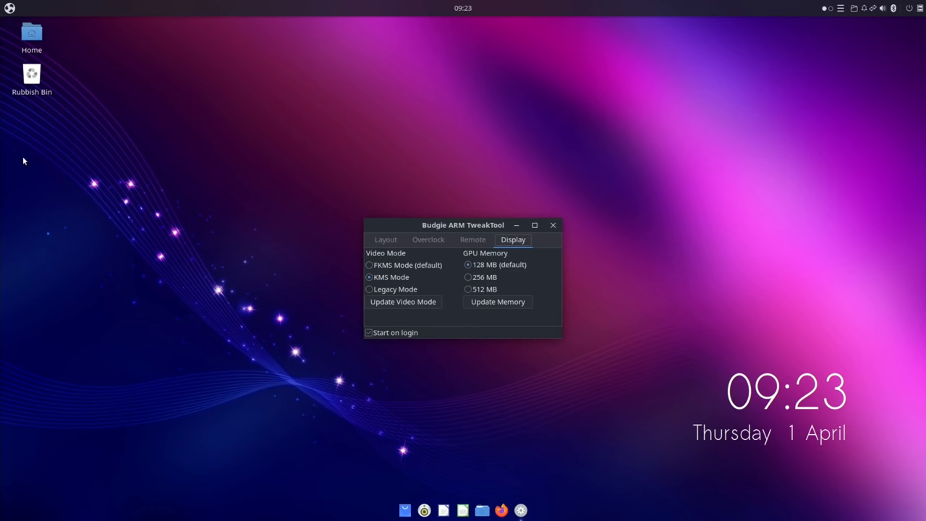
- Search the app menu for 'fi' and 'chr', ending on the Accessories category list
left_click(10, 8)
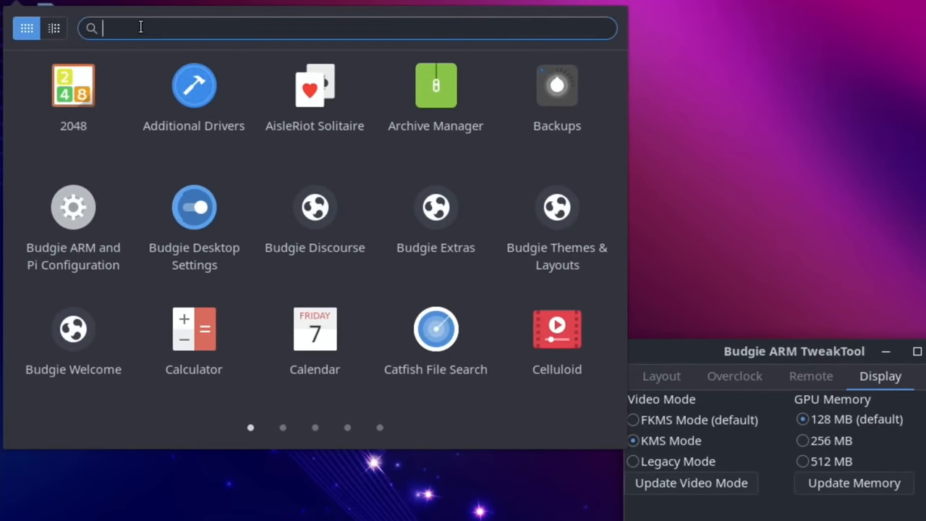
left_click(53, 27)
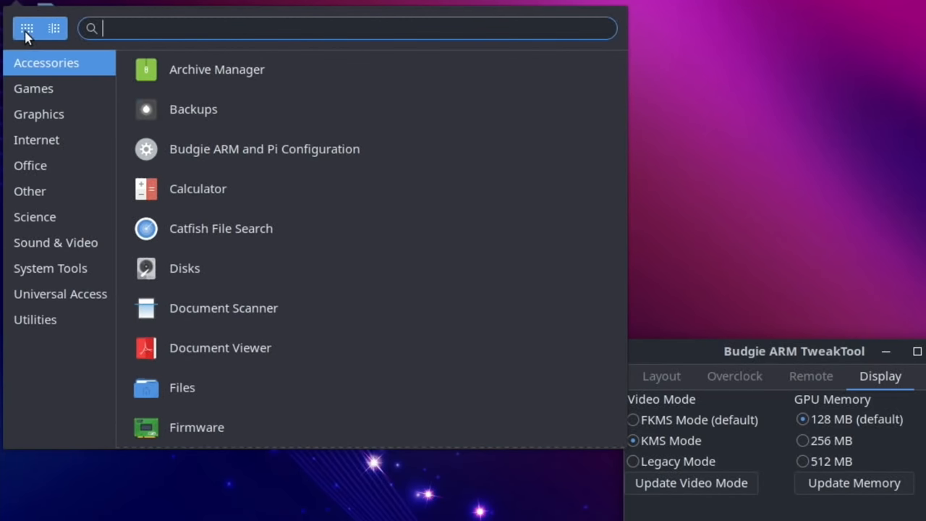
left_click(53, 28)
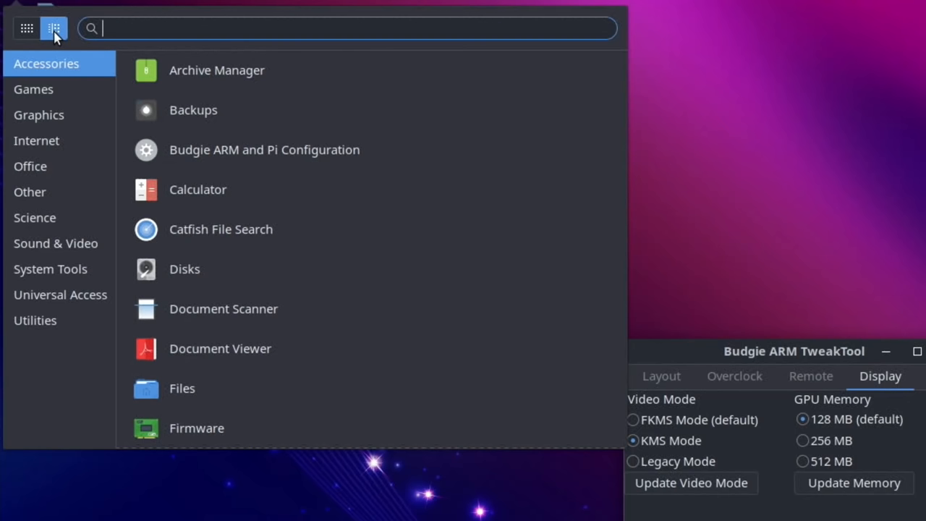
mouse_move(53, 27)
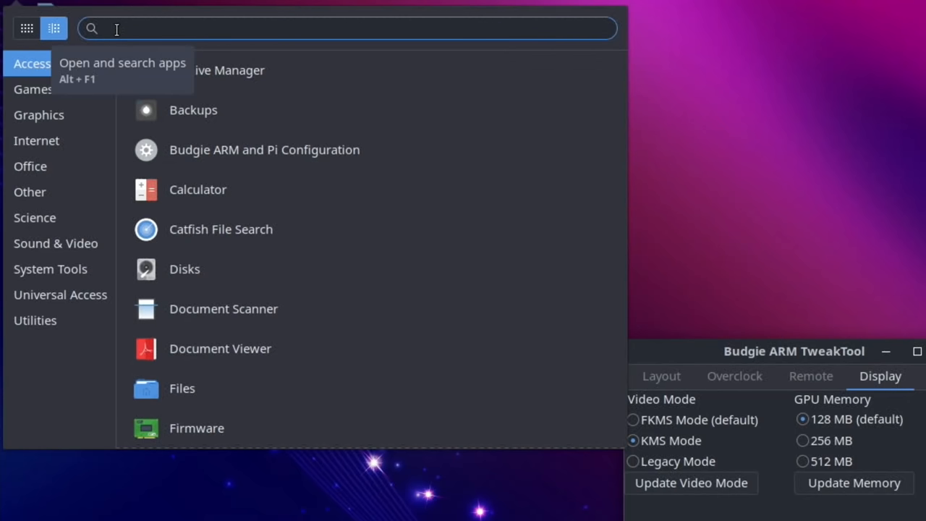
type("fi")
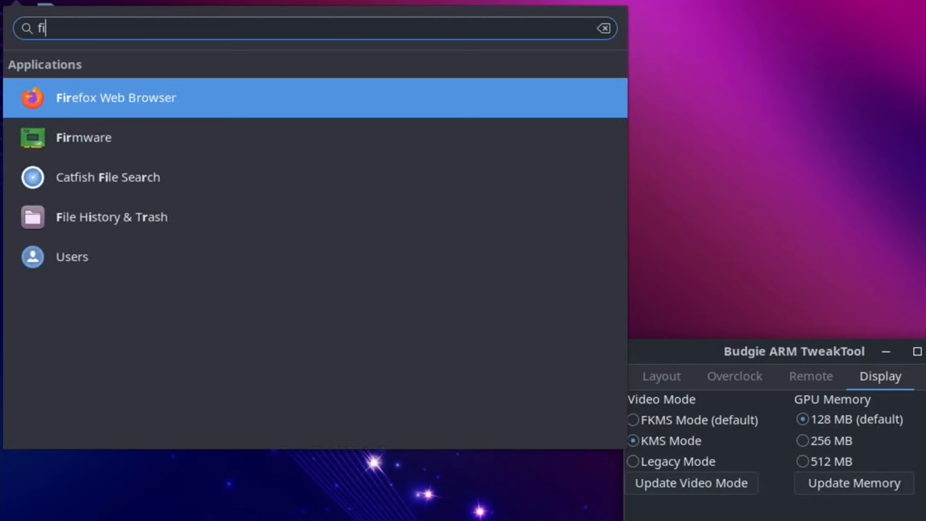
type("chr")
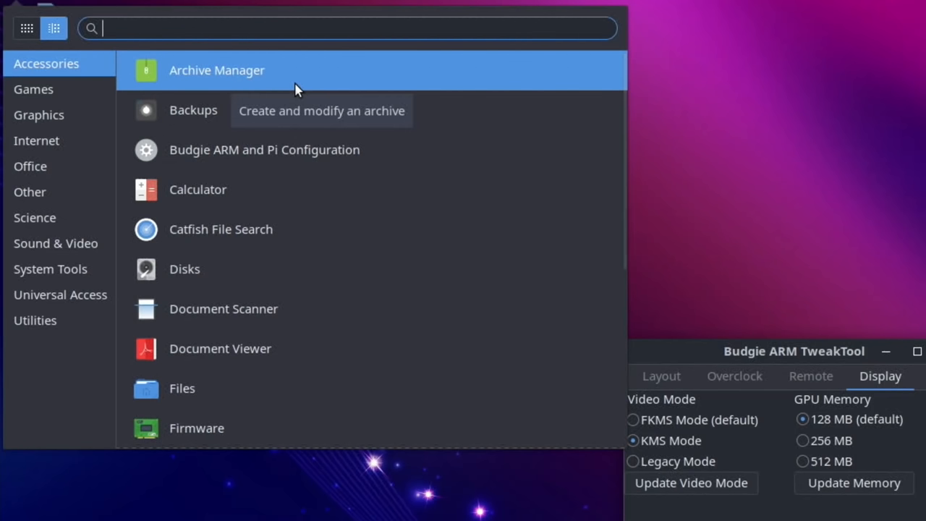
- Browse the Games, Accessories and Utilities categories, scrolling the Accessories list
left_click(33, 88)
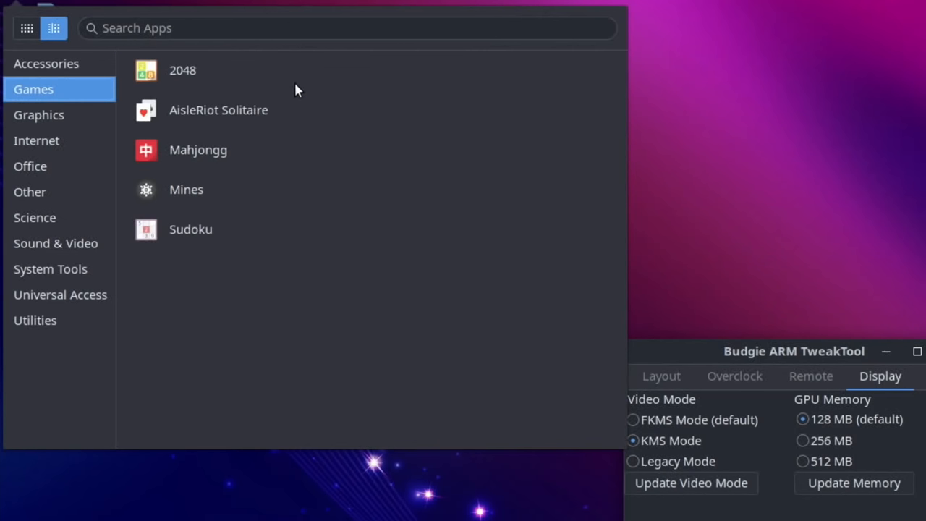
left_click(47, 63)
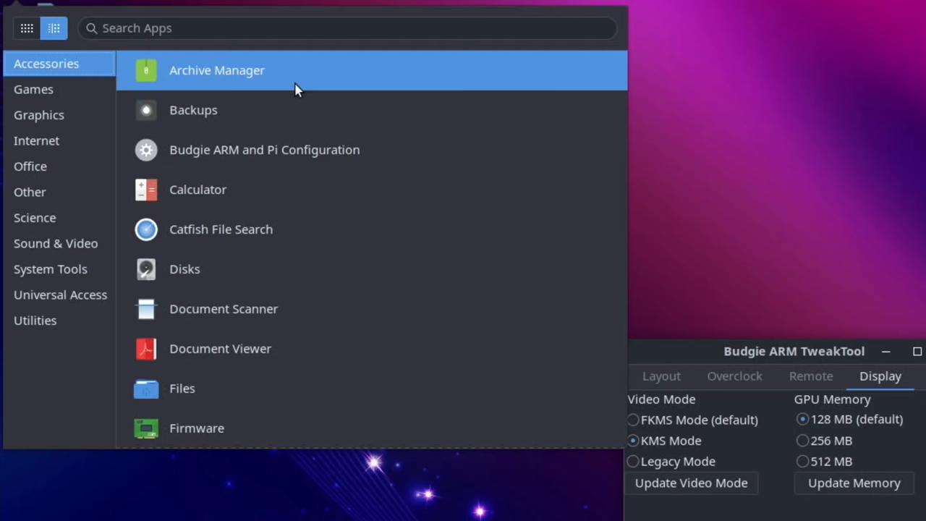
left_click(35, 319)
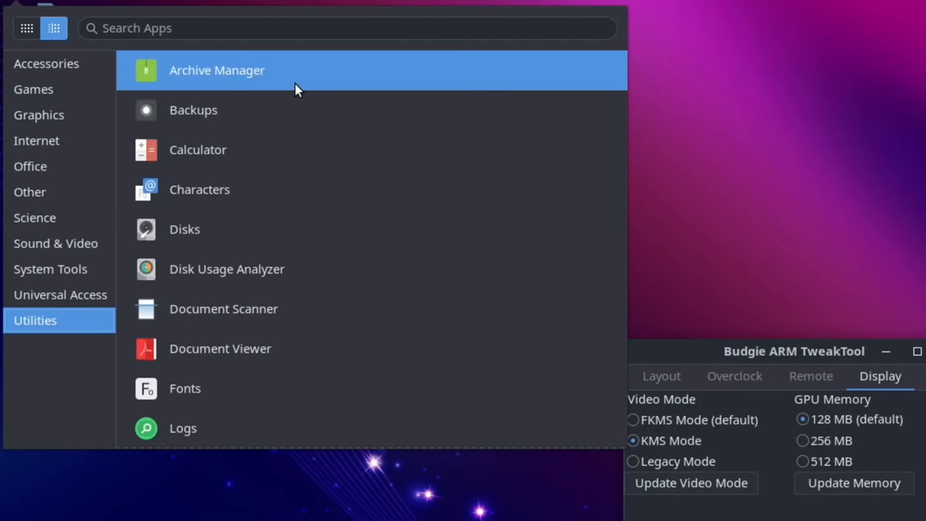
left_click(47, 63)
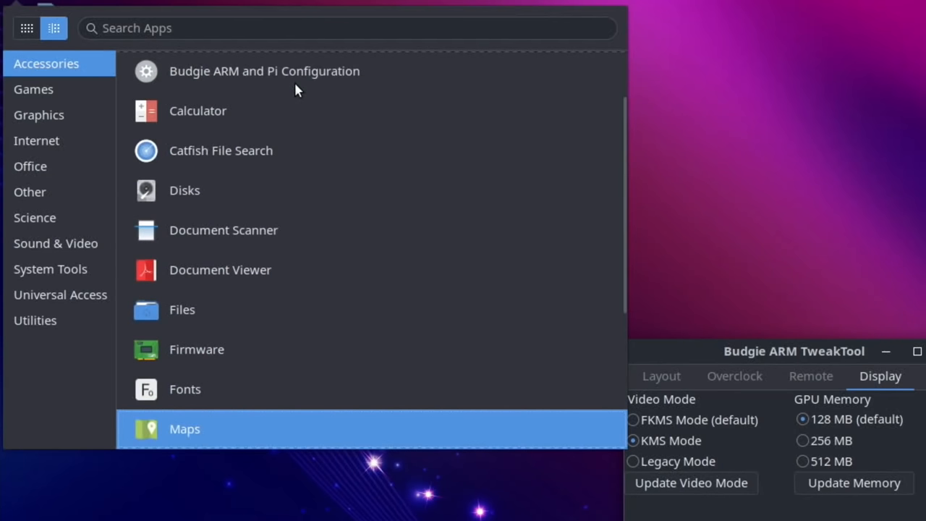
scroll("down", 3)
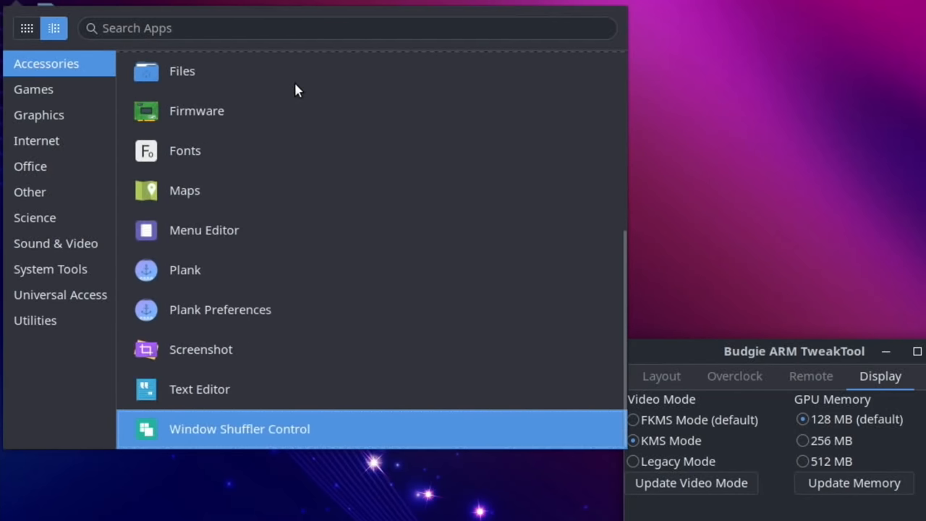
mouse_move(200, 349)
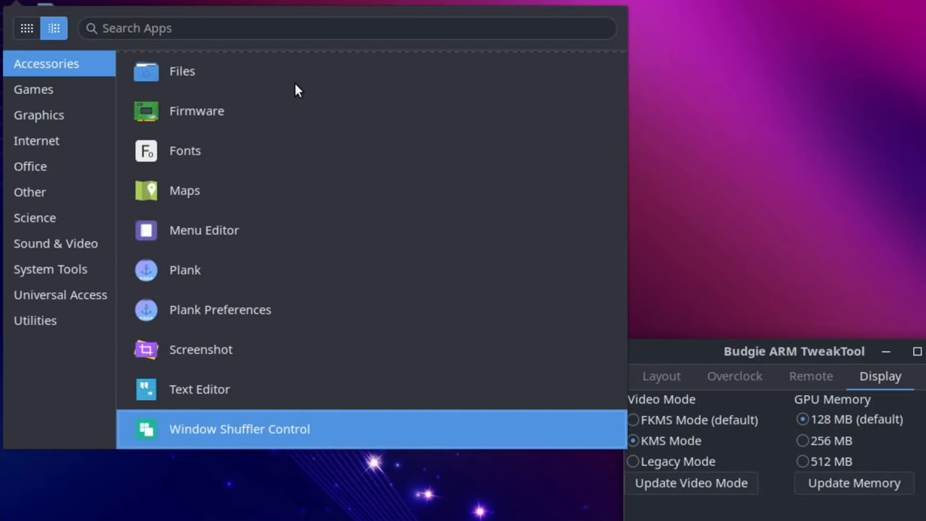
- Step through Games, Graphics, Internet, Office, Other, Science, Sound & Video and System Tools
left_click(33, 89)
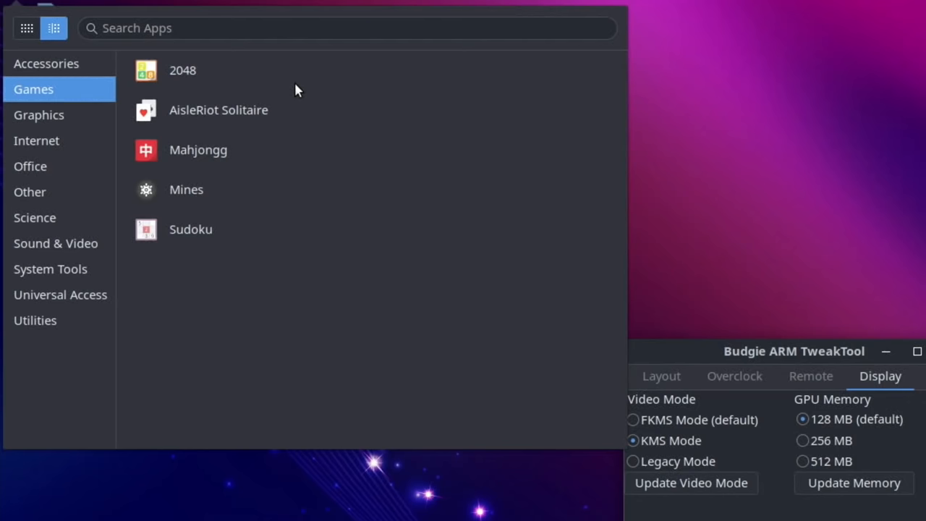
left_click(39, 114)
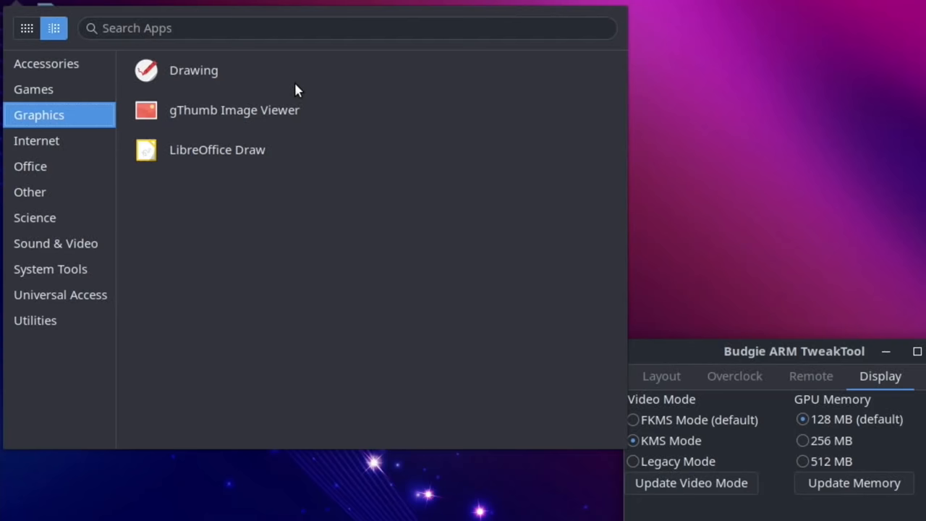
left_click(36, 141)
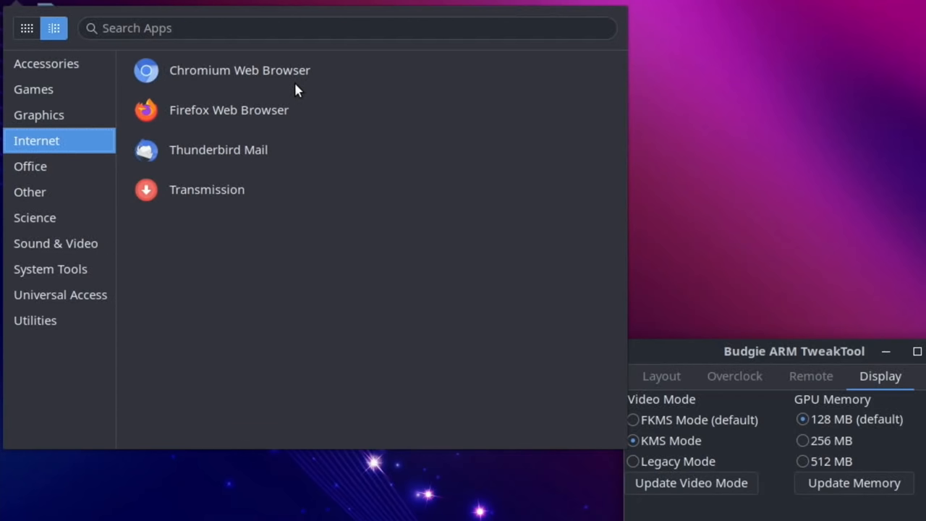
left_click(30, 165)
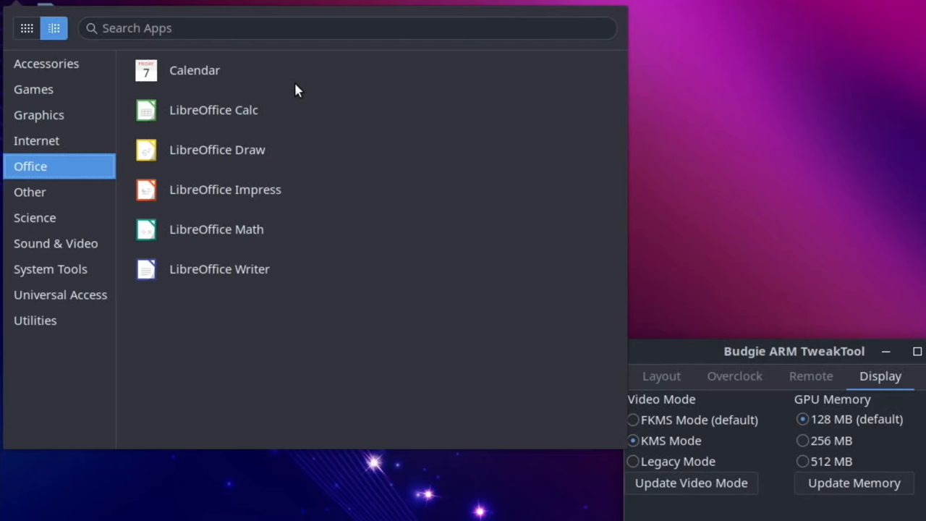
left_click(30, 191)
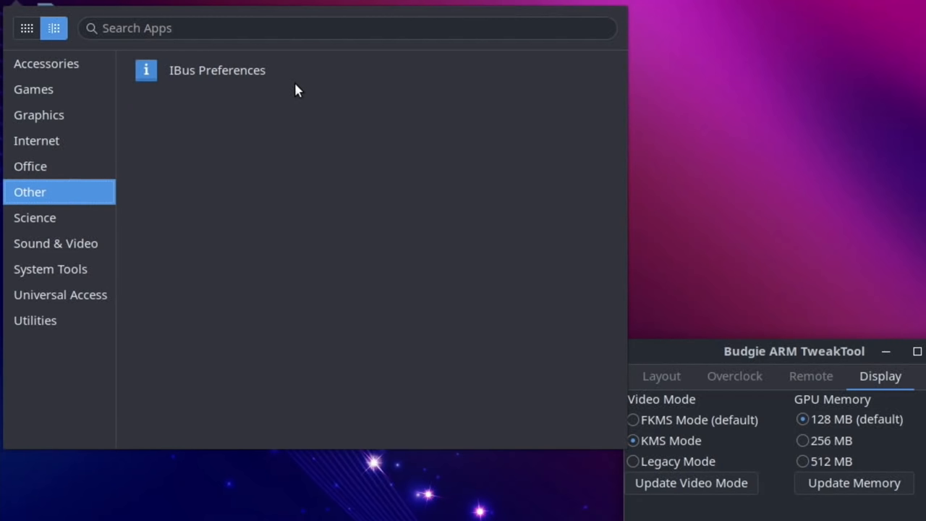
left_click(35, 217)
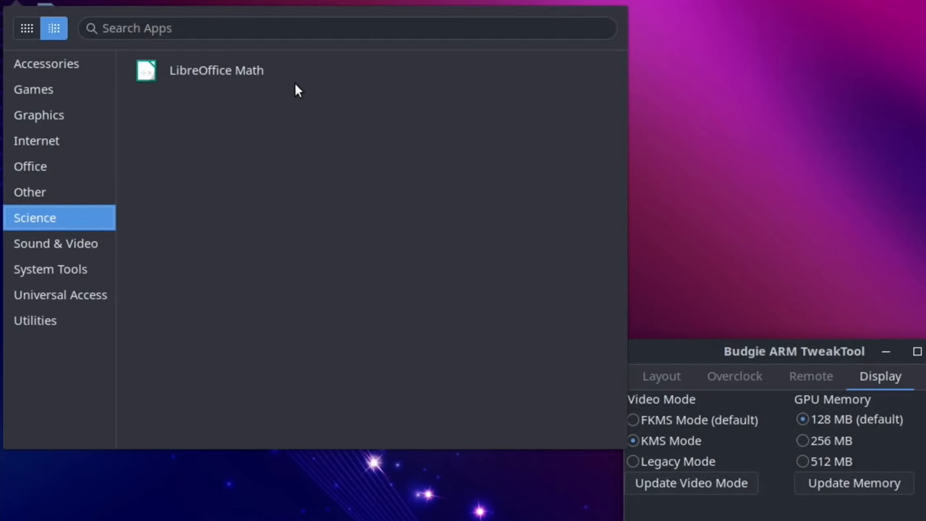
left_click(56, 243)
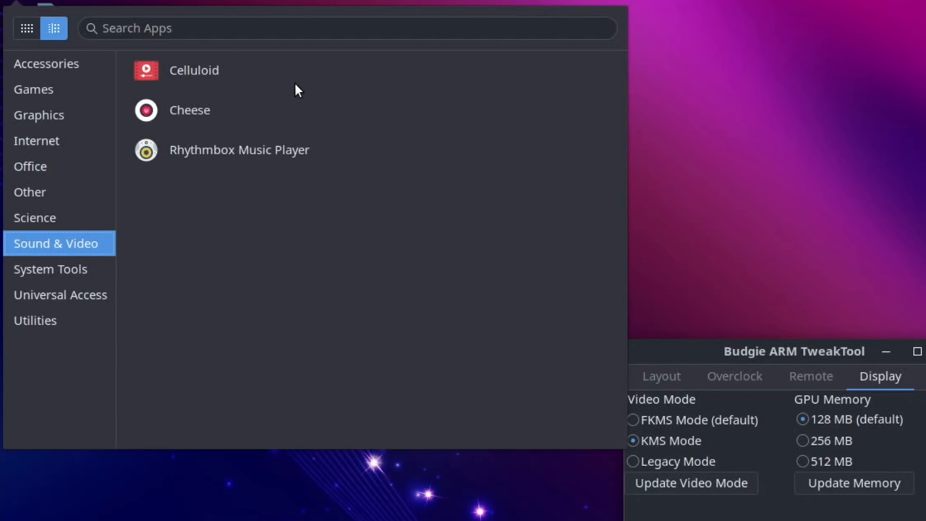
left_click(50, 268)
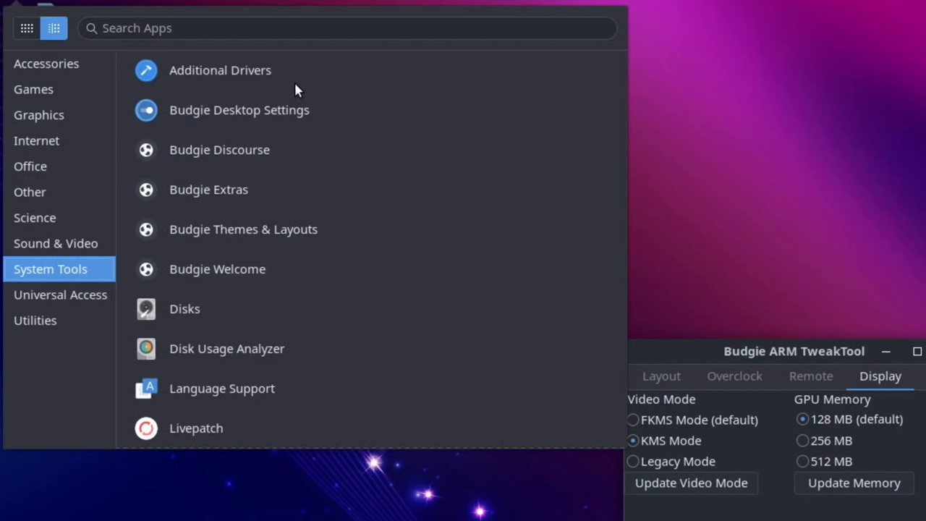
- Scroll System Tools, check Utilities, then return to System Tools ending at System Monitor
scroll("down", 3)
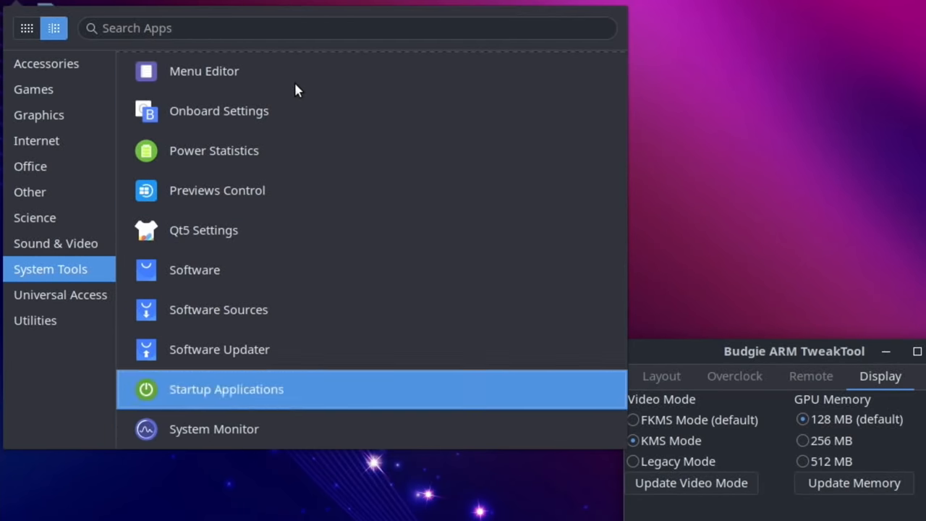
mouse_move(219, 349)
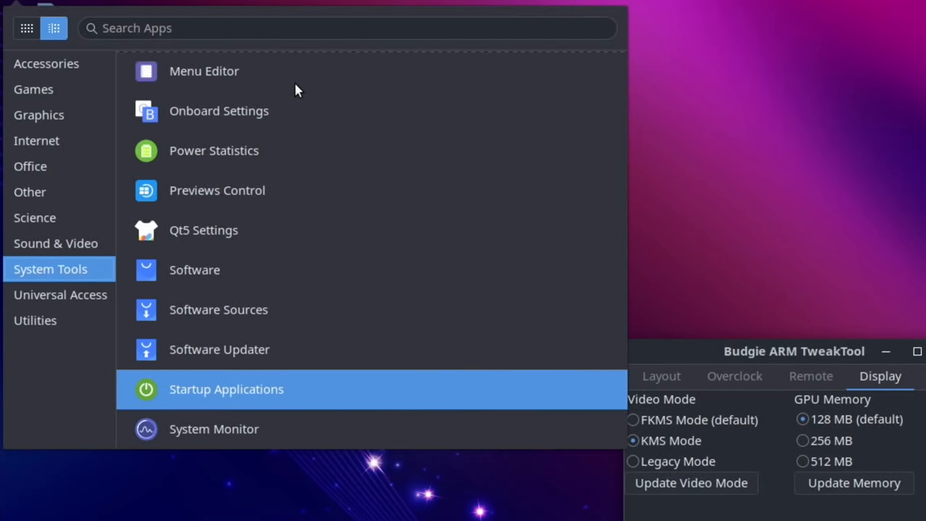
left_click(35, 319)
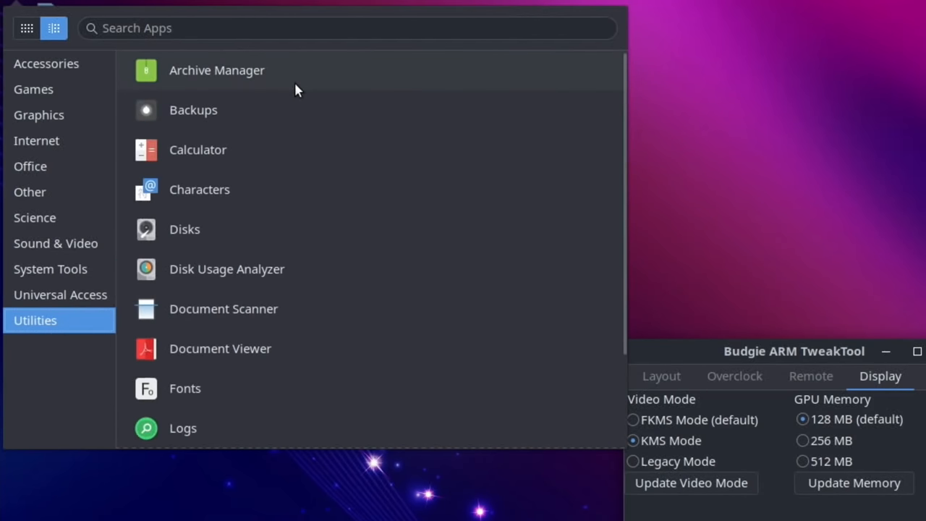
left_click(50, 268)
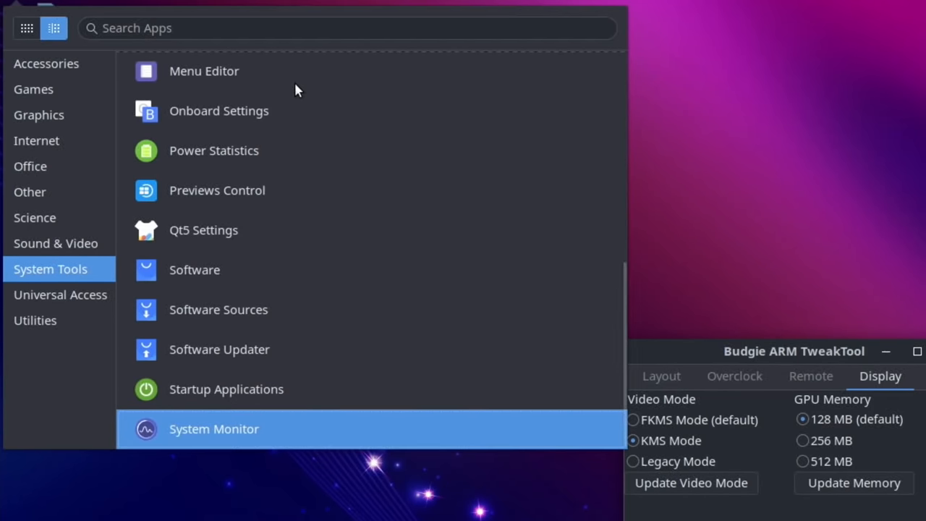
- Open System Monitor, view the Resources graphs, then close it
left_click(214, 428)
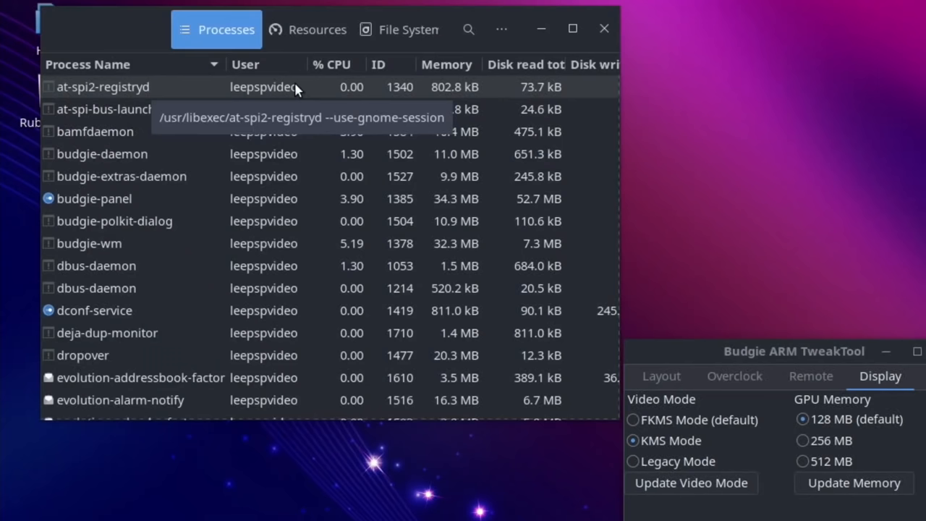
left_click(328, 29)
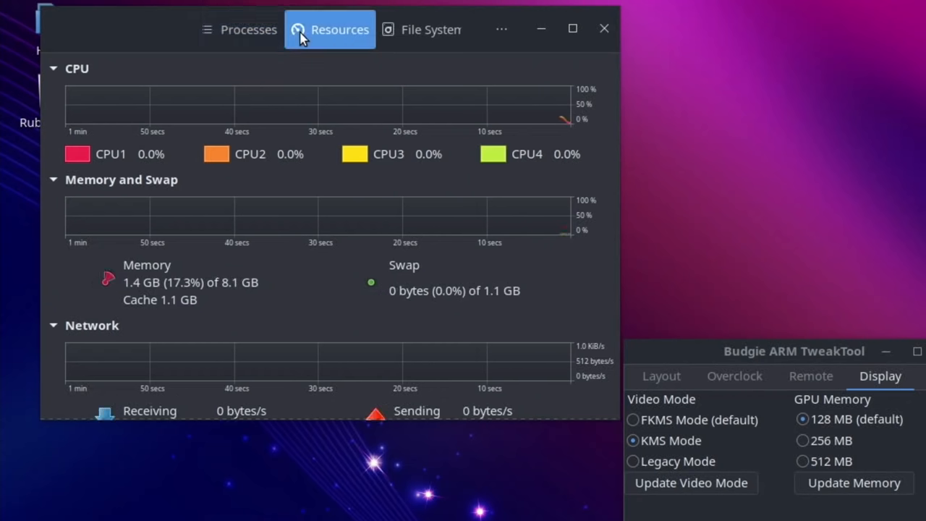
left_click(421, 29)
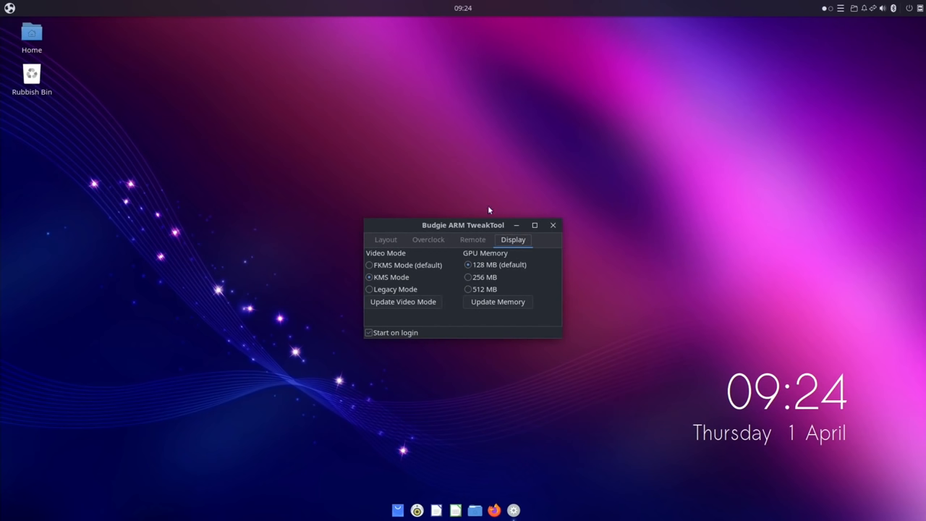
- Close the Budgie ARM TweakTool window and launch Firefox from the dock
left_click(552, 225)
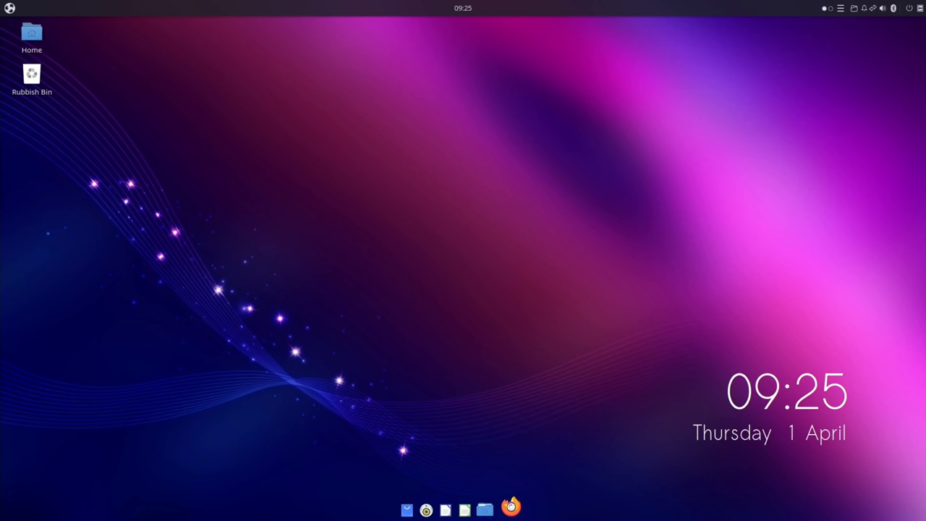
left_click(510, 508)
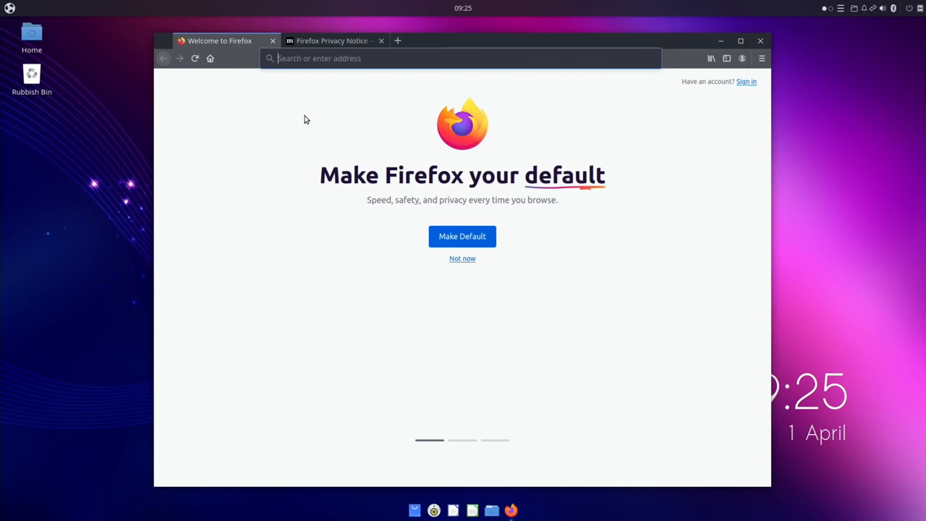
- Open YouTube via search, accepting cookie terms and dismissing the sign-in prompt
type("youtube")
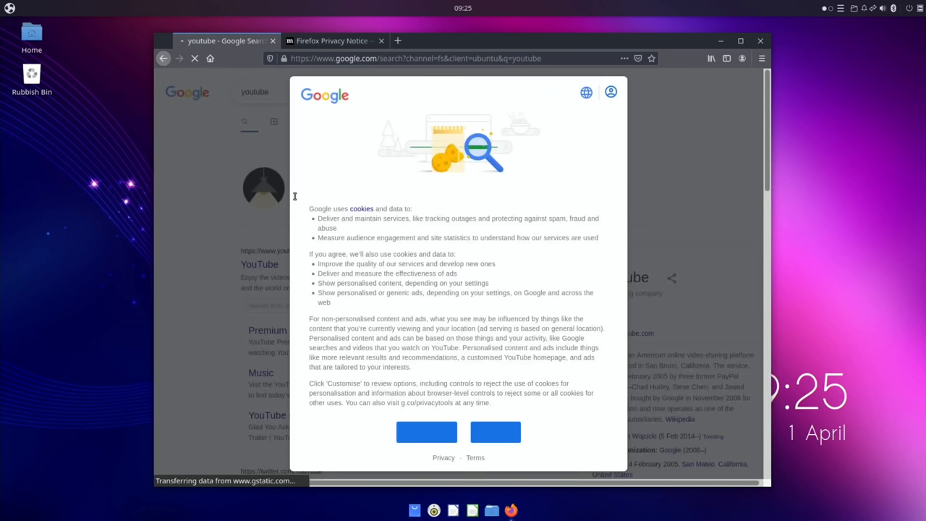
left_click(496, 431)
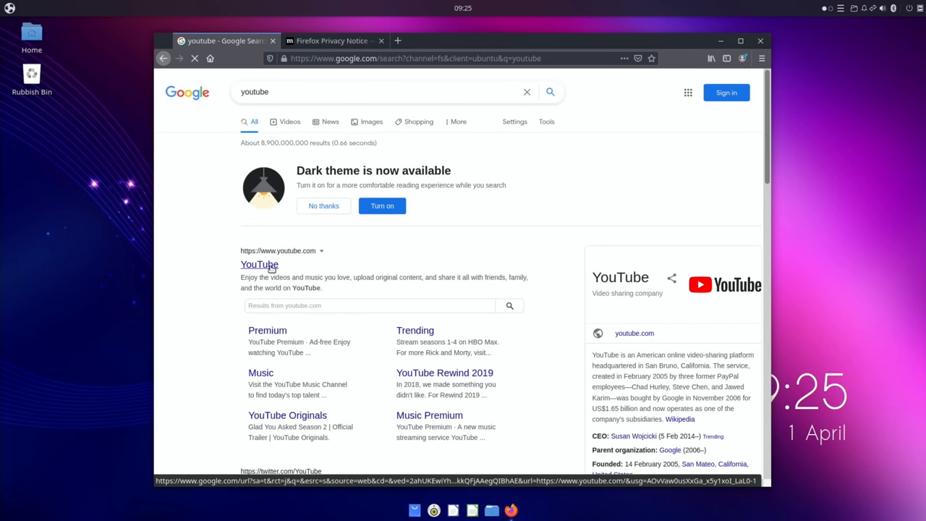
left_click(259, 264)
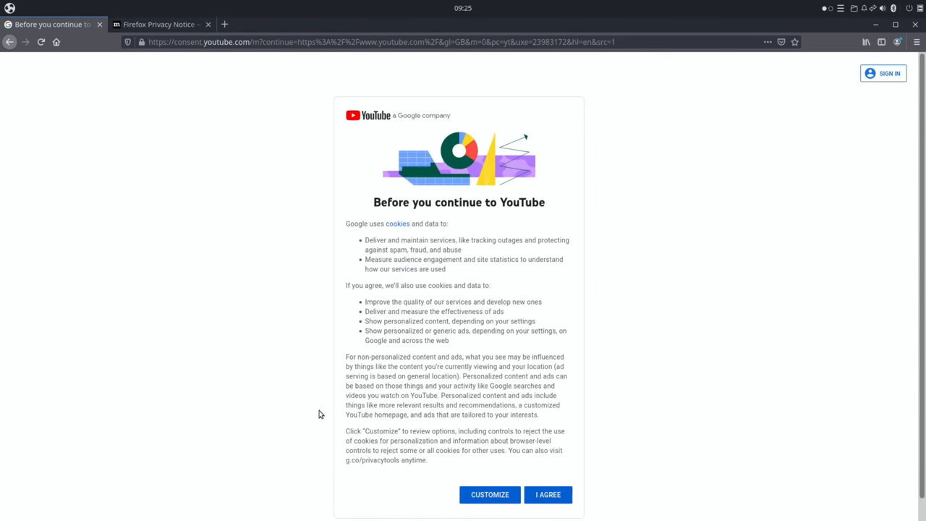
left_click(547, 495)
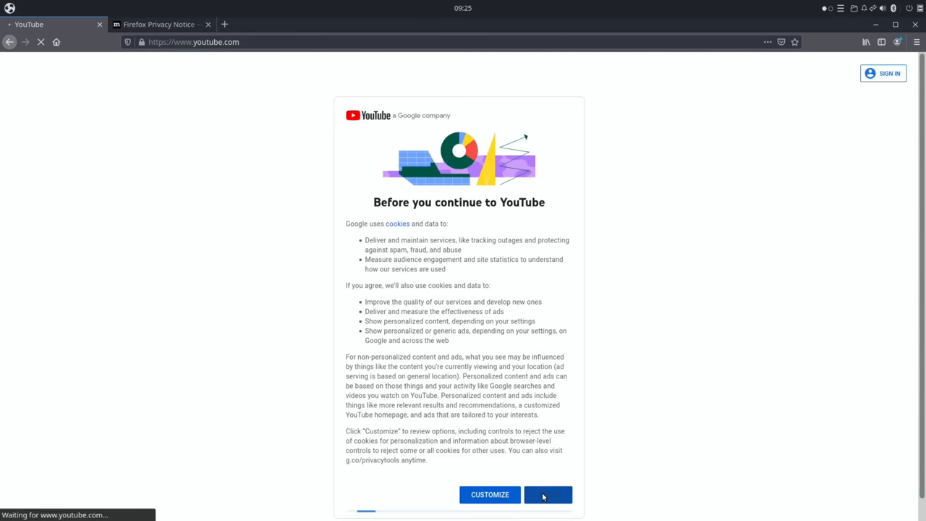
left_click(548, 495)
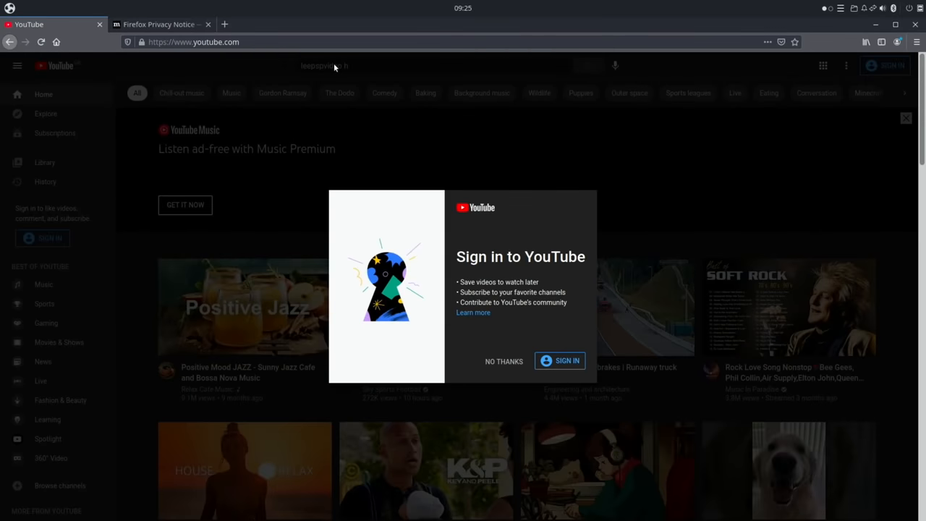
left_click(503, 361)
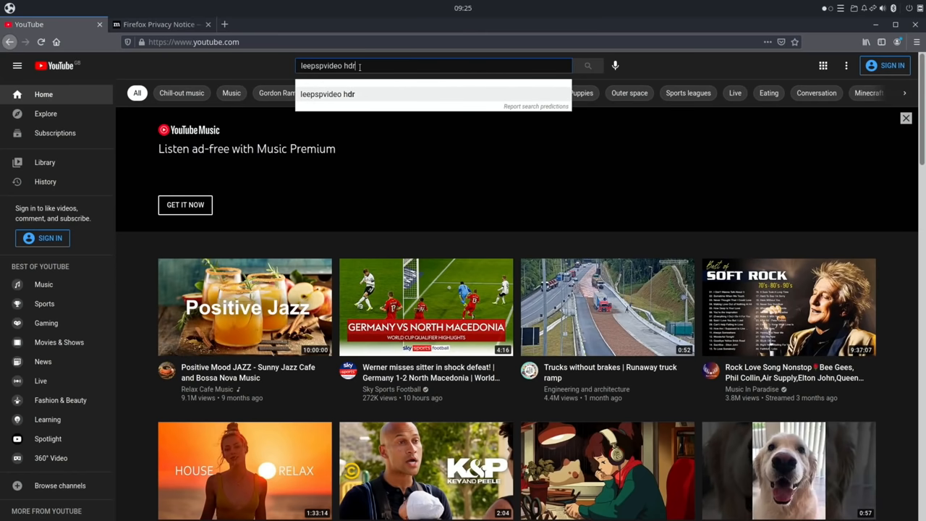
- Search 'leepspvideo hdr' and play '4K UHD HDR High Quality Demo Clips'
key("Enter")
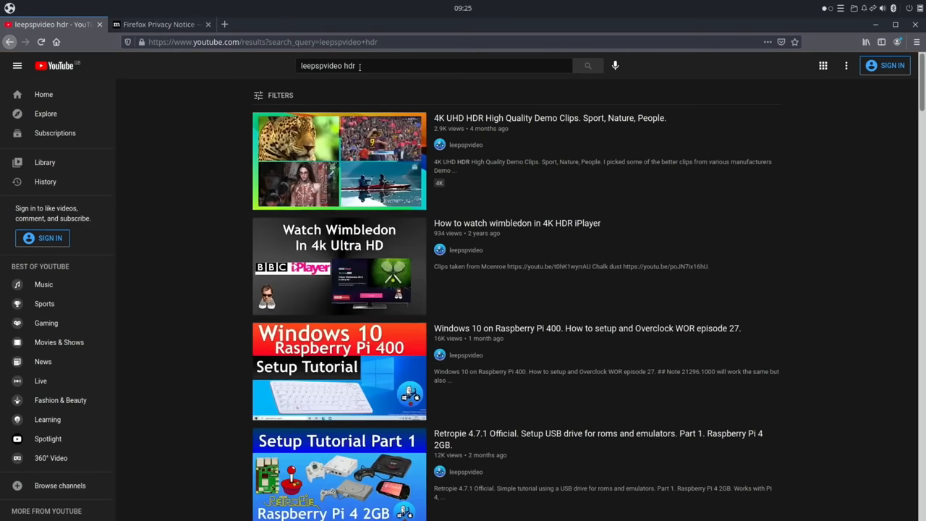
left_click(338, 161)
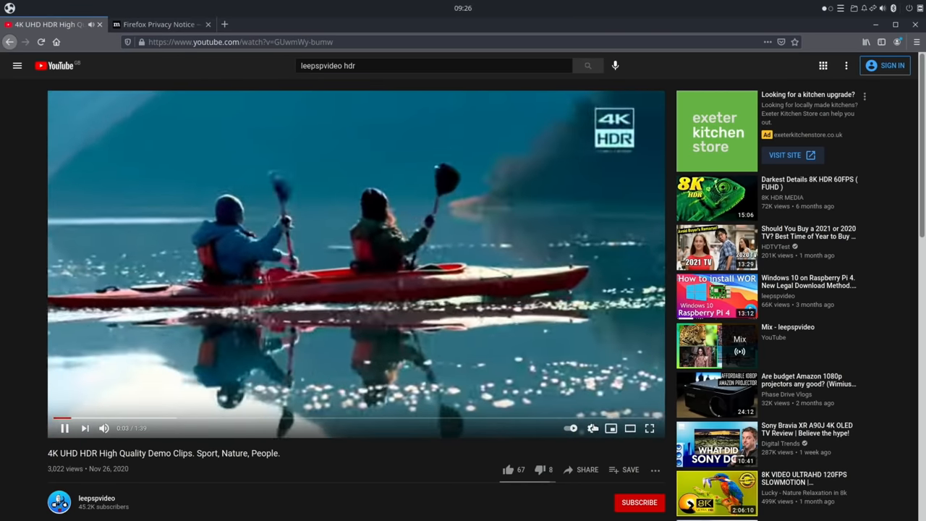
- Set the demo video's playback quality to 1080p in the player settings
left_click(591, 427)
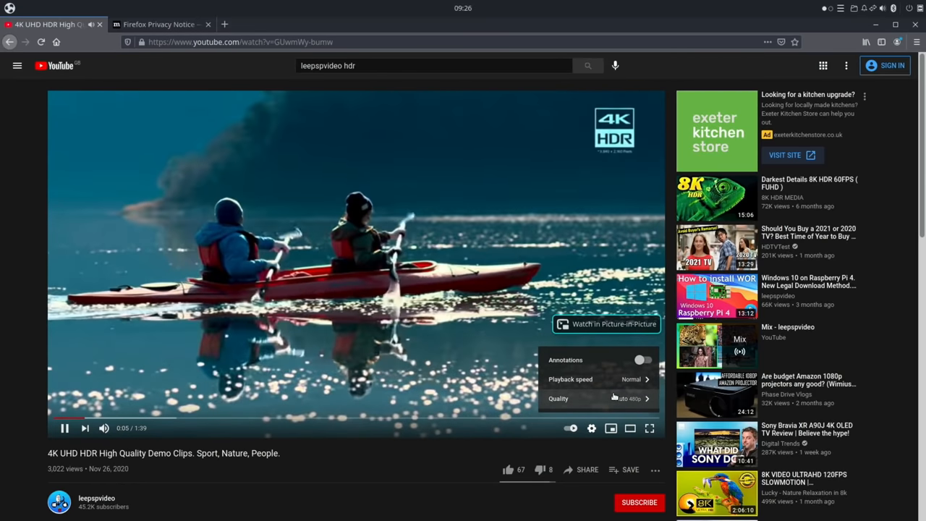
left_click(557, 398)
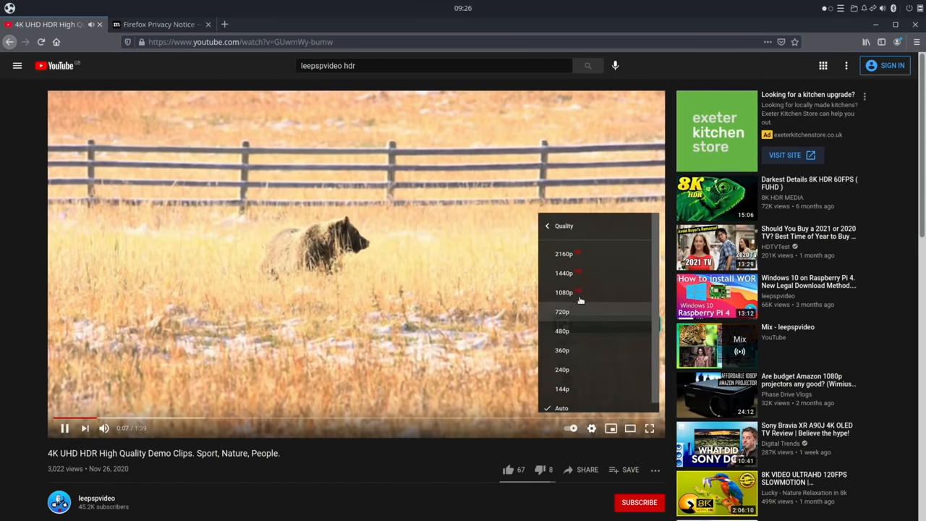
left_click(563, 293)
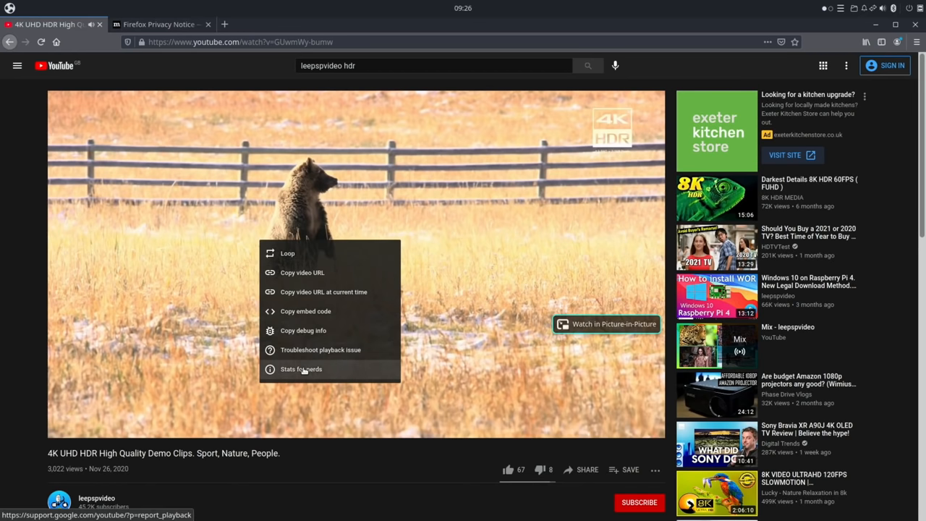
- Show the Stats for nerds overlay, reporting 1920x1080 at 30fps with dropped frames
left_click(300, 369)
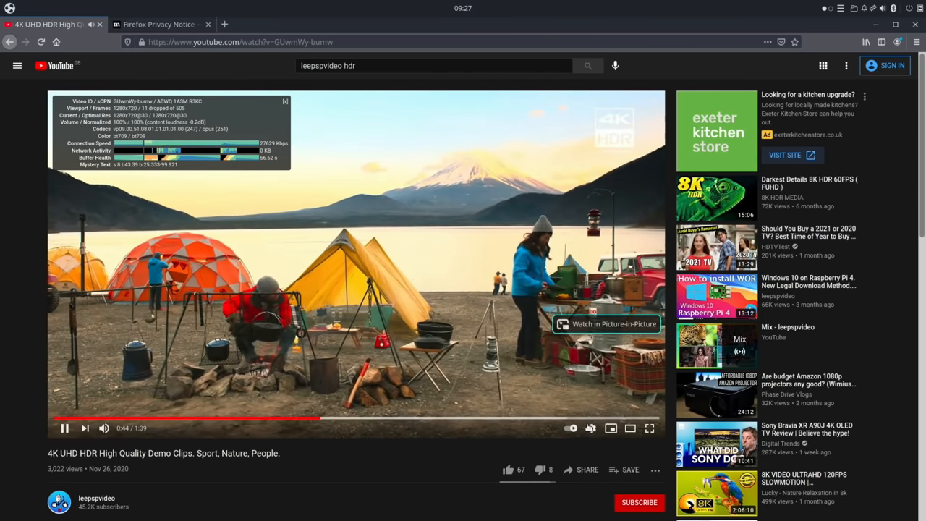
left_click(591, 427)
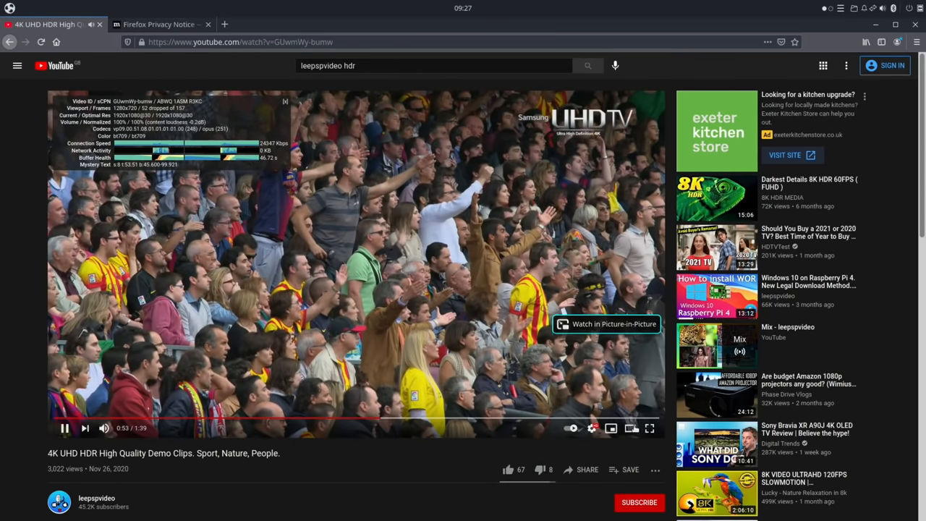
left_click(648, 428)
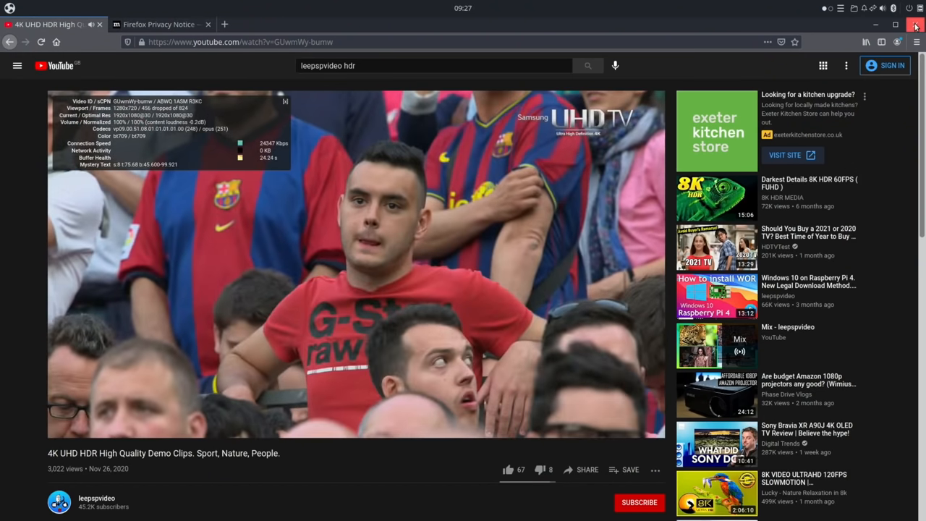
- Quit Firefox, confirming closing both open tabs
left_click(915, 25)
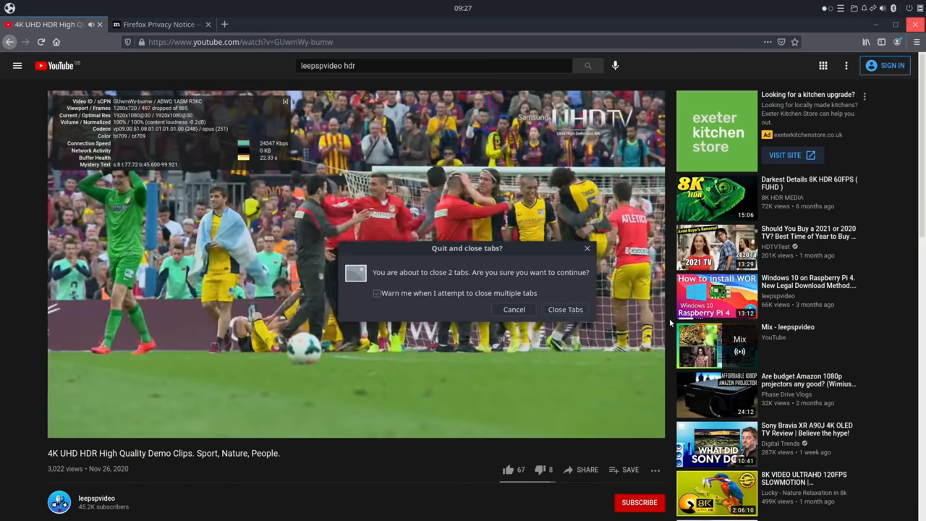
left_click(565, 309)
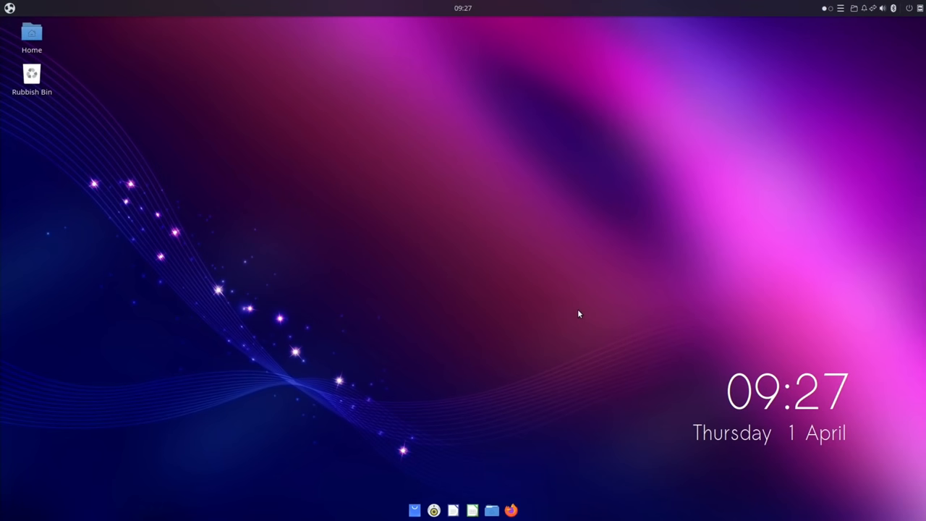
mouse_move(397, 223)
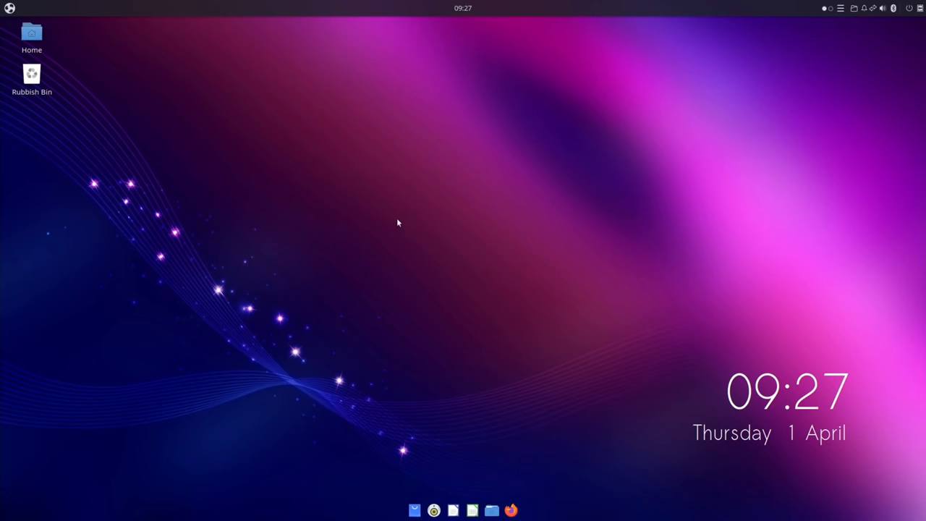
mouse_move(10, 8)
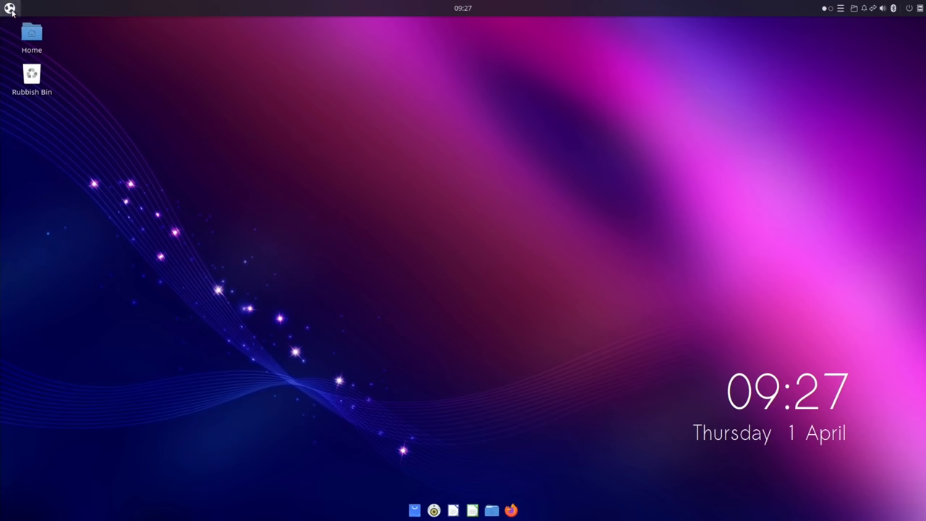
- Search apps for 'arm', open Budgie ARM TweakTool, and select FKMS video mode
left_click(10, 8)
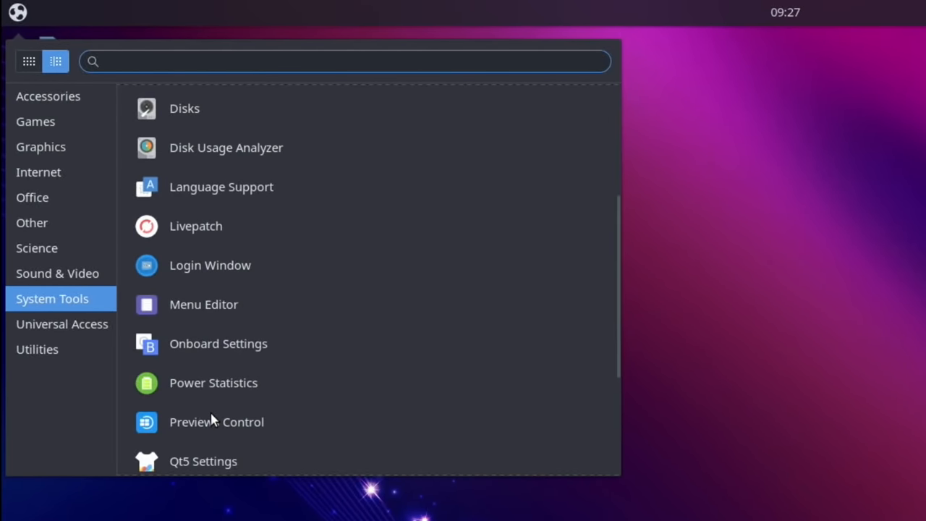
left_click(345, 61)
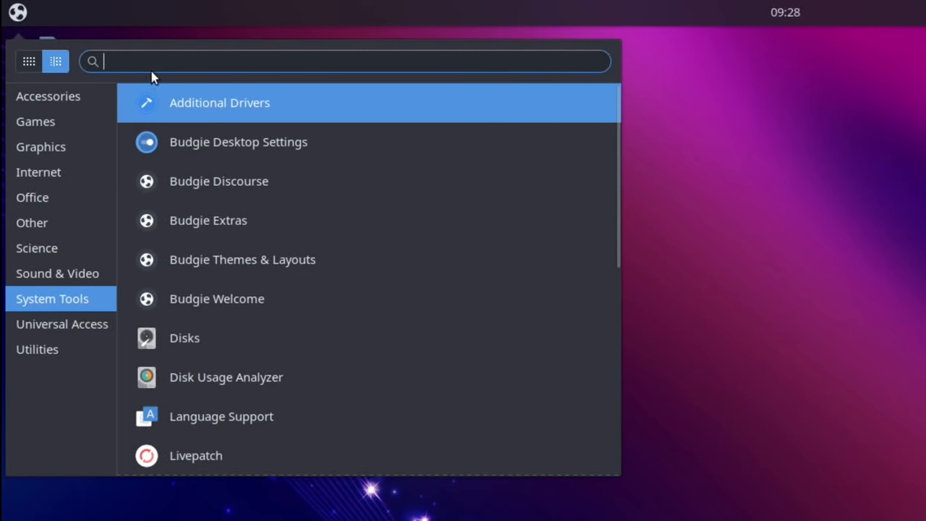
type("arm")
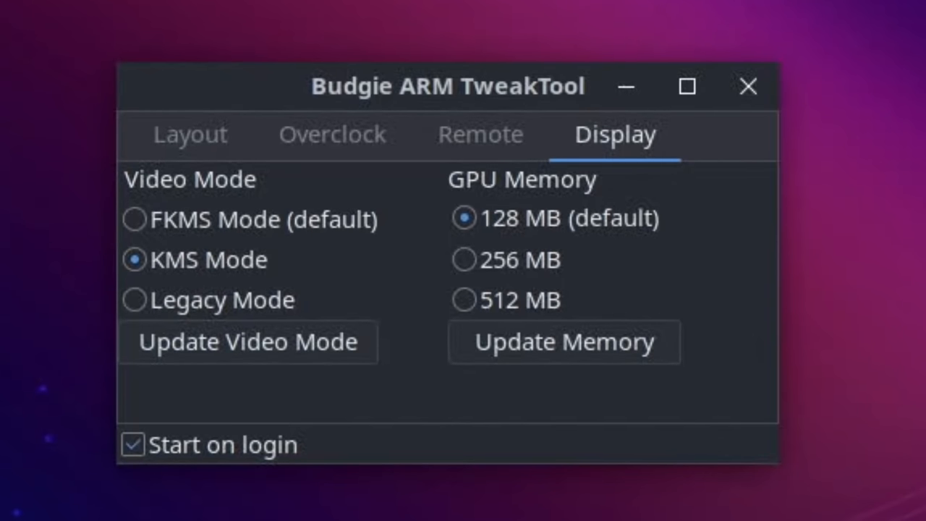
mouse_move(152, 228)
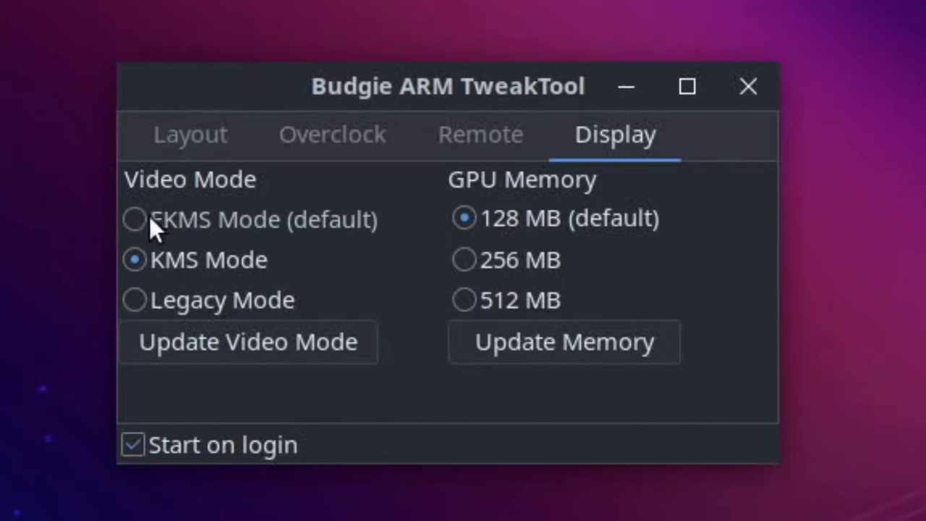
left_click(134, 219)
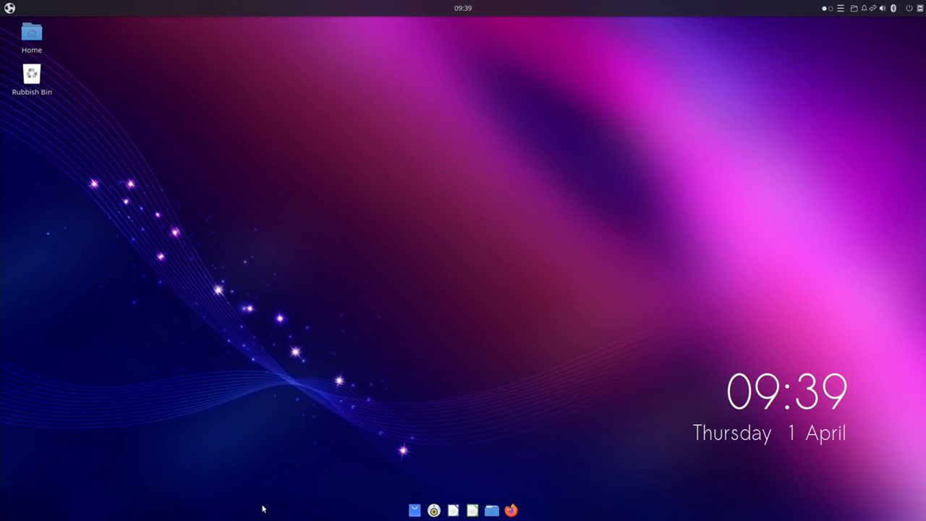
mouse_move(42, 287)
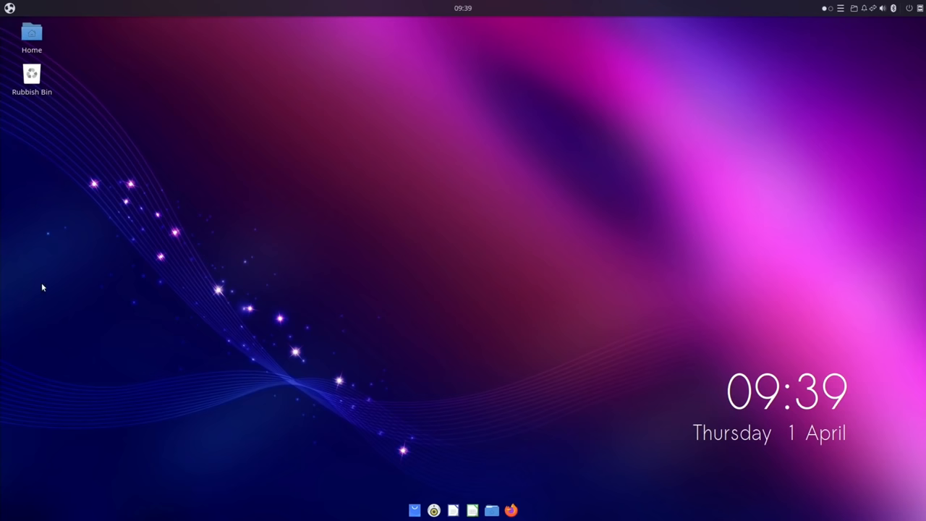
mouse_move(64, 71)
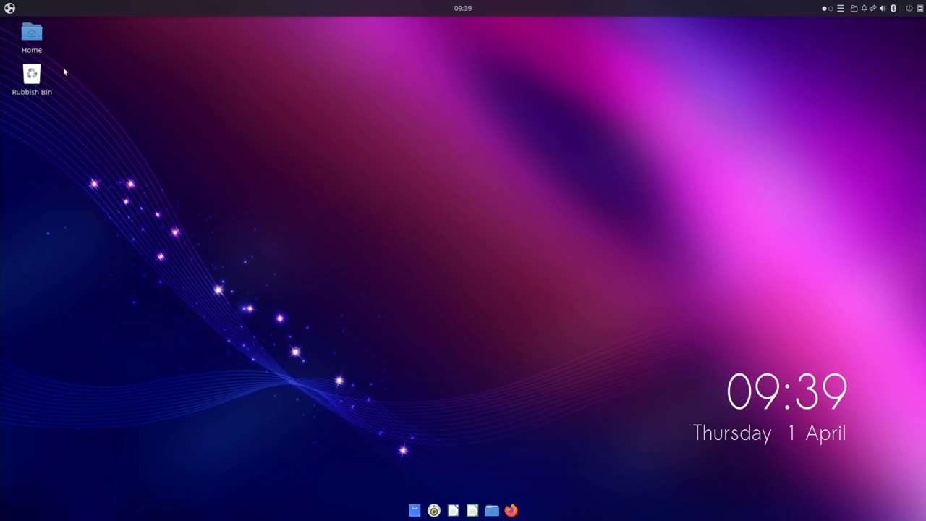
- Search the Budgie menu for 'chr' to launch Chromium
left_click(9, 8)
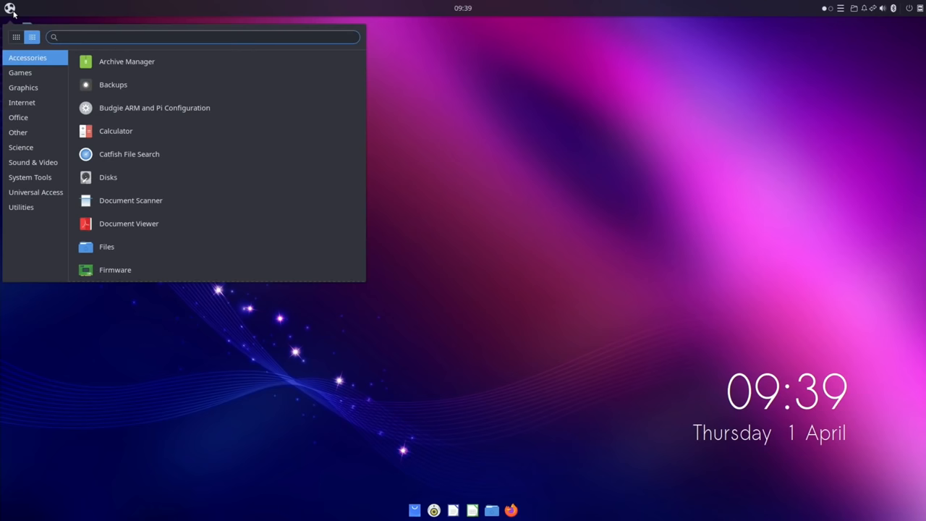
type("chr")
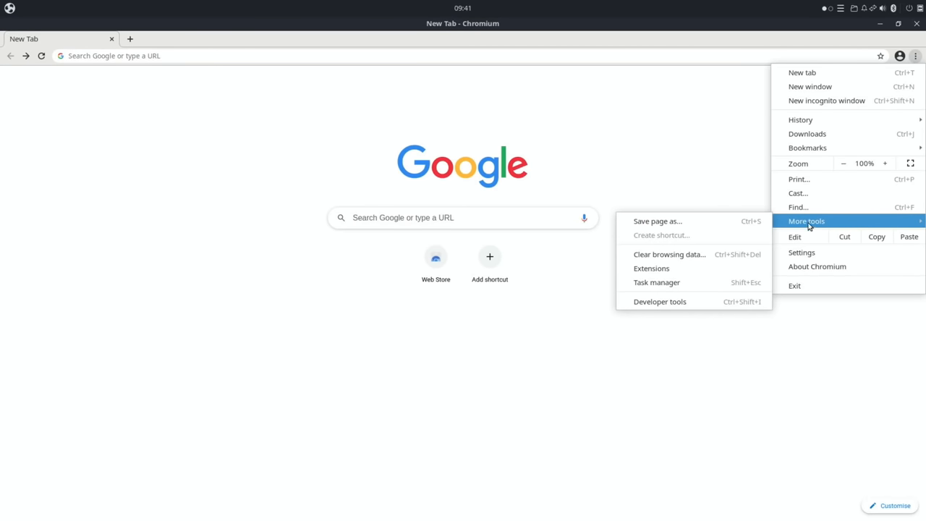
- Find 'h264' in the Chrome Web Store and add the enhanced-h264ify extension
left_click(651, 268)
type("h264")
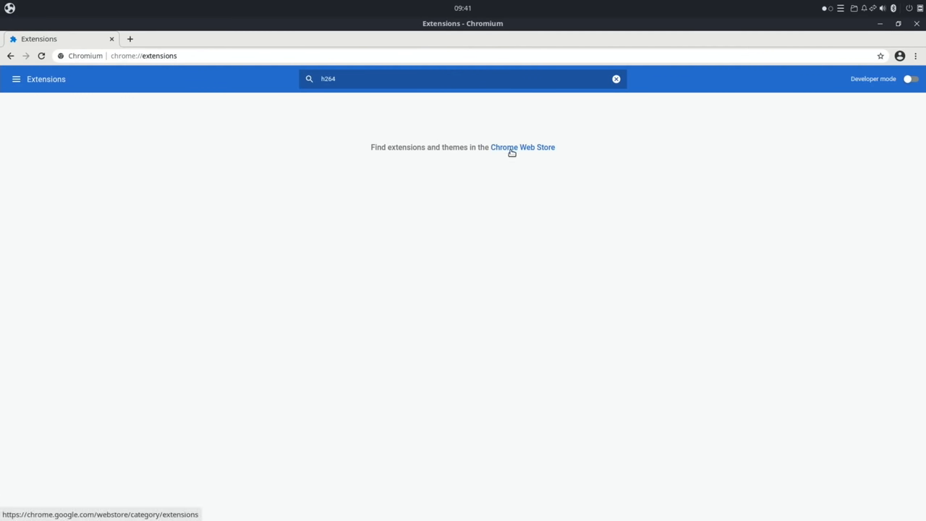
left_click(522, 147)
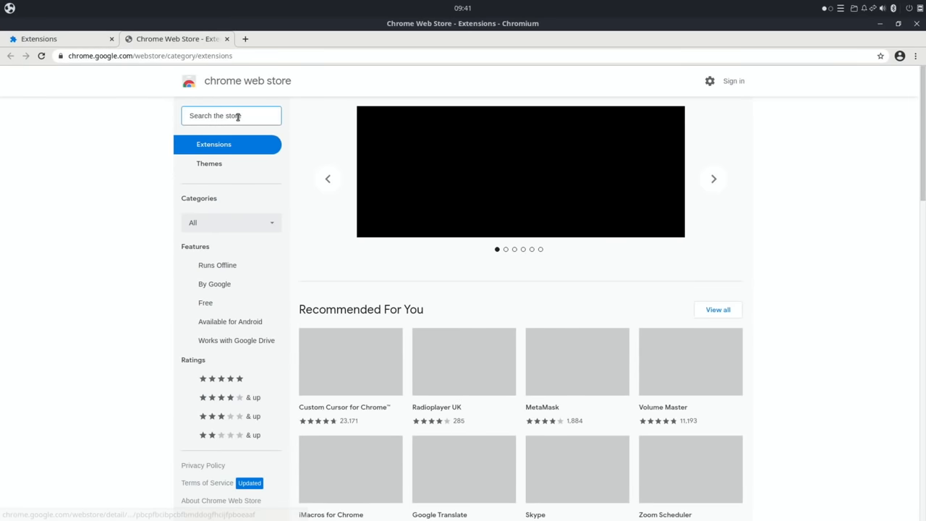
type("h")
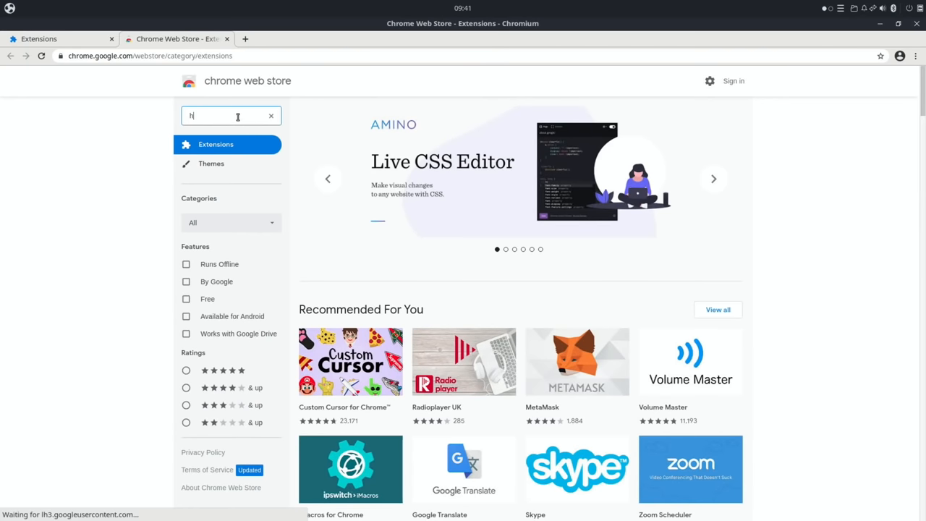
type("264")
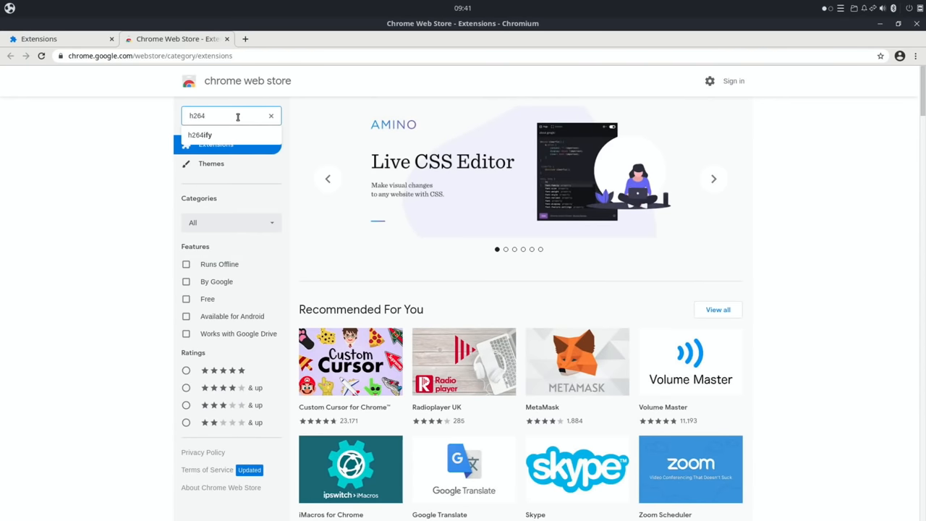
left_click(200, 134)
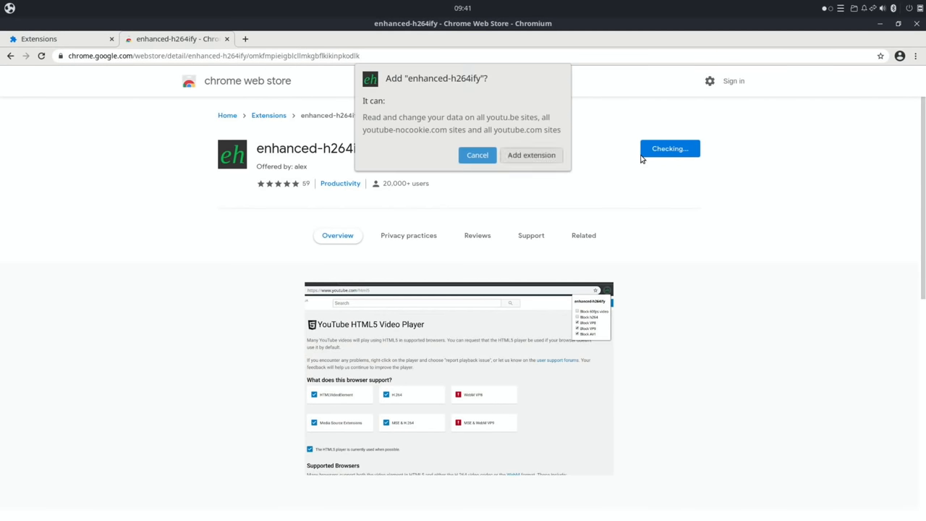
left_click(531, 155)
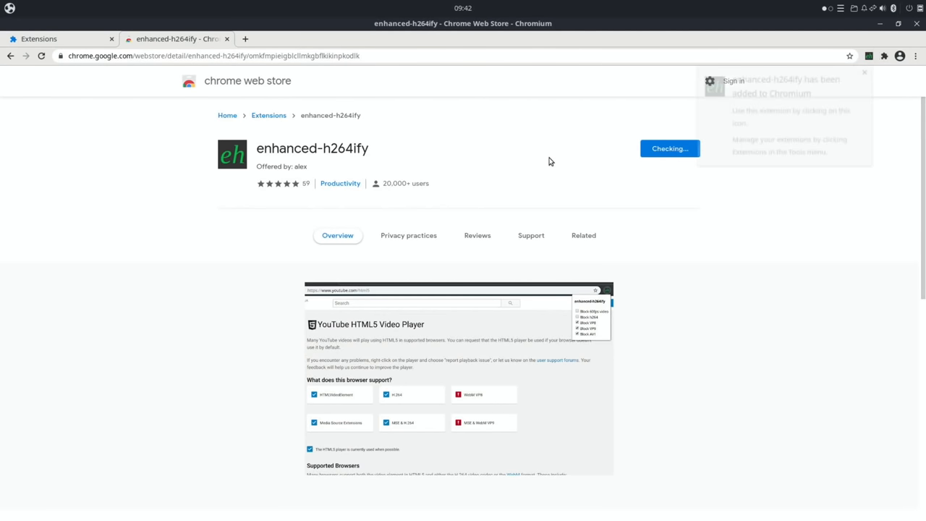
- In enhanced-h264ify options, tick Block VP8 so 60fps, VP8, VP9 and AV1 are blocked
left_click(794, 128)
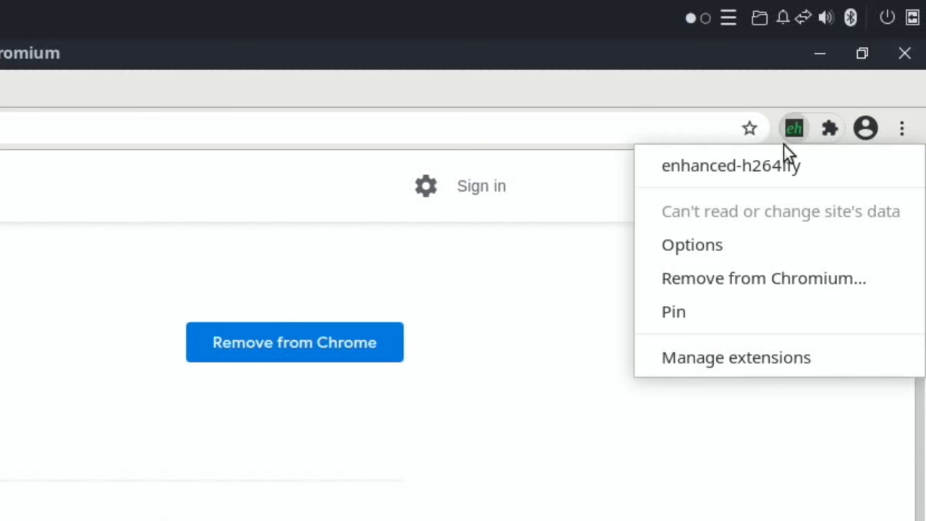
mouse_move(747, 230)
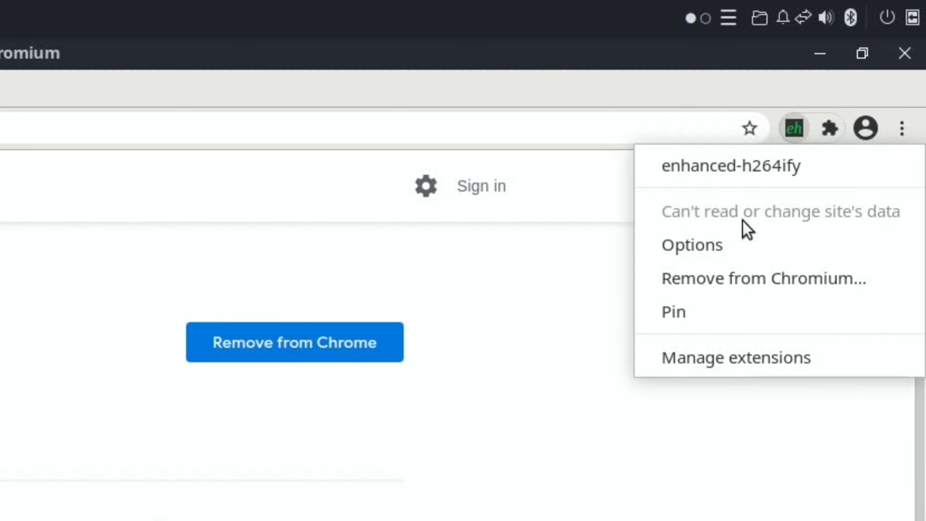
left_click(691, 244)
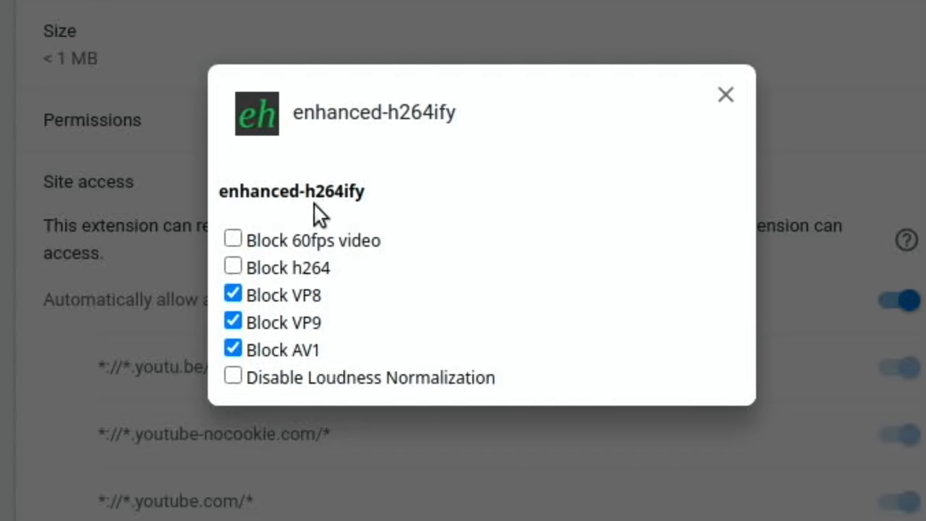
left_click(233, 239)
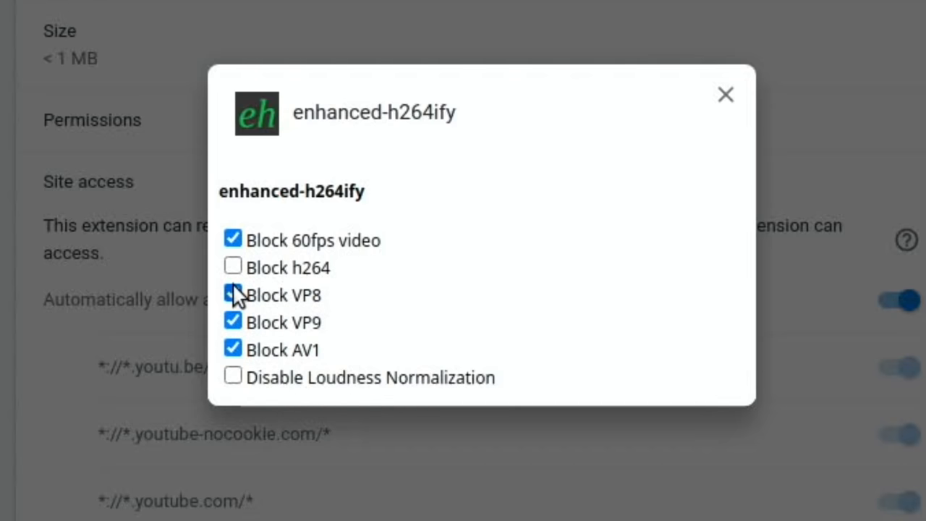
left_click(232, 295)
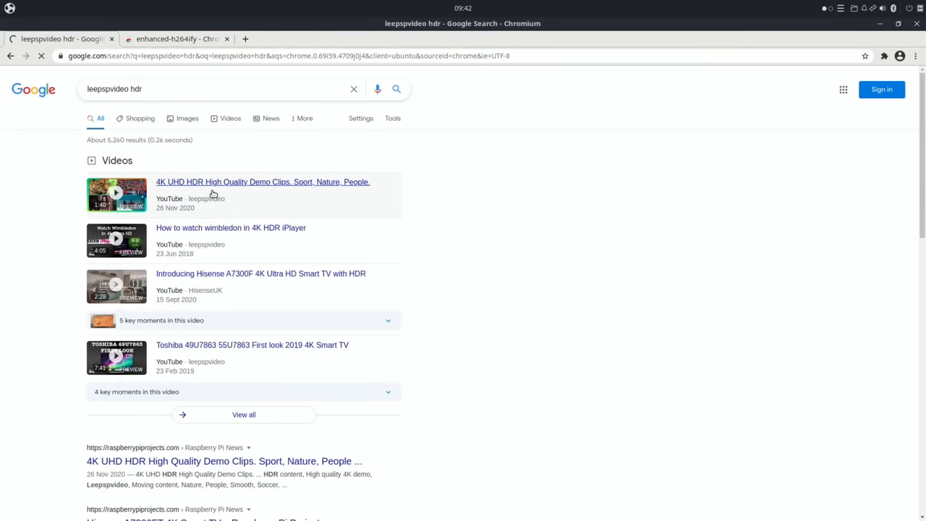
- Play the '4K UHD HDR High Quality Demo Clips' video from the search results
left_click(263, 181)
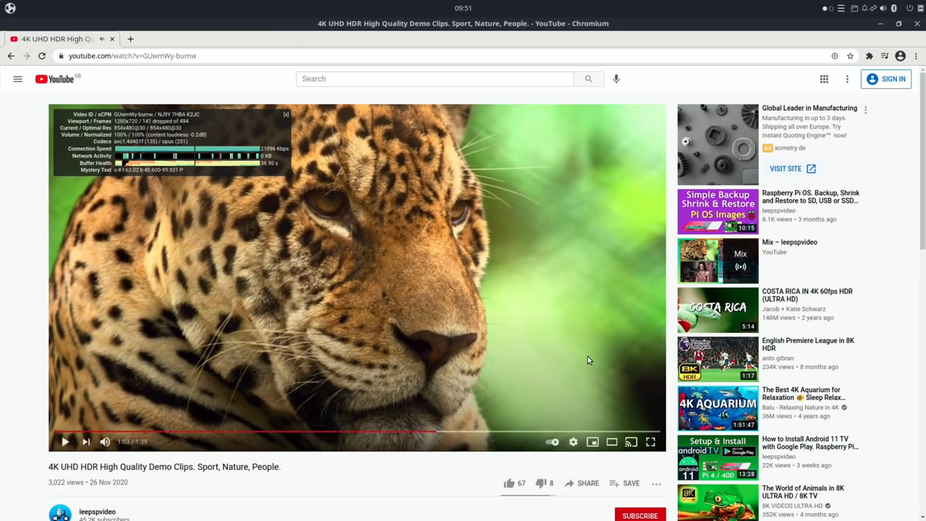
mouse_move(444, 263)
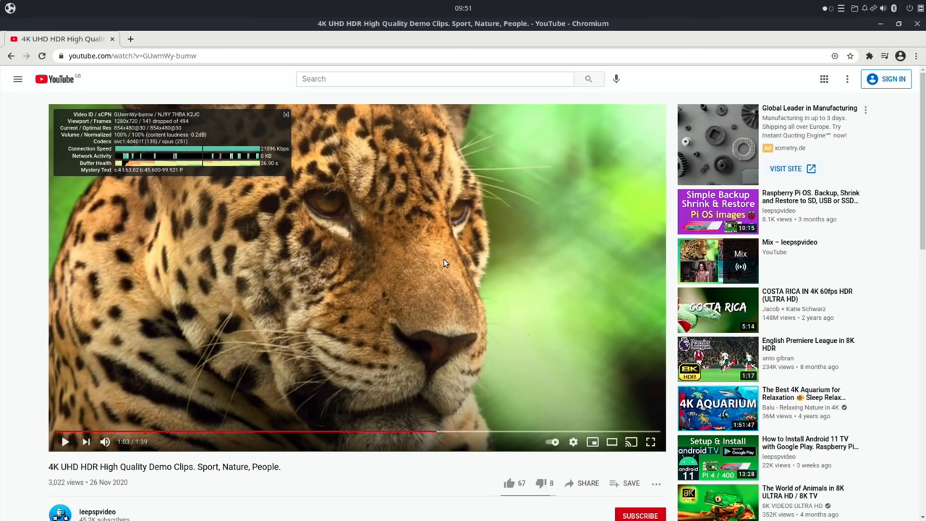
mouse_move(150, 201)
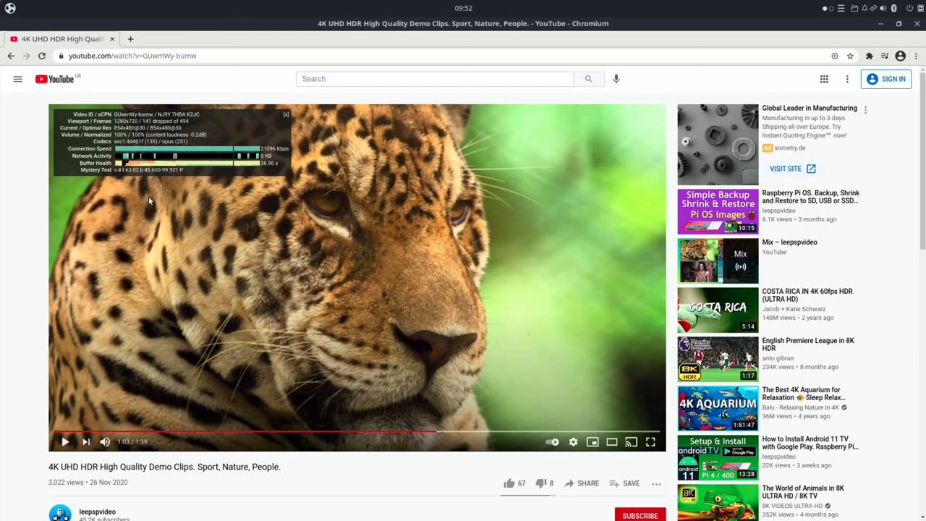
mouse_move(757, 41)
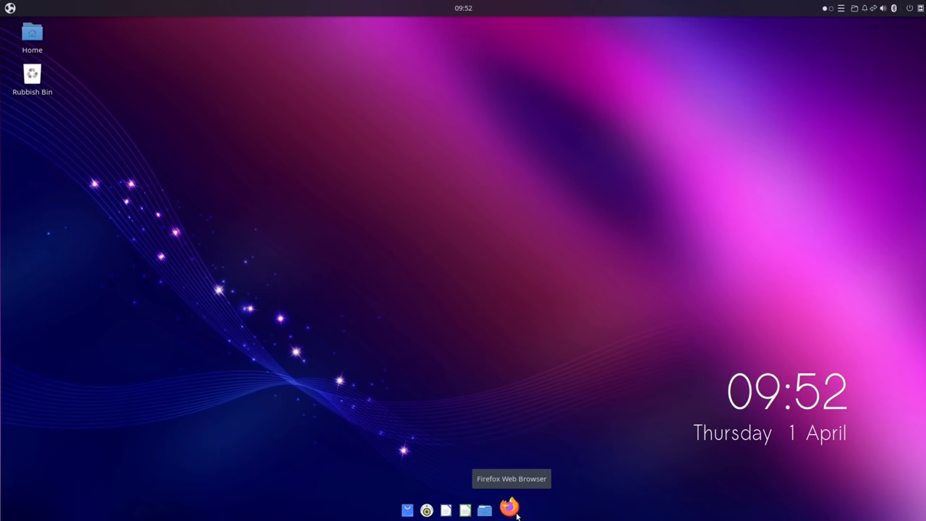
- Launch Firefox and search Google for 'hotu', briefly viewing the BBC Home tab
left_click(509, 510)
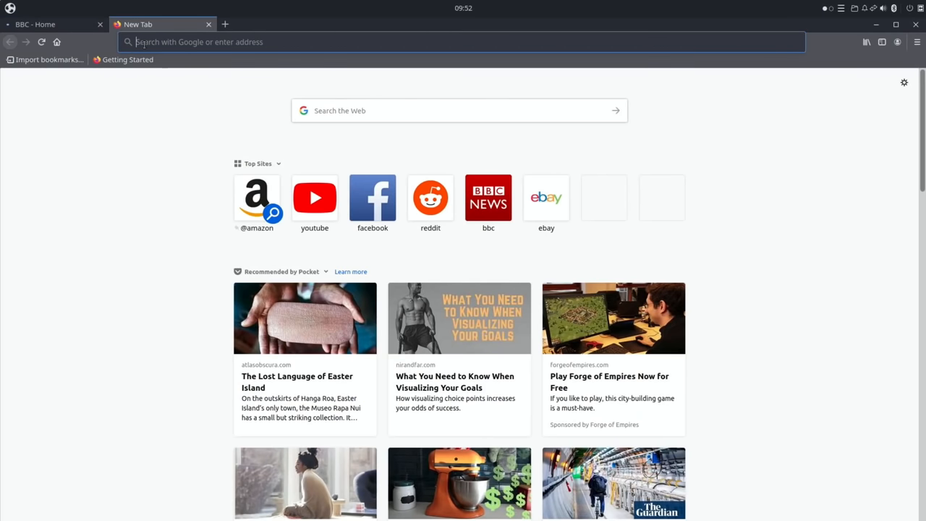
type("hotu")
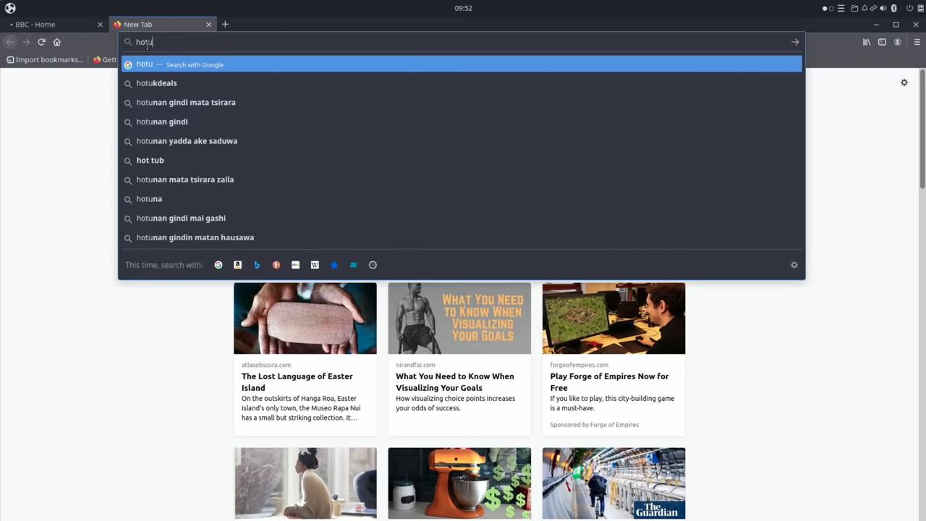
left_click(157, 82)
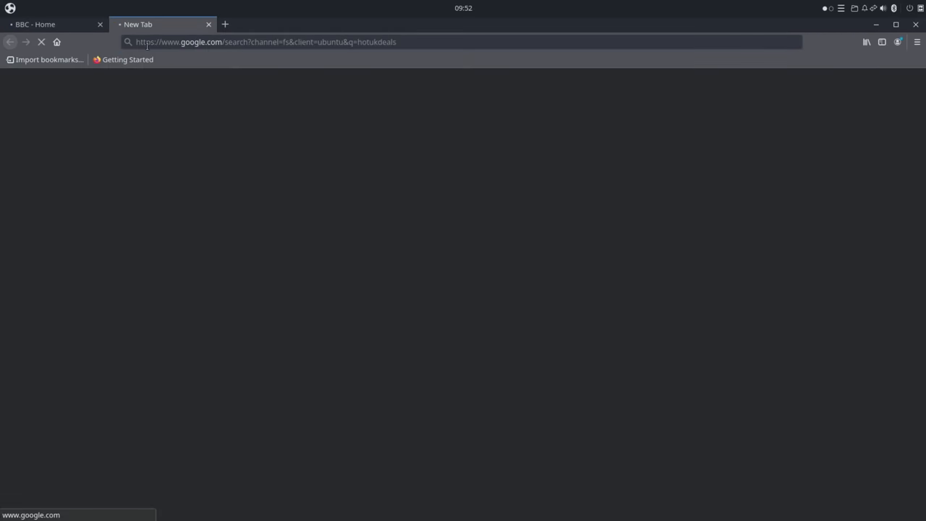
left_click(35, 23)
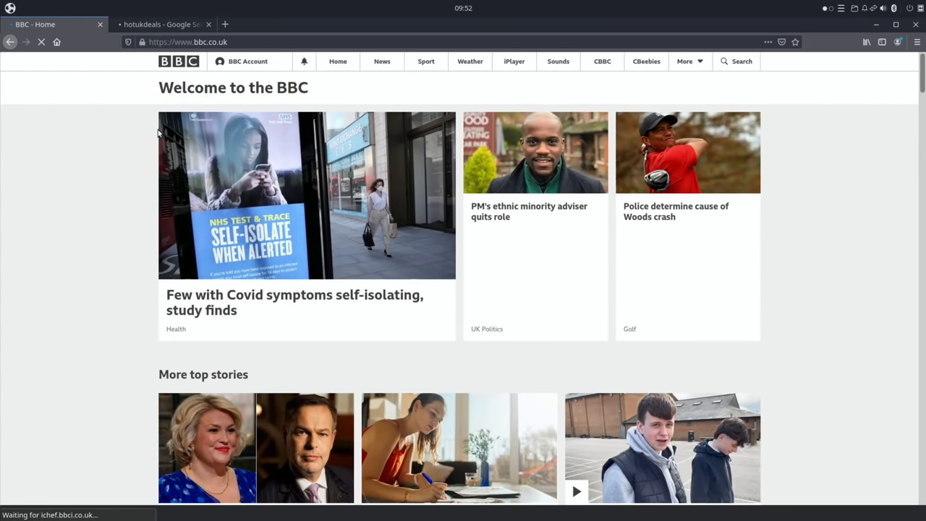
scroll("down", 3)
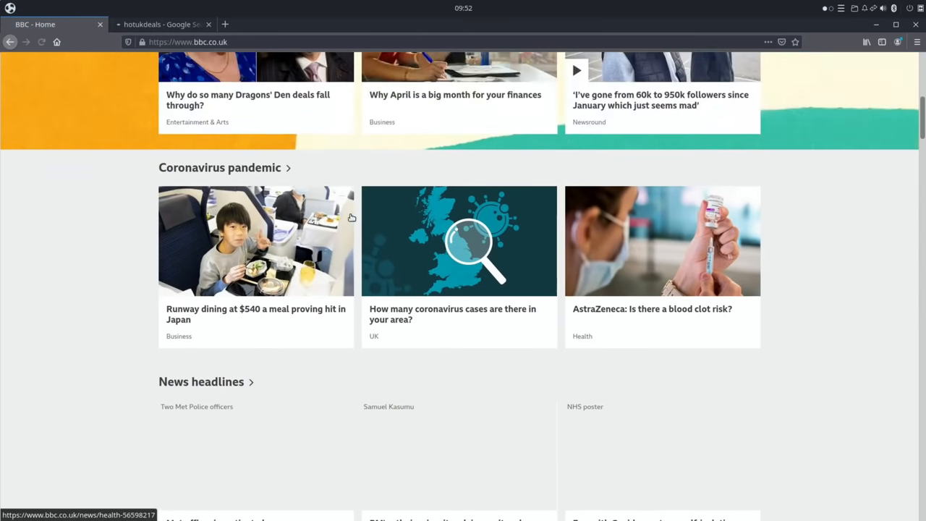
left_click(159, 24)
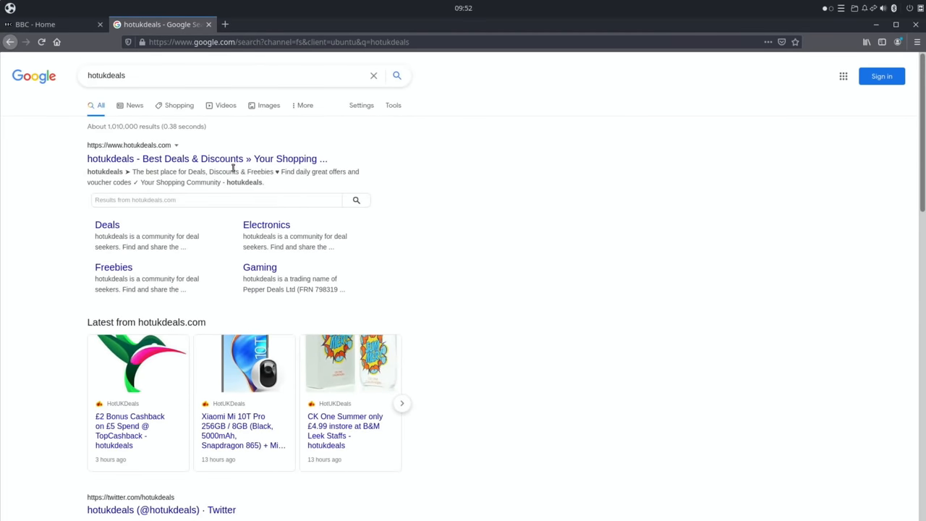
- Open the hotukdeals website, accept all cookies, and close the Firefox window
left_click(206, 158)
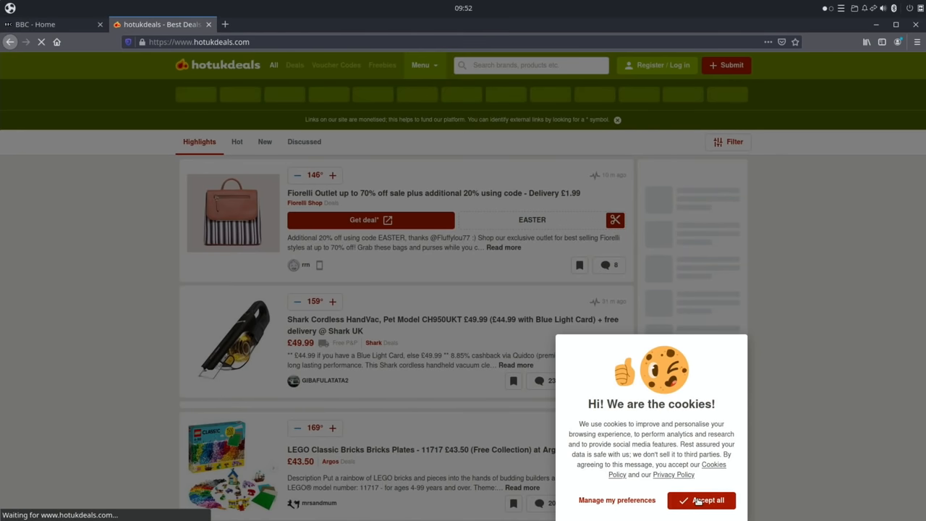
left_click(701, 500)
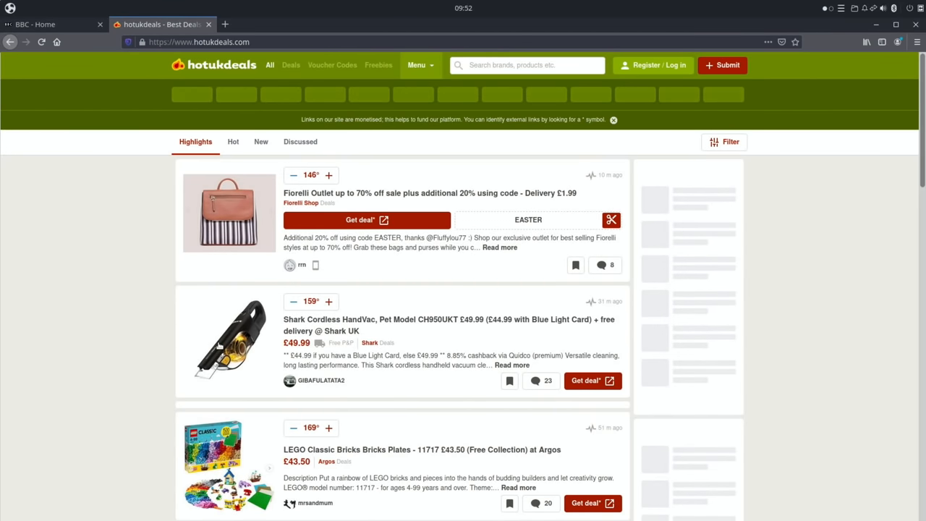
scroll("down", 3)
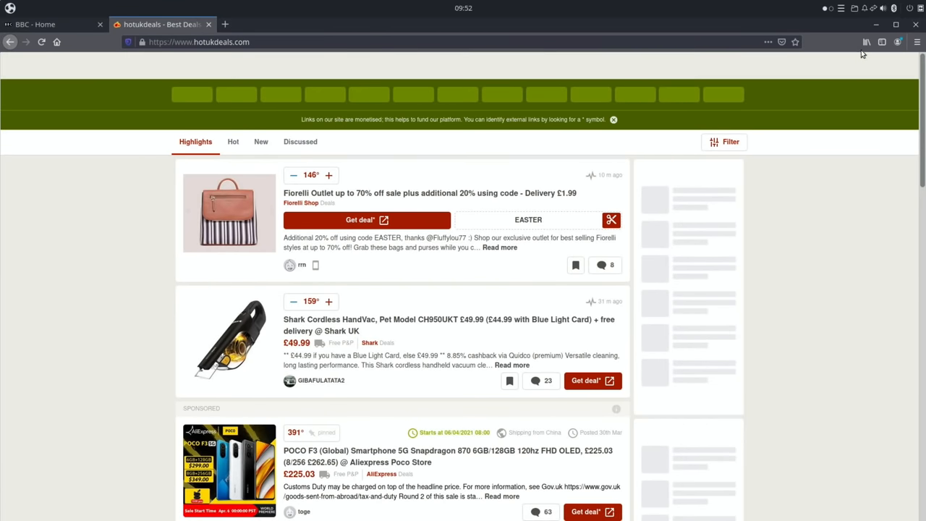
left_click(914, 24)
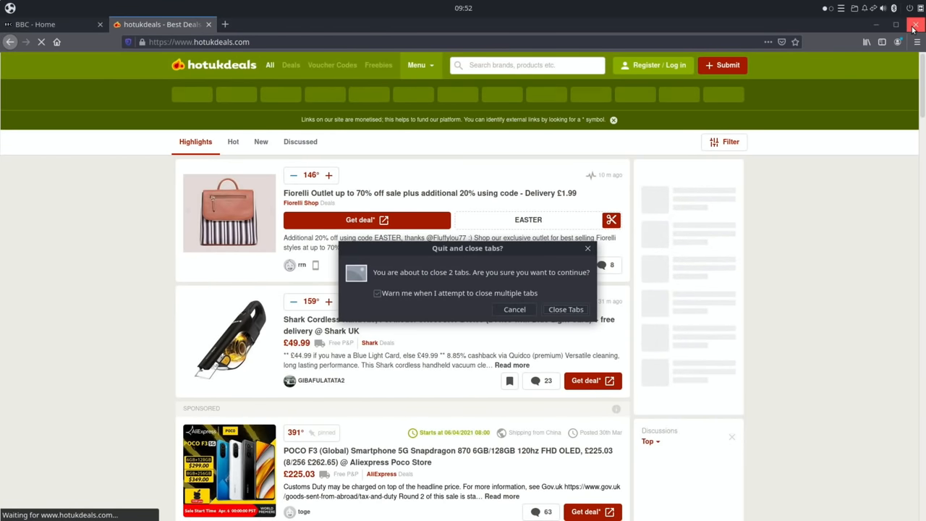
- Close both Firefox tabs, connect to WDMyCloud as Anonymous, and open its Public share
left_click(514, 309)
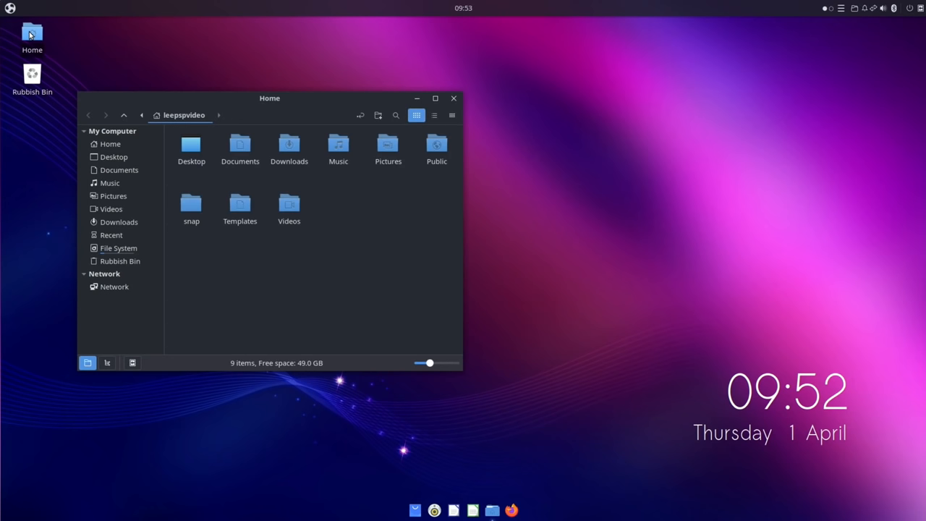
left_click(434, 97)
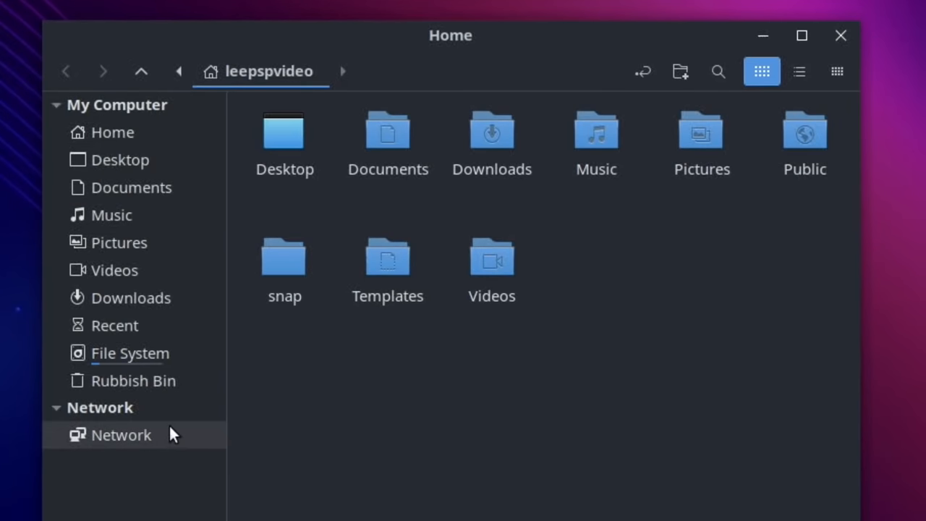
left_click(120, 434)
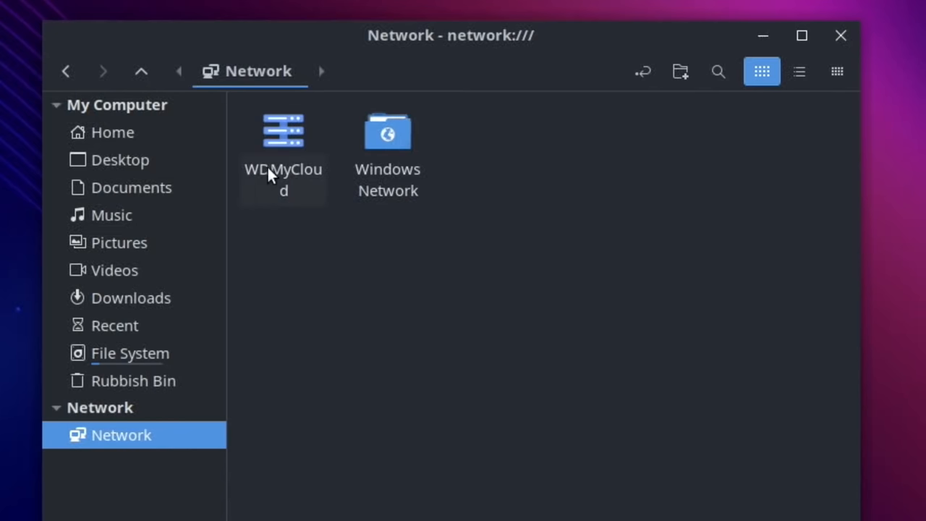
double_click(283, 131)
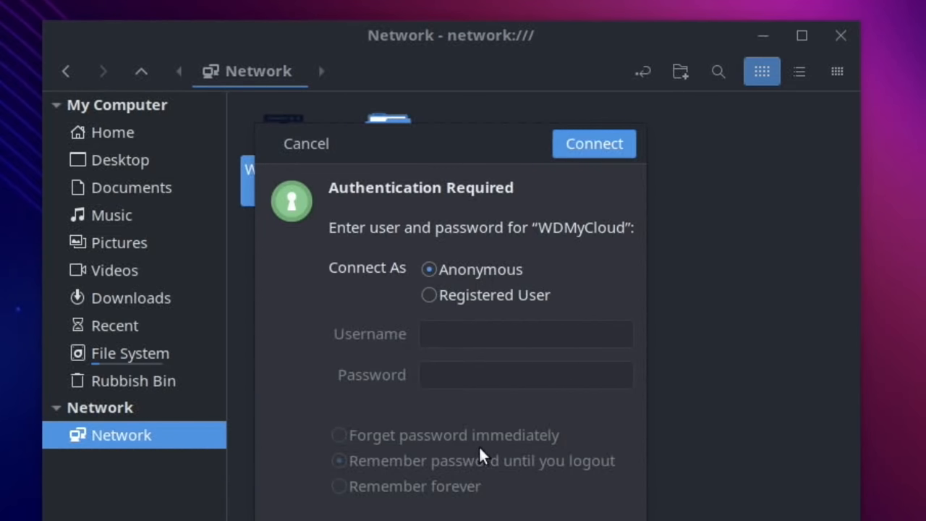
left_click(593, 143)
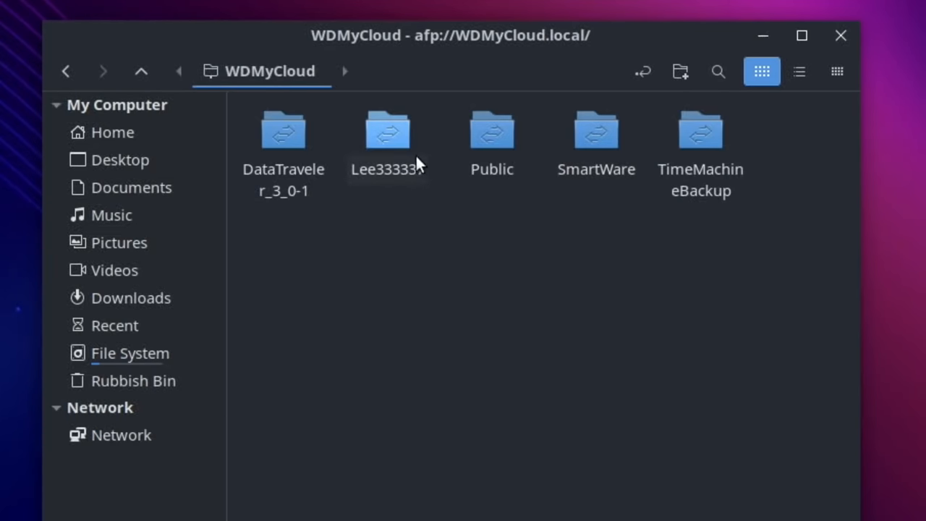
double_click(492, 133)
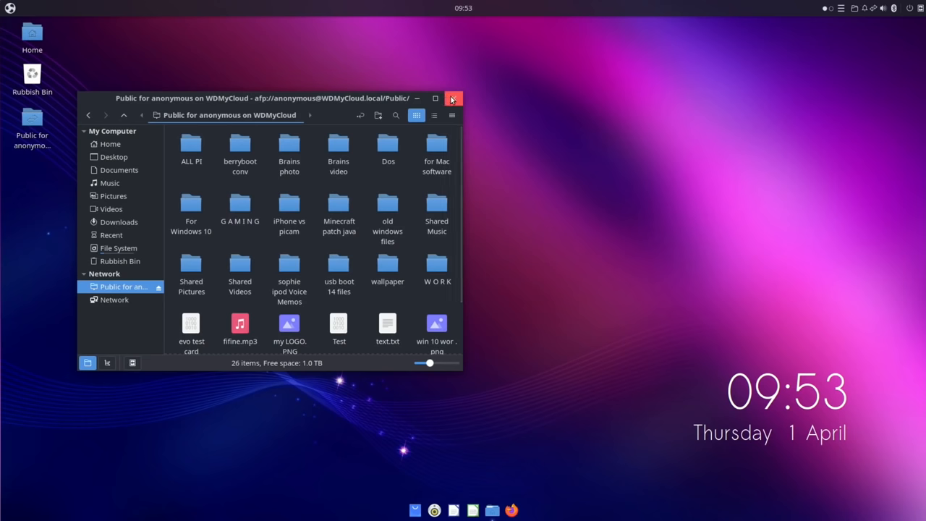
- Close the NAS folder and search the Budgie menu for 'rin' to reach Printers
left_click(454, 98)
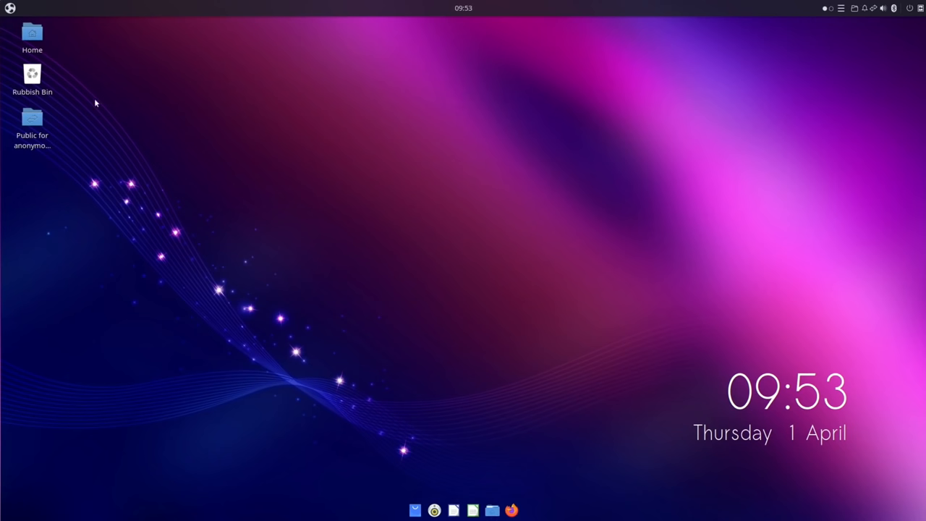
left_click(11, 8)
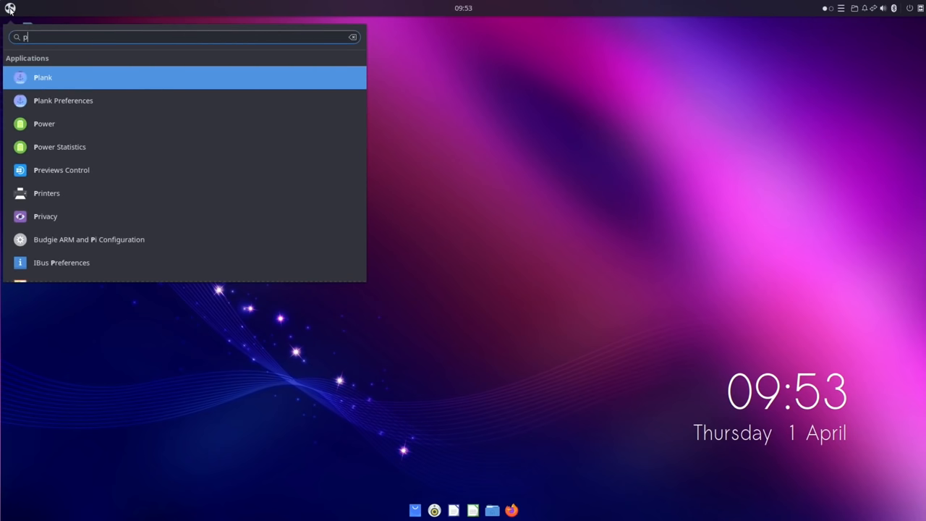
type("rin")
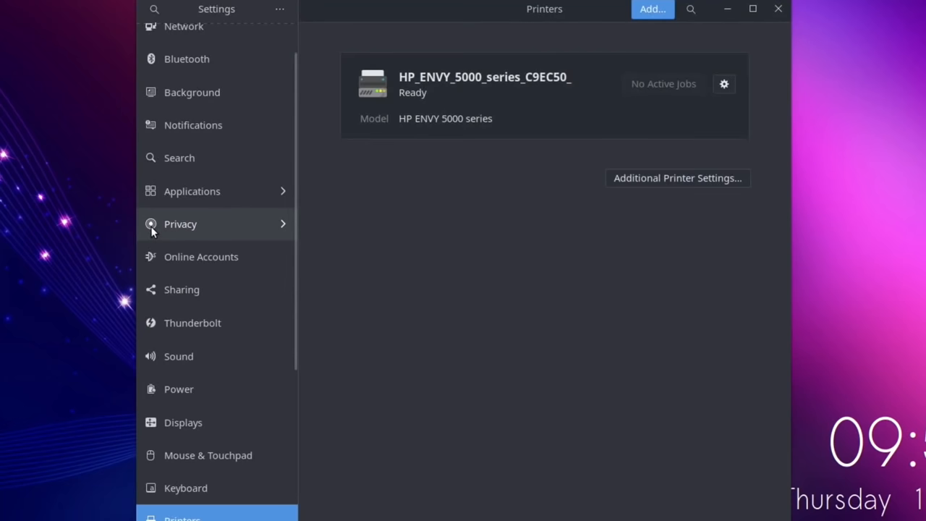
mouse_move(678, 63)
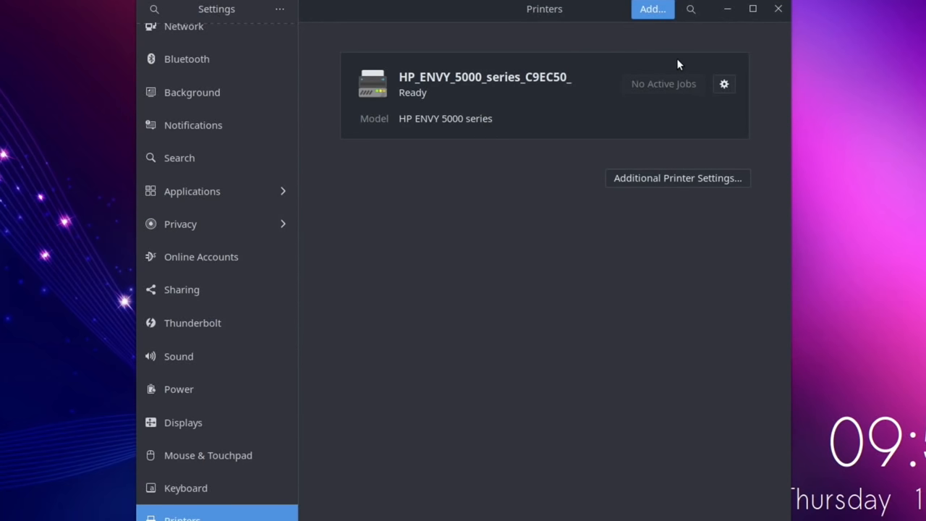
mouse_move(341, 306)
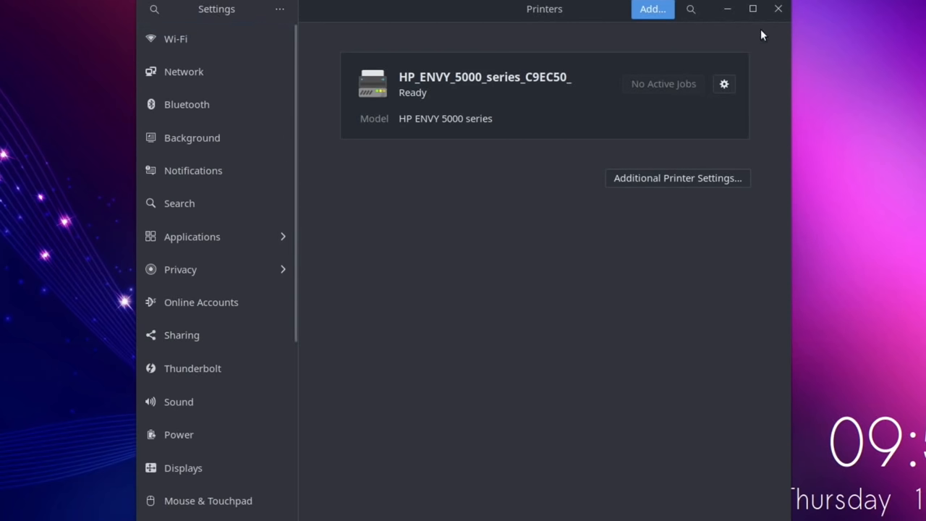
- Close the printer settings and start searching the Budgie menu with 'so'
left_click(778, 9)
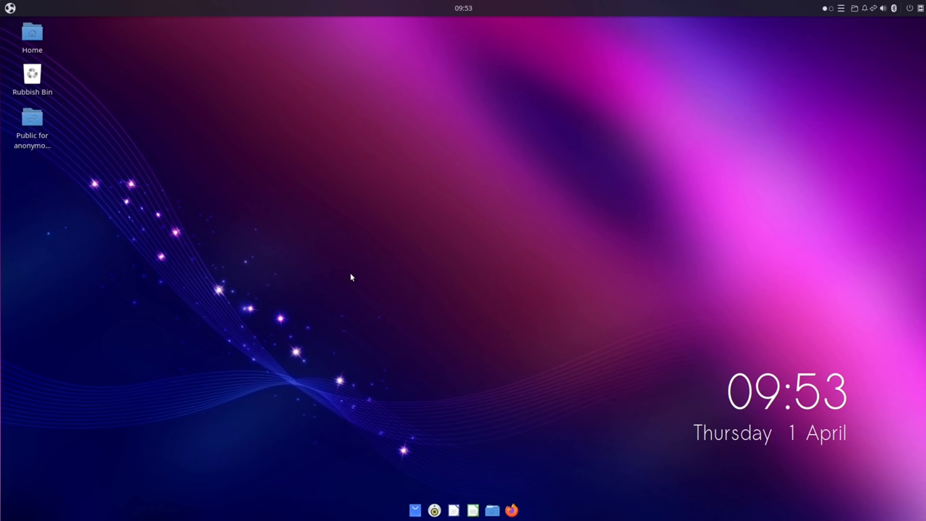
mouse_move(321, 159)
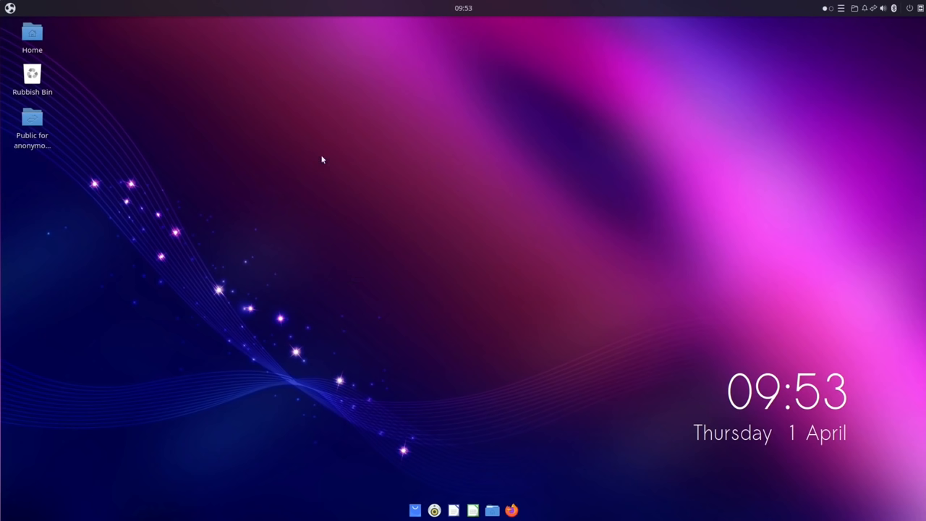
mouse_move(381, 300)
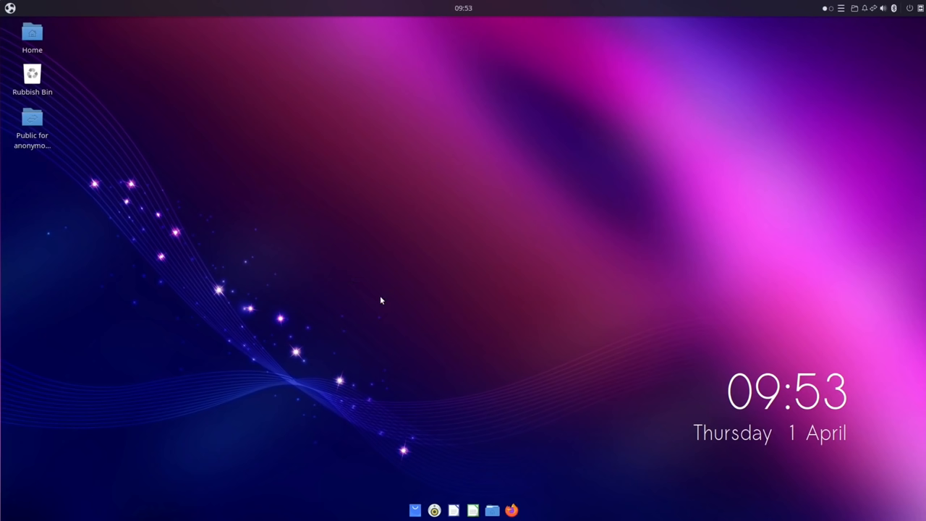
left_click(10, 8)
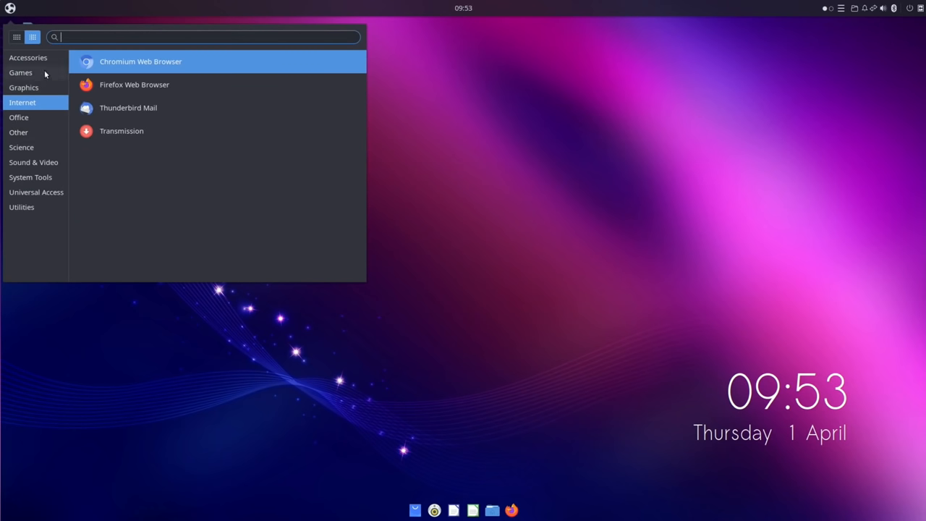
type("so")
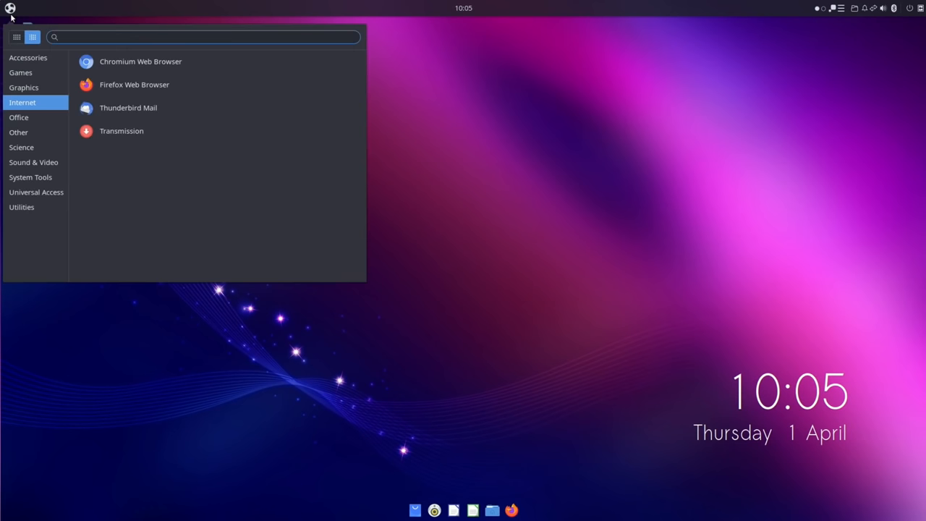
- Search 'sof' in the Budgie menu and launch GNOME Software
type("sof")
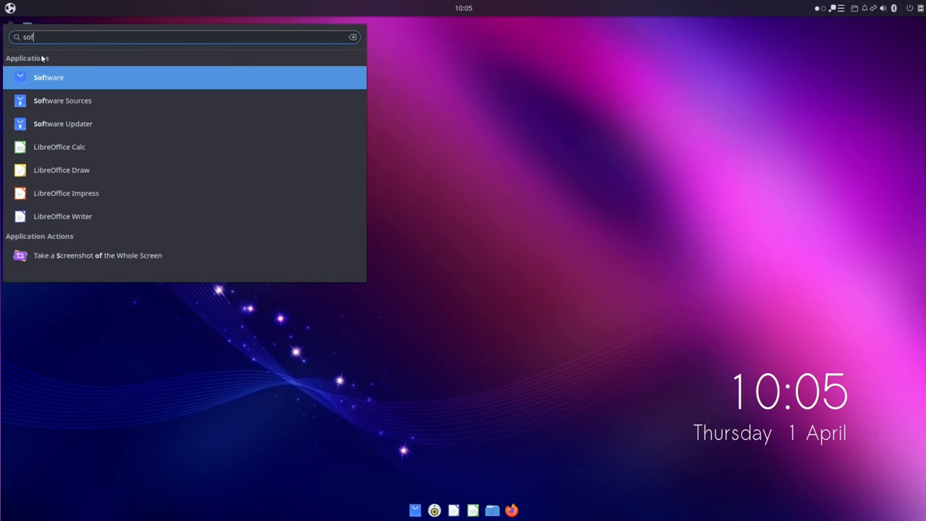
left_click(49, 77)
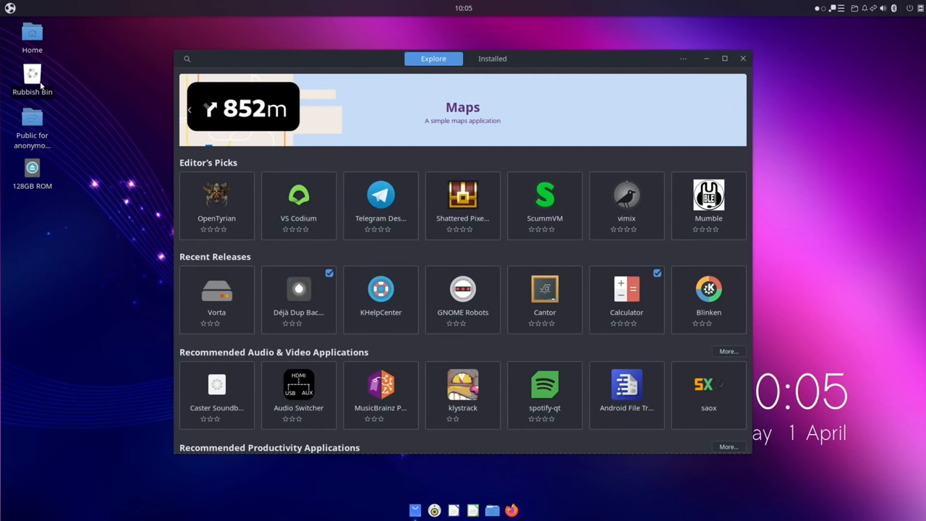
scroll("down", 3)
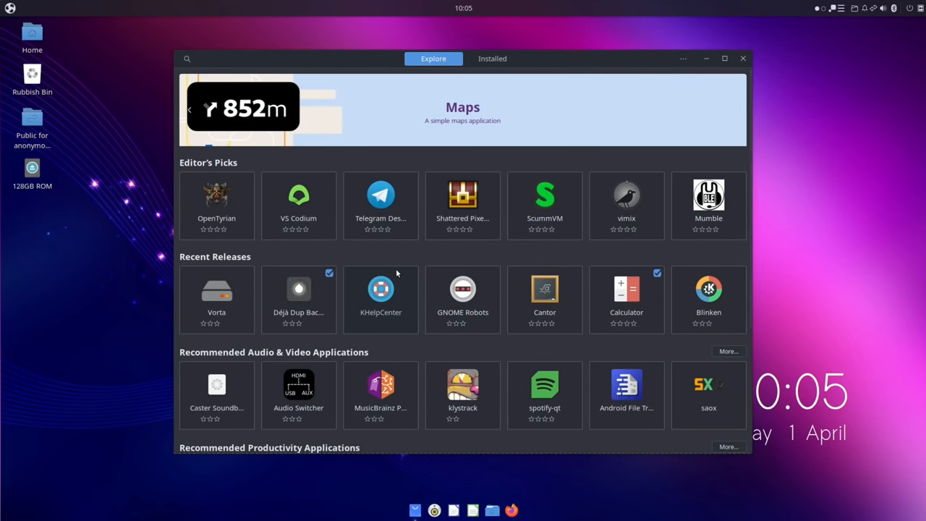
mouse_move(253, 238)
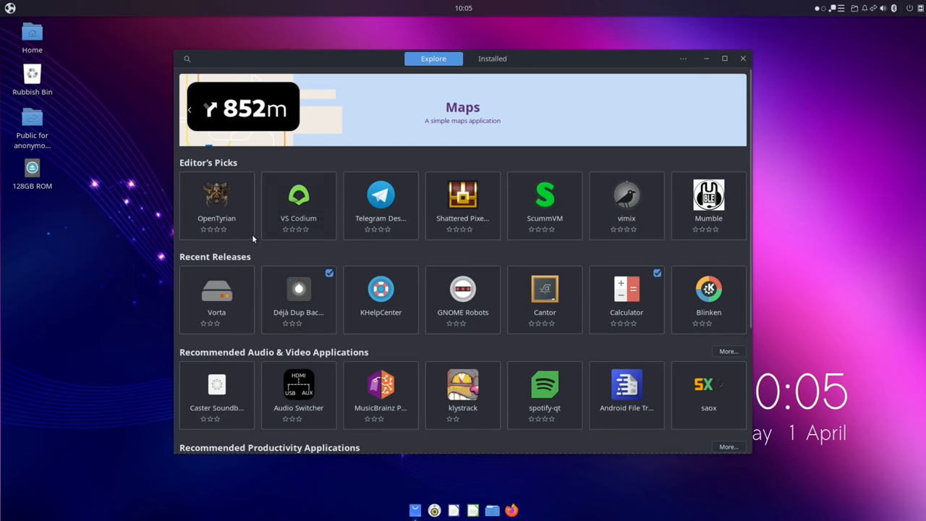
- Open Vorta from Recent Releases and browse its description, details and reviews
left_click(217, 295)
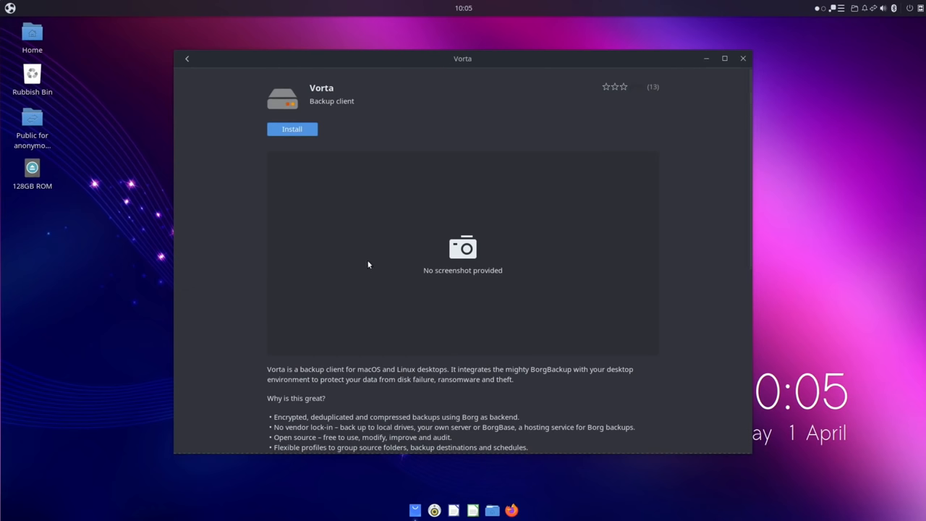
scroll("down", 3)
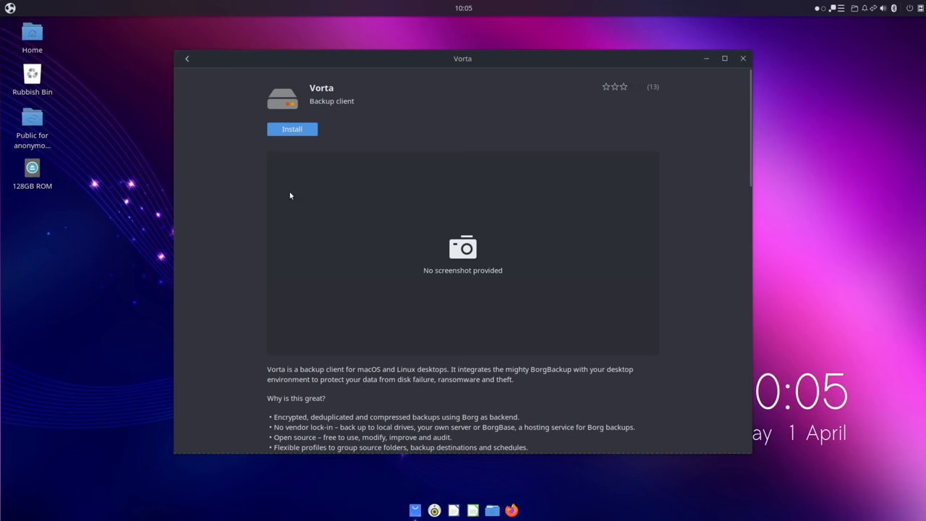
scroll("down", 3)
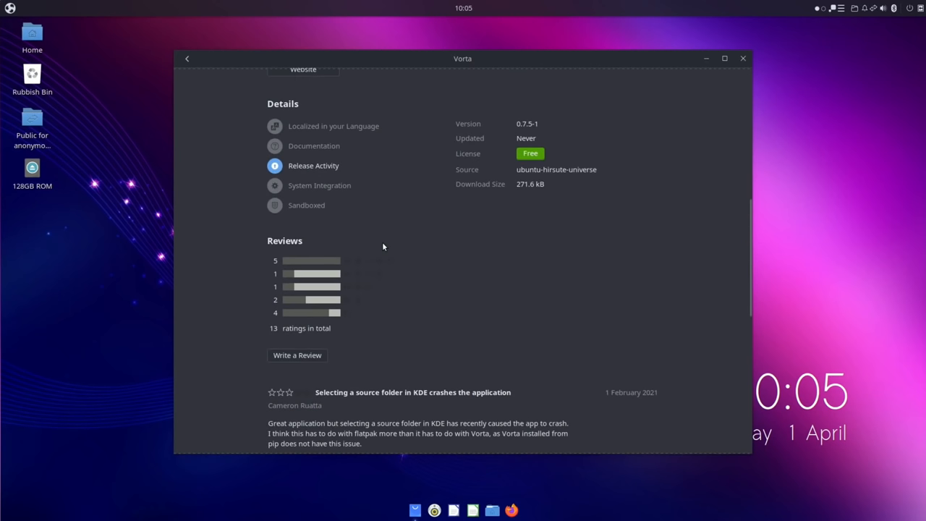
scroll("down", 3)
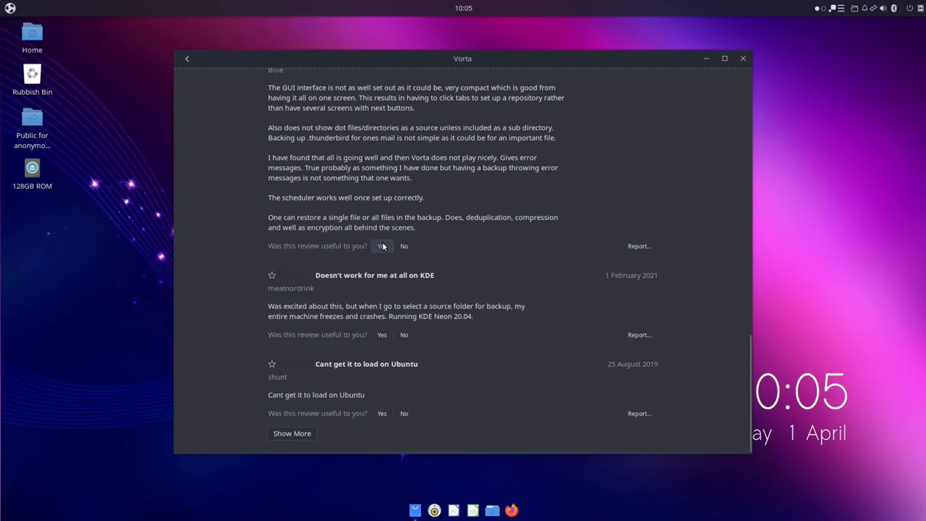
left_click(186, 59)
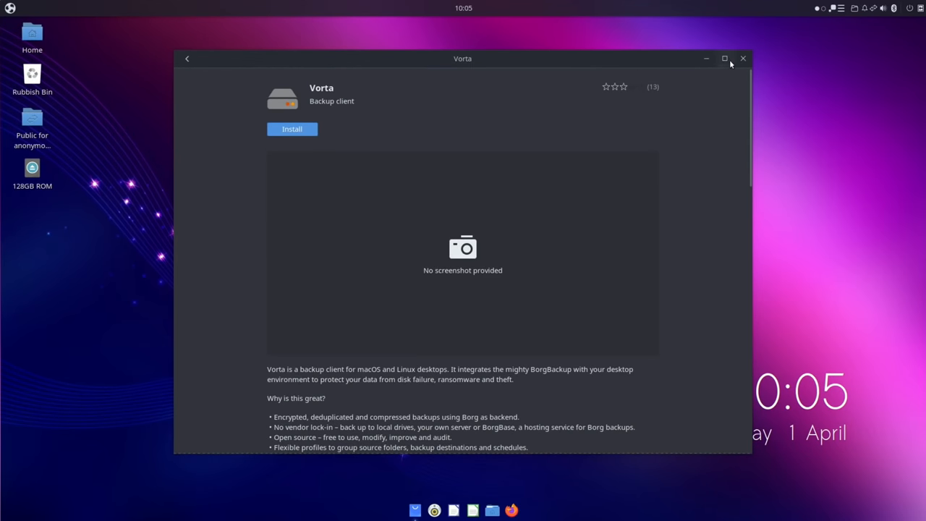
left_click(742, 57)
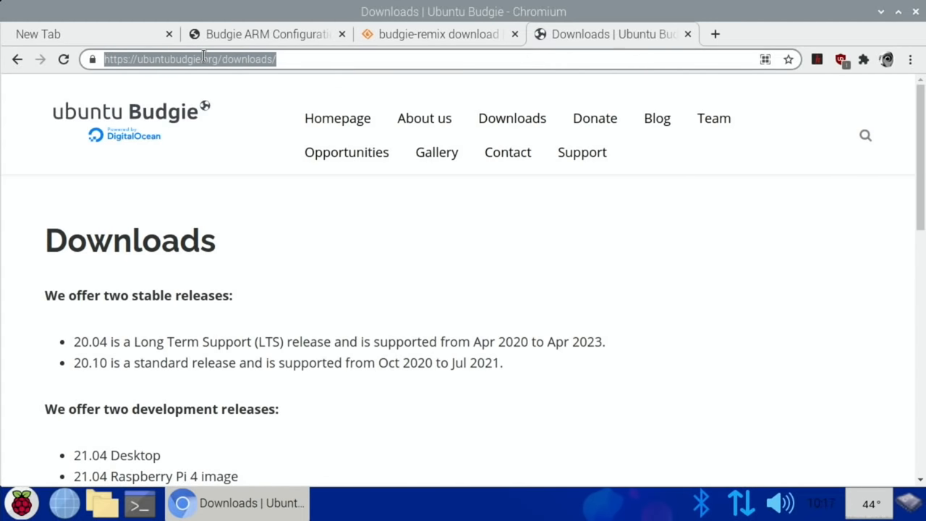
- Scroll to the Ubuntu Budgie 21.04 Raspberry Pi Direct Download, then minimise Chromium
scroll("down", 3)
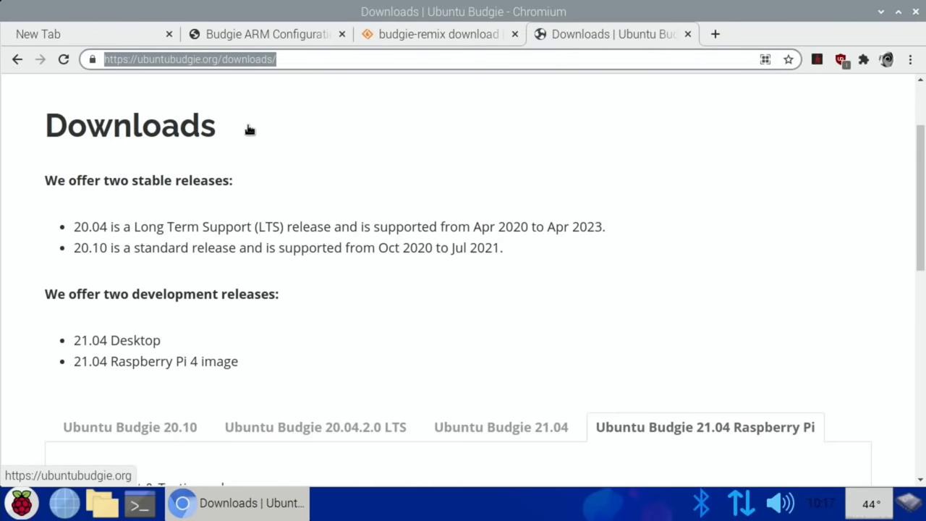
scroll("down", 3)
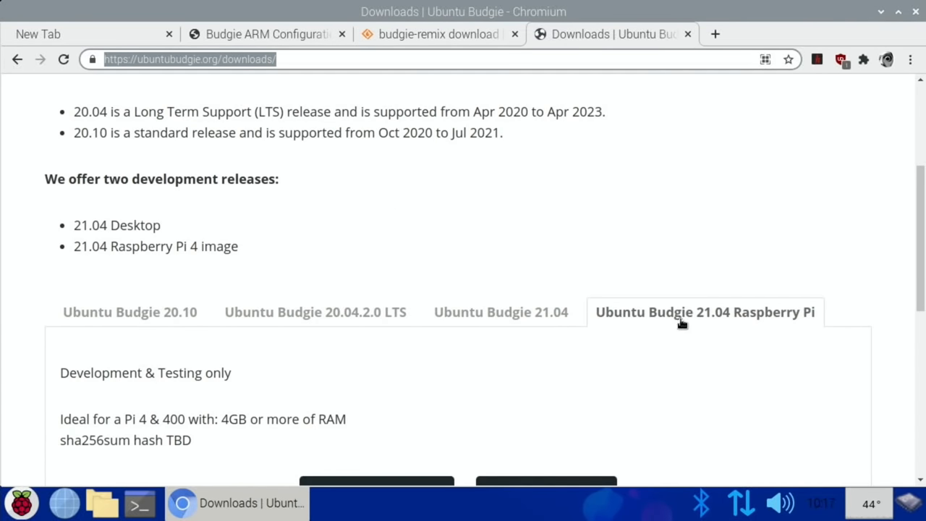
mouse_move(759, 320)
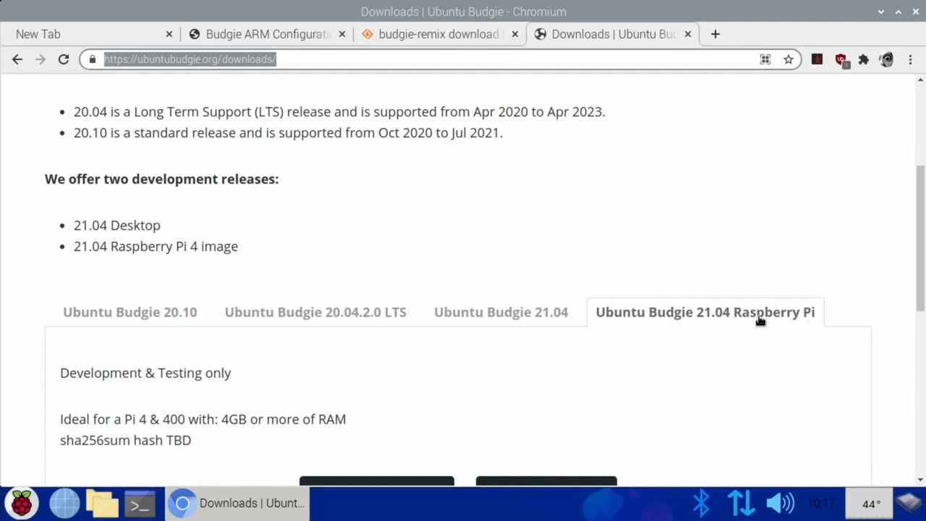
mouse_move(232, 357)
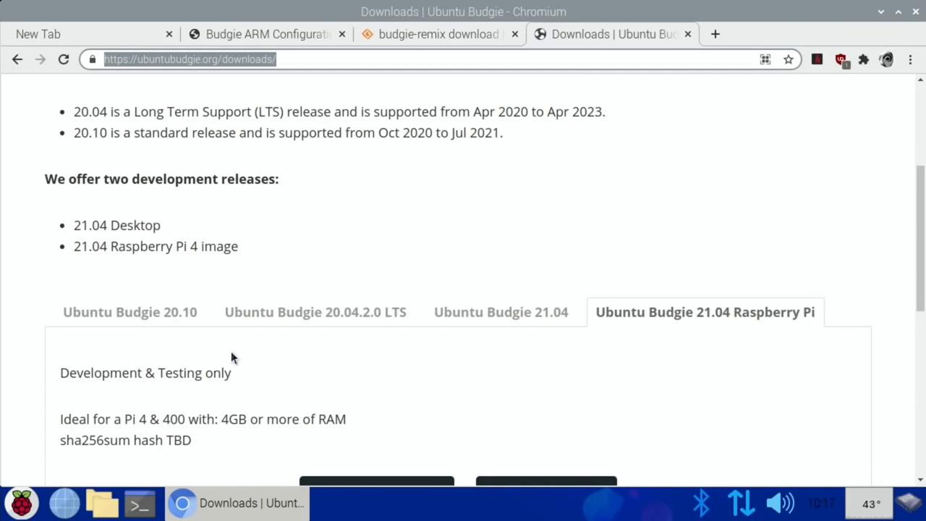
scroll("down", 3)
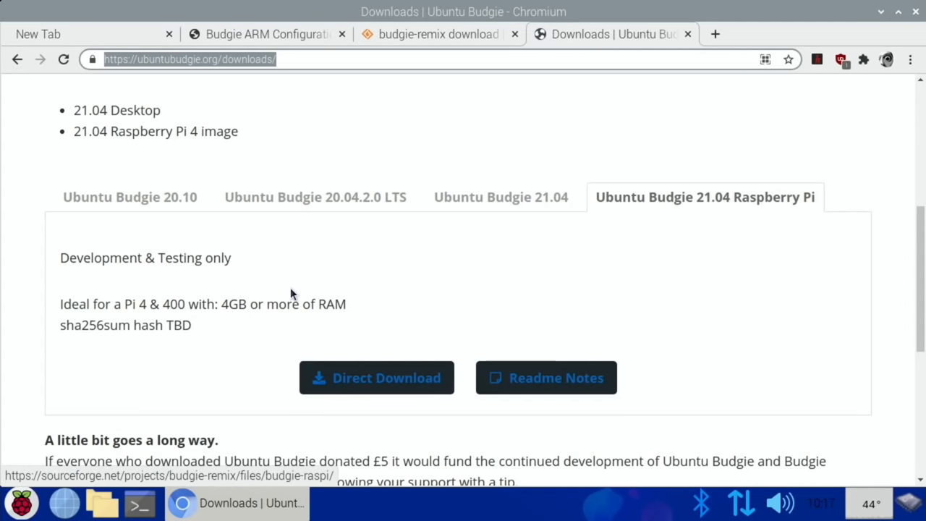
mouse_move(883, 29)
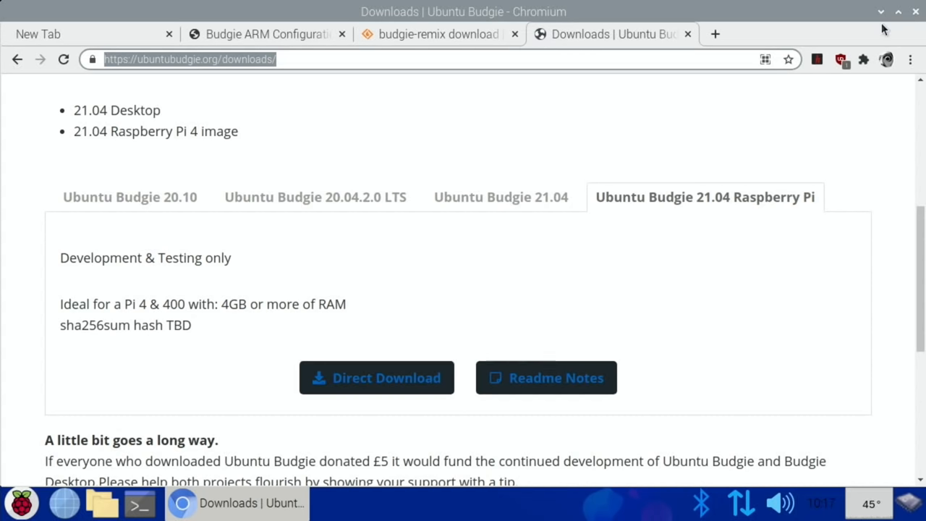
left_click(880, 11)
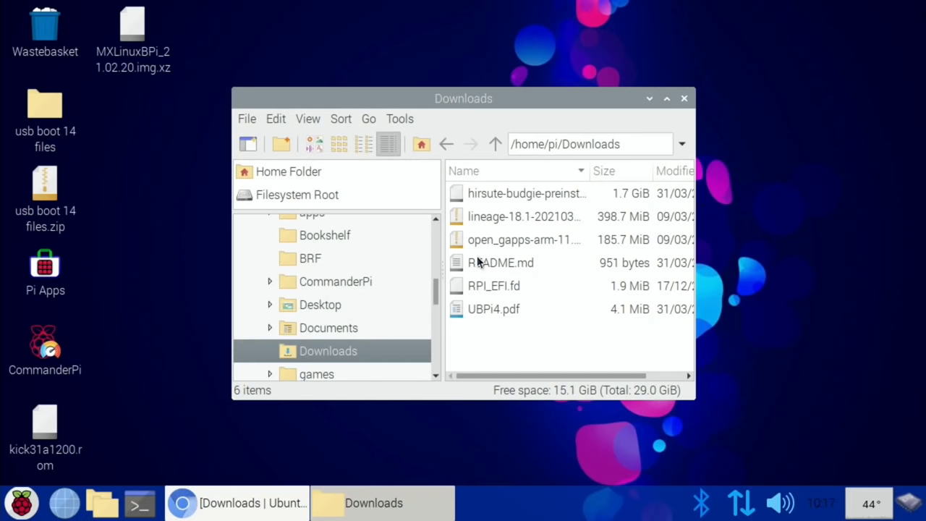
- Select the hirsute-budgie preinstalled image in the Downloads folder
left_click(526, 194)
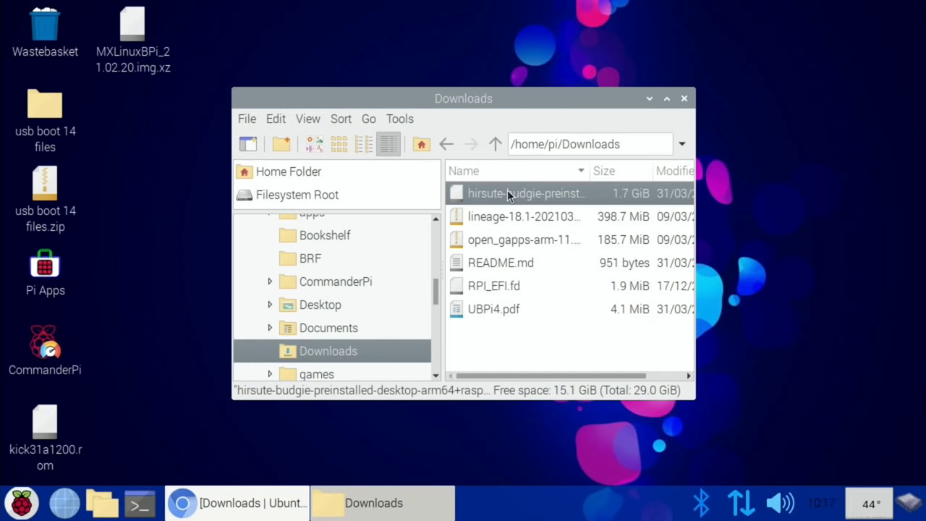
left_click(19, 502)
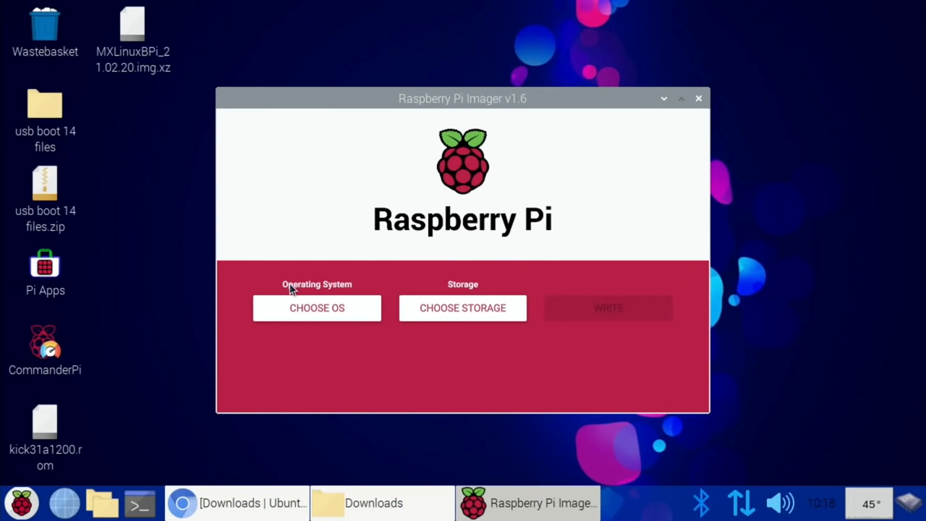
- Set the hirsute-budgie .img.xz file as a custom OS and dismiss the empty storage list
left_click(316, 307)
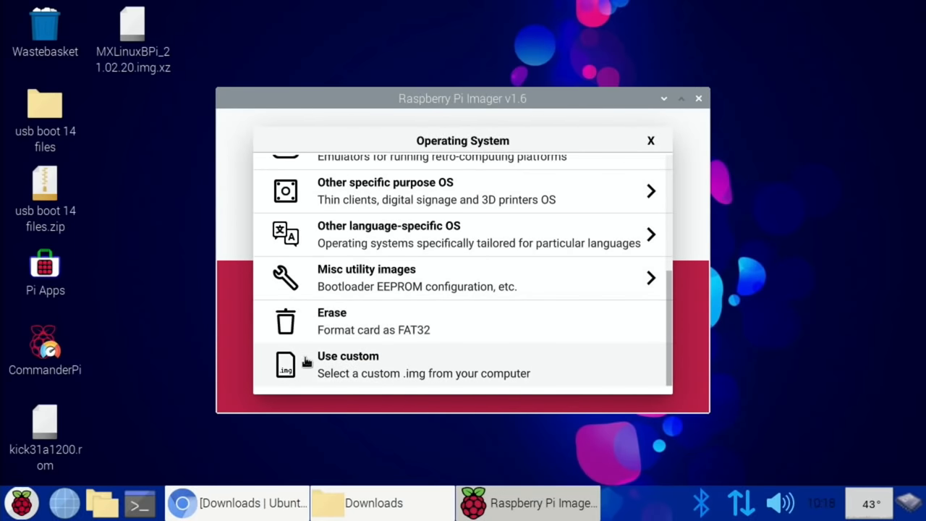
left_click(348, 355)
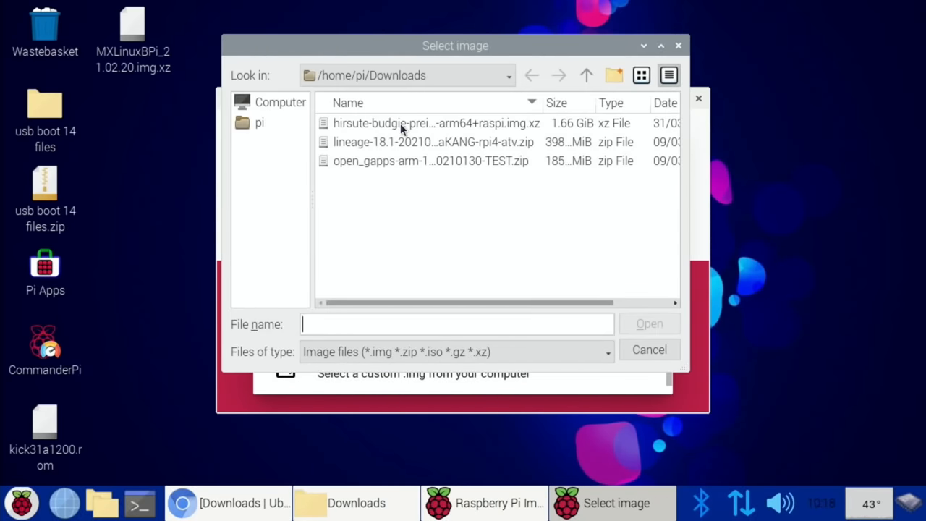
left_click(434, 123)
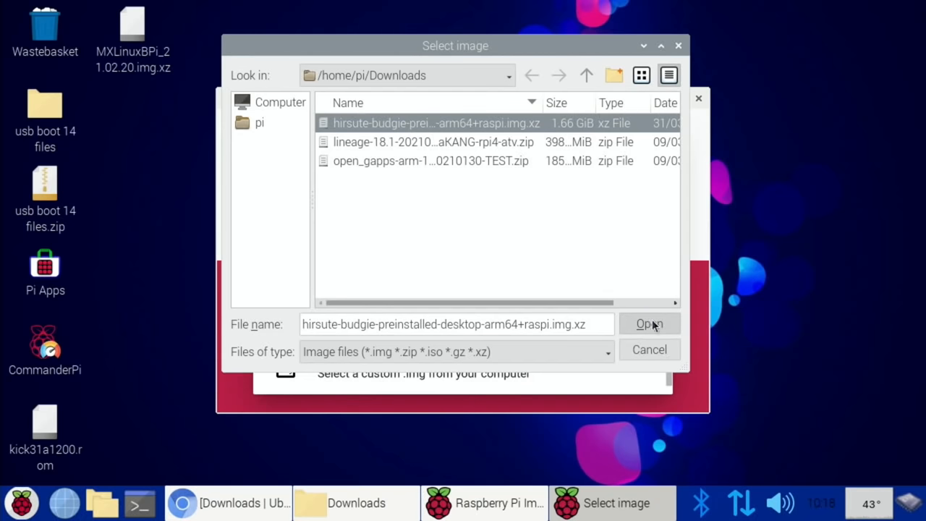
left_click(648, 323)
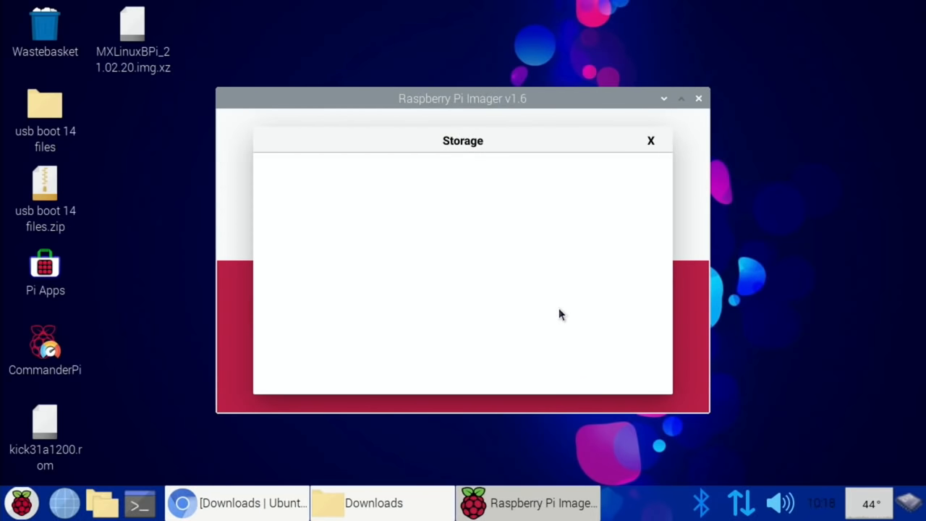
mouse_move(650, 140)
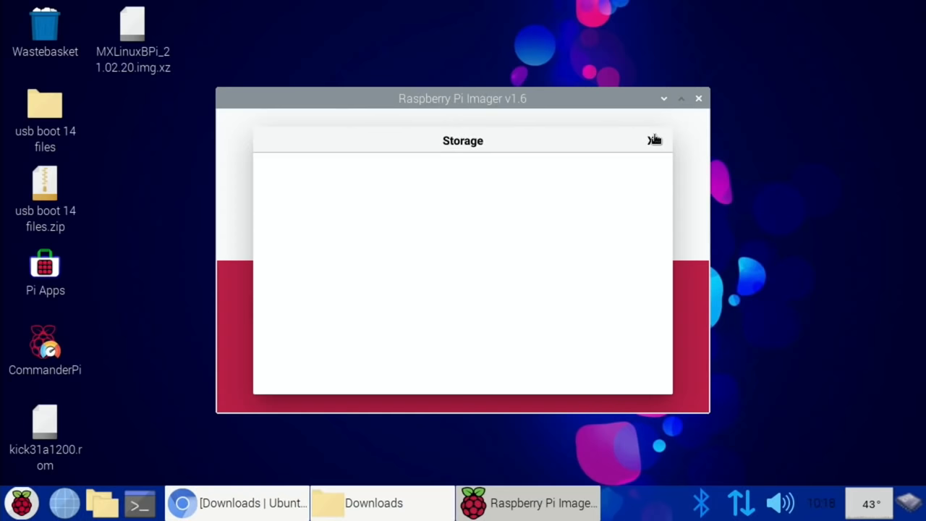
left_click(654, 139)
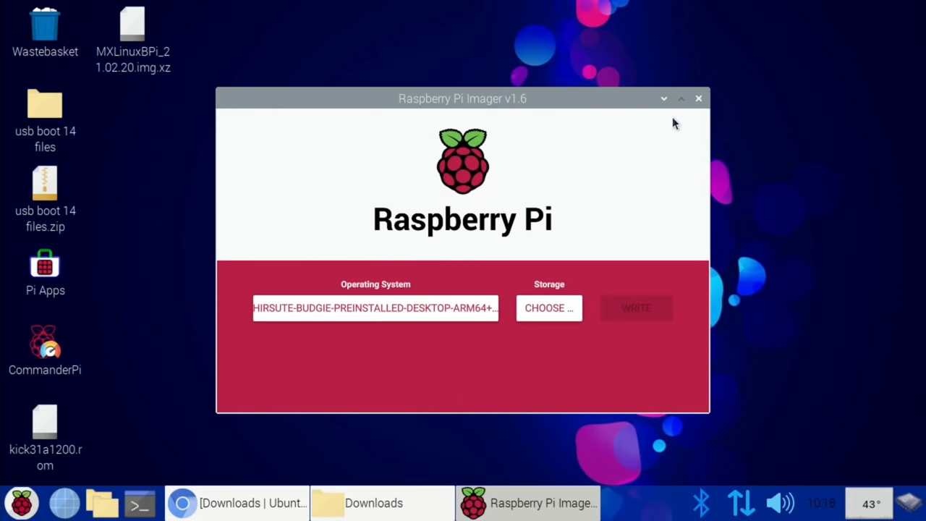